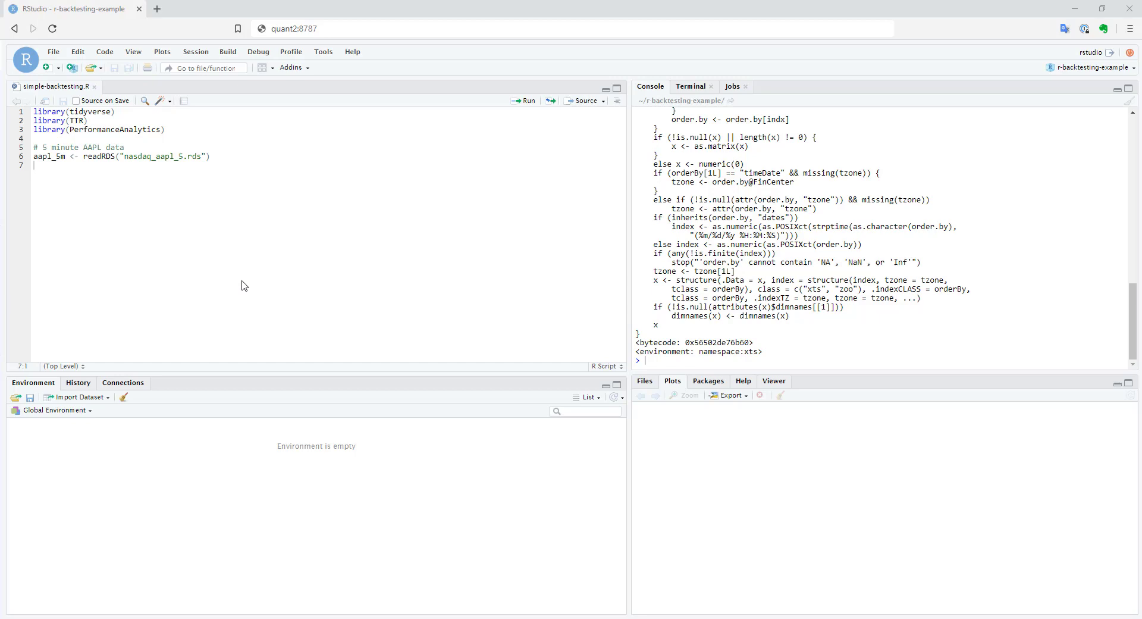
mouse_move(215, 198)
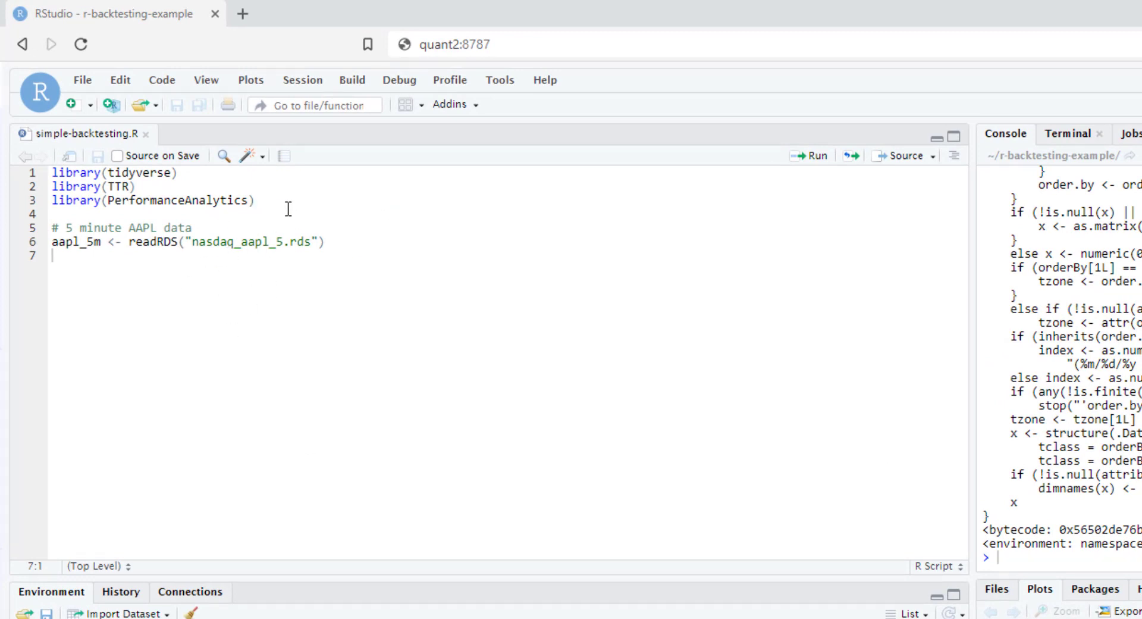
Highlight the tidyverse package name in the script while explaining the loaded packages.
left_click_drag(52, 172, 254, 201)
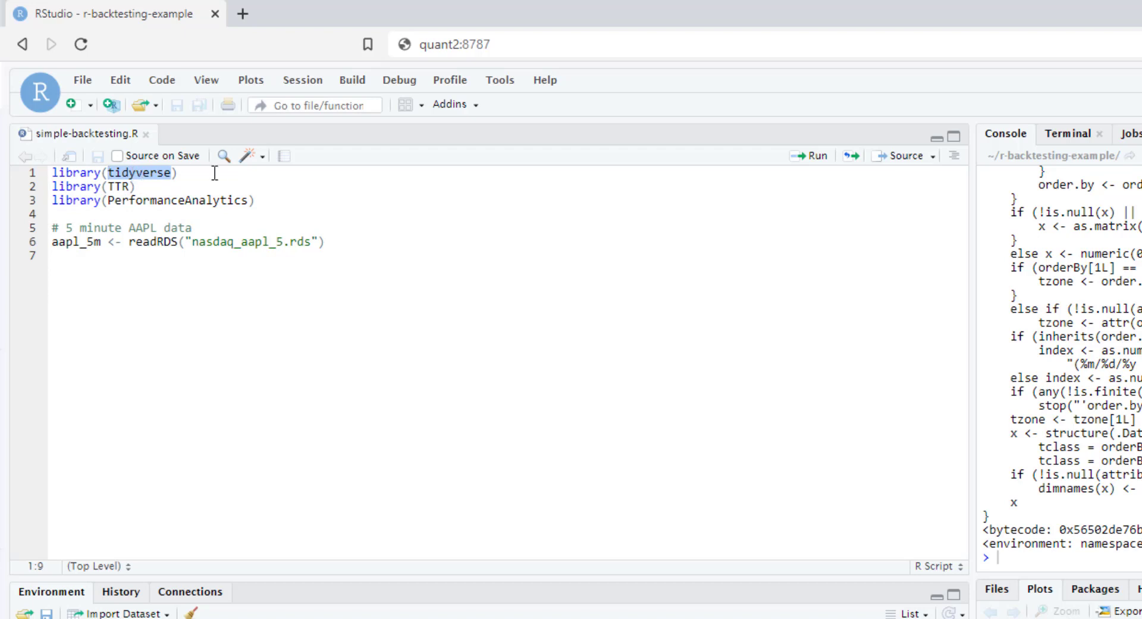
mouse_move(135, 175)
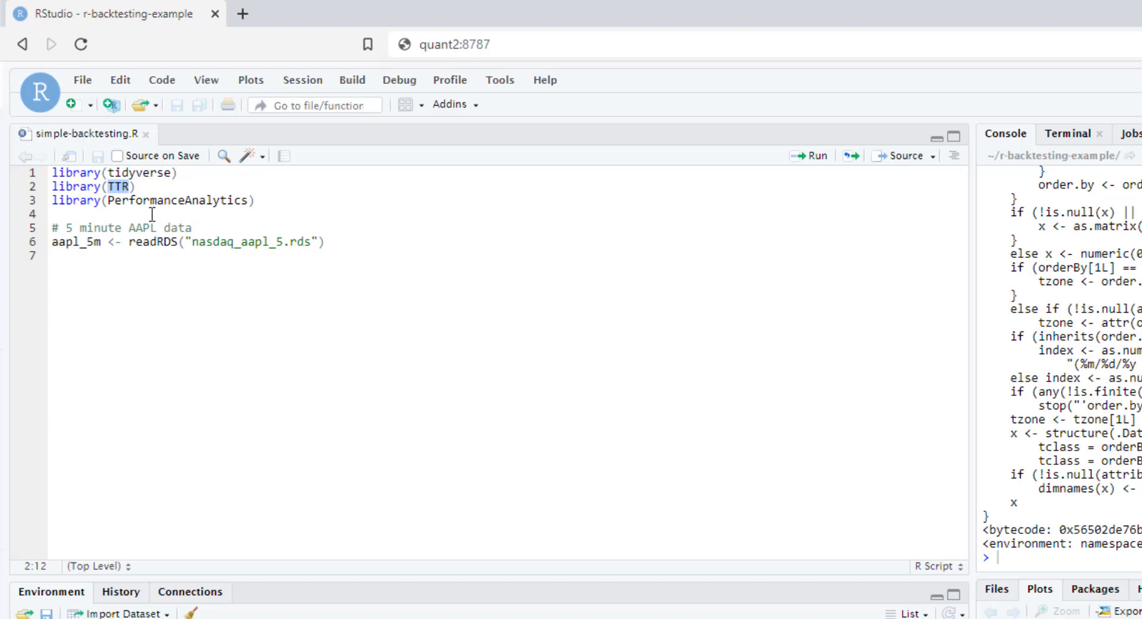
mouse_move(178, 266)
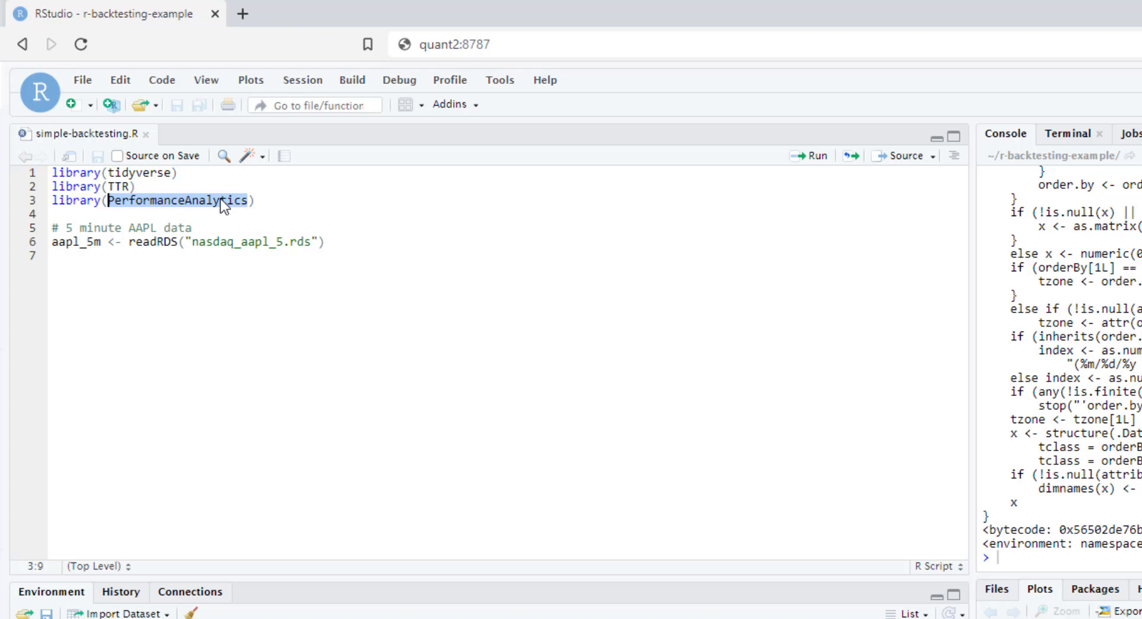
mouse_move(347, 257)
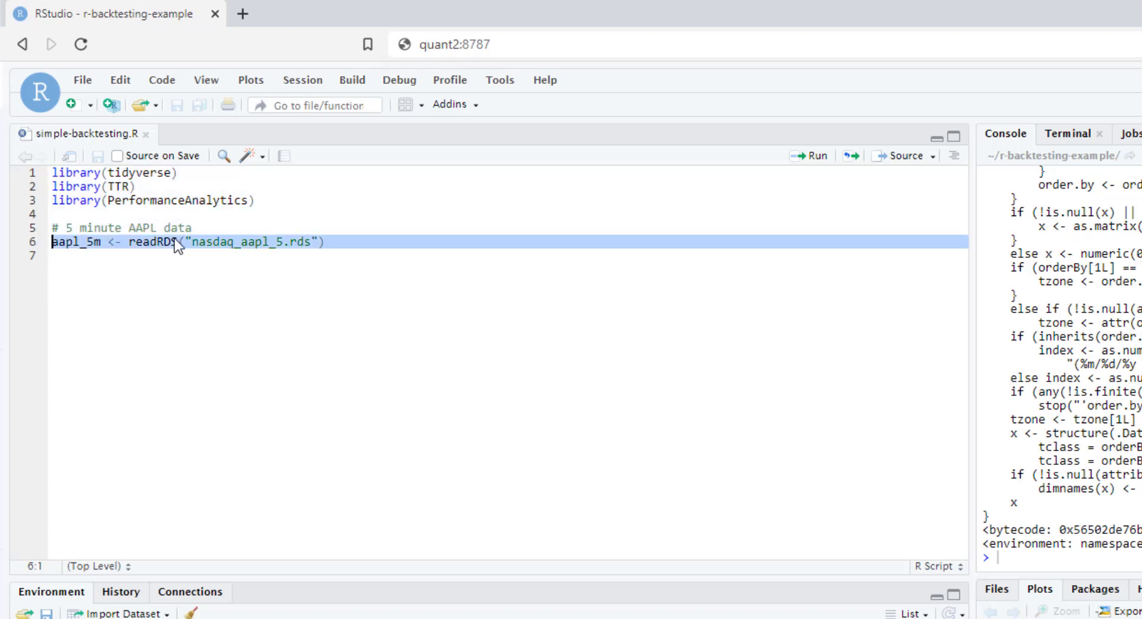
mouse_move(197, 243)
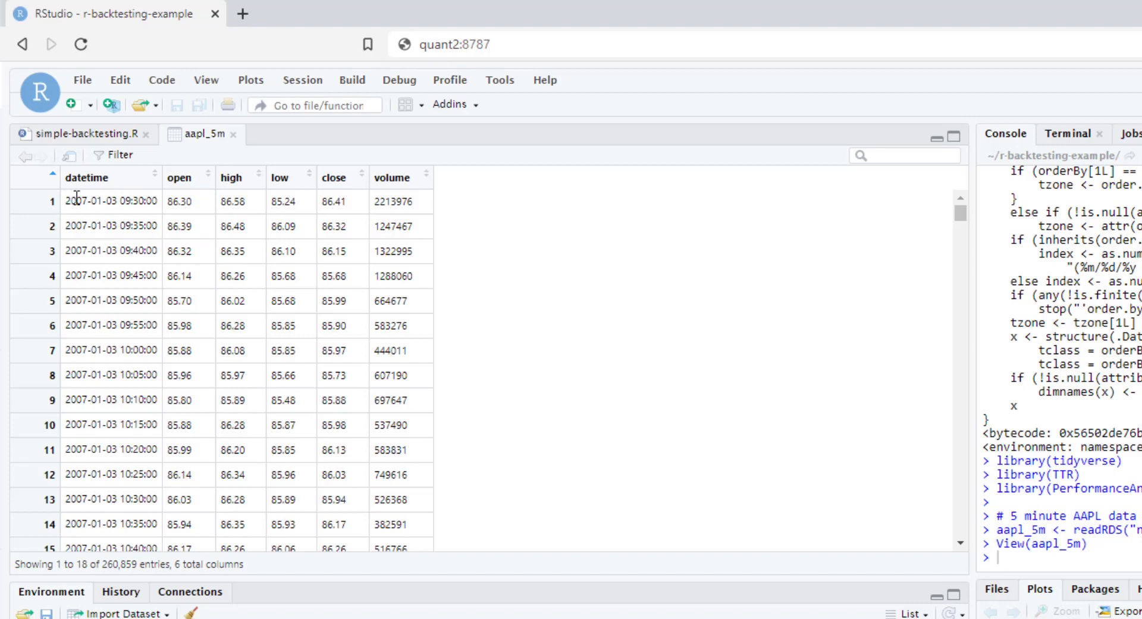
mouse_move(91, 197)
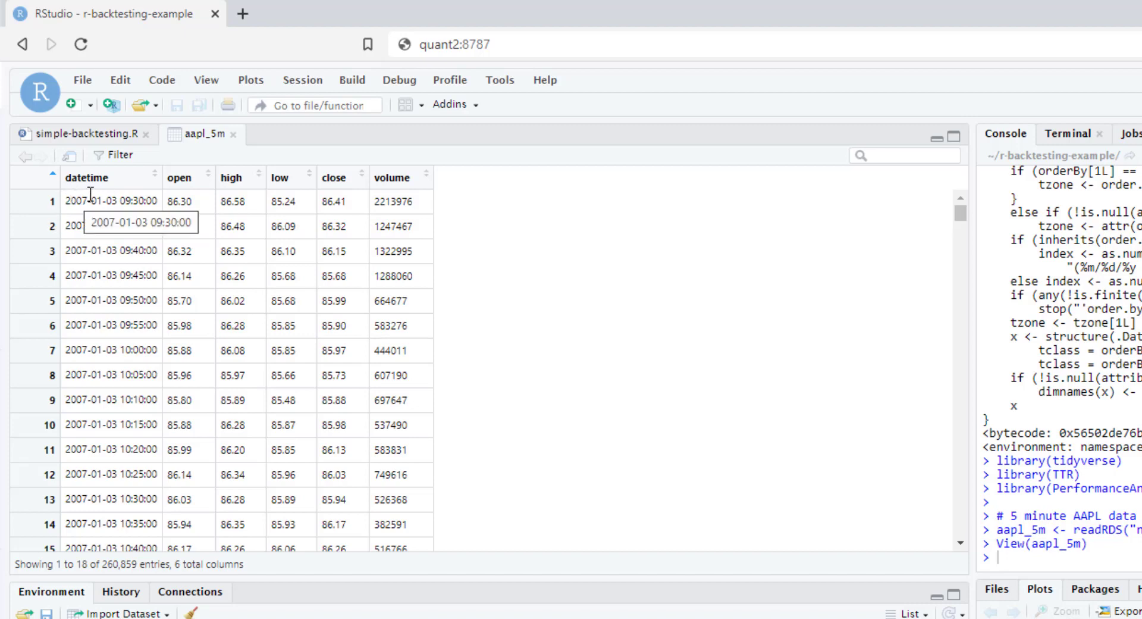
mouse_move(179, 191)
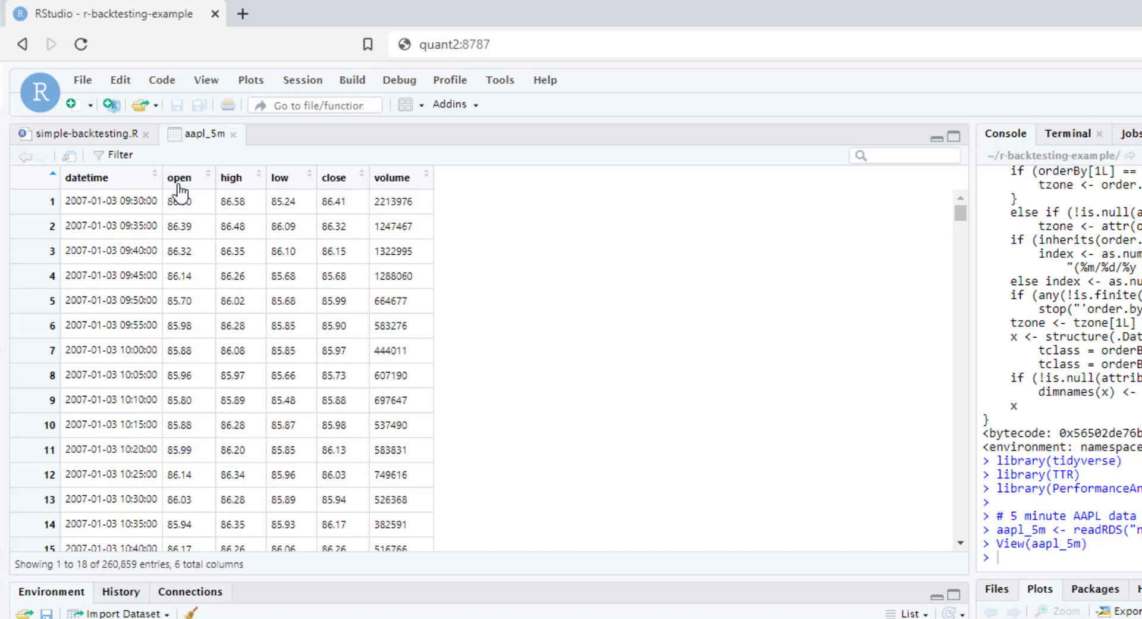
mouse_move(408, 186)
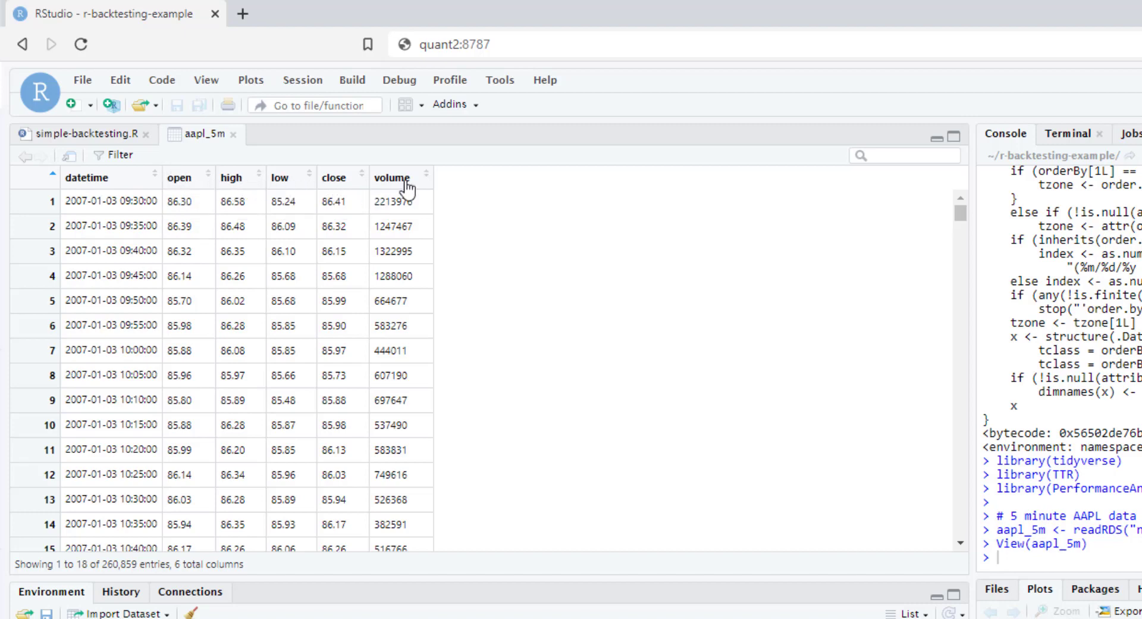
mouse_move(233, 142)
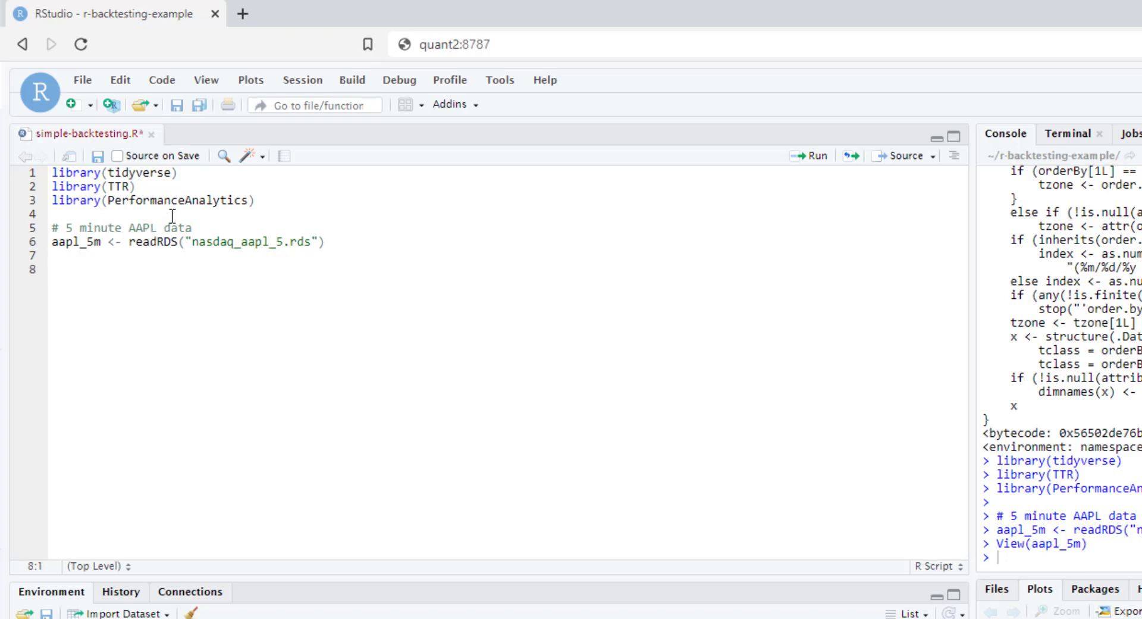
Start the pipeline aapl_5m <- aapl_5m %>% arrange(datetime).
type("aapl")
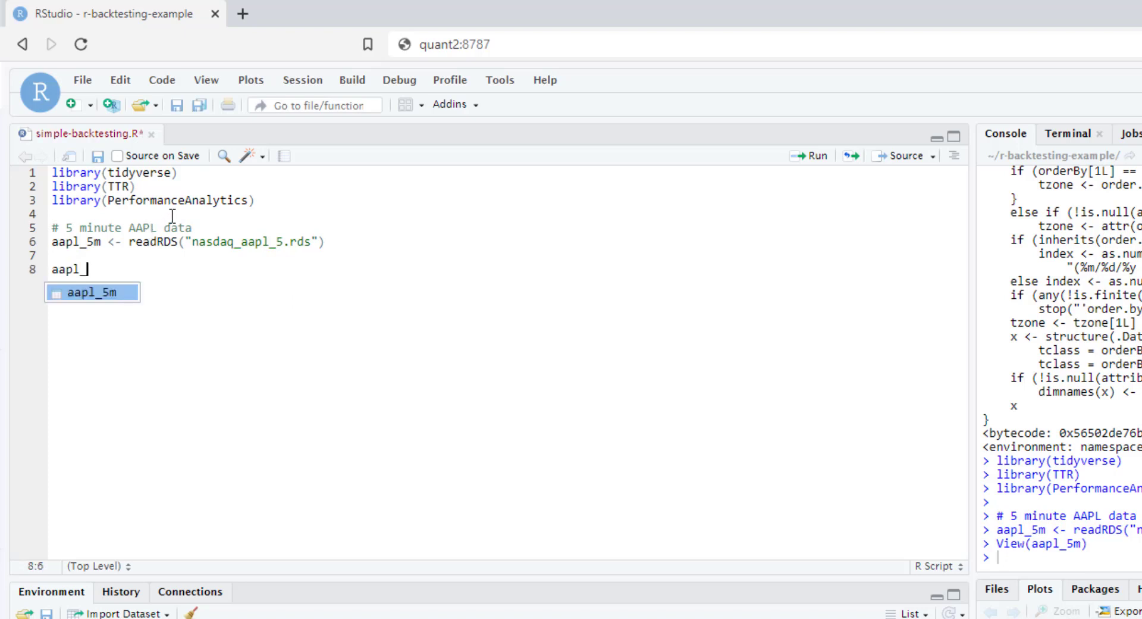
type("_5m <-")
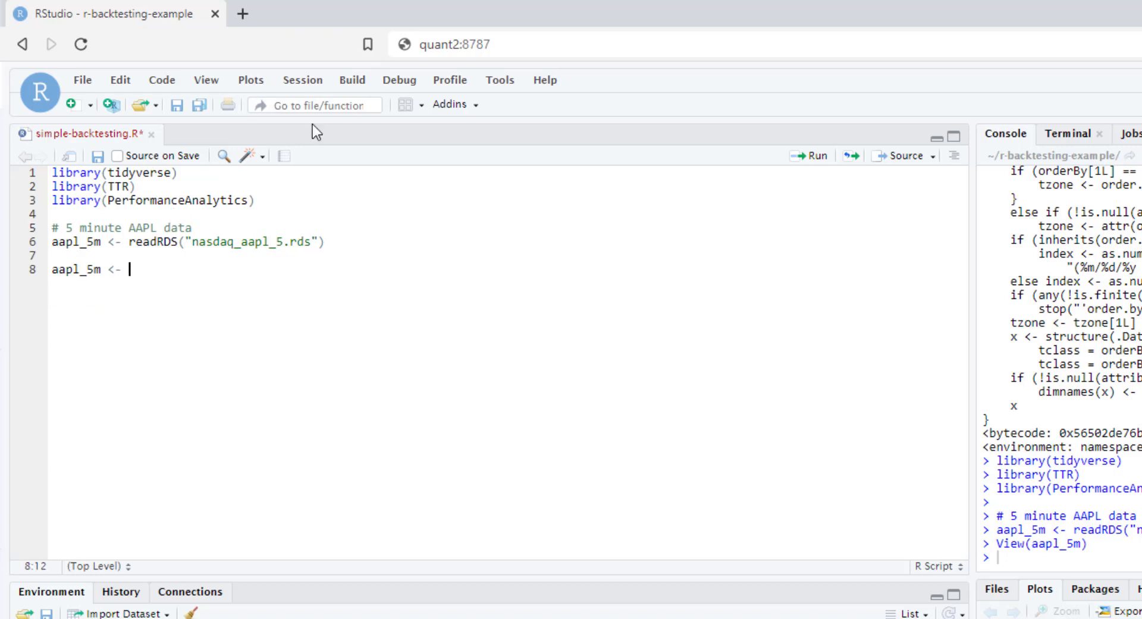
mouse_move(51, 248)
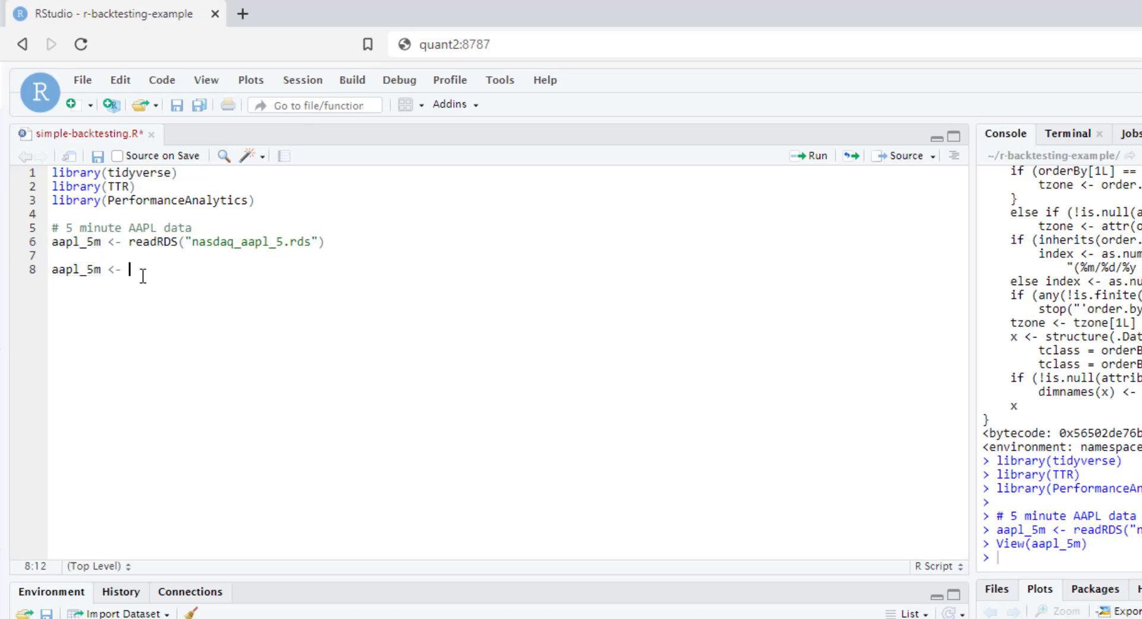
type("aapl_5m %>%")
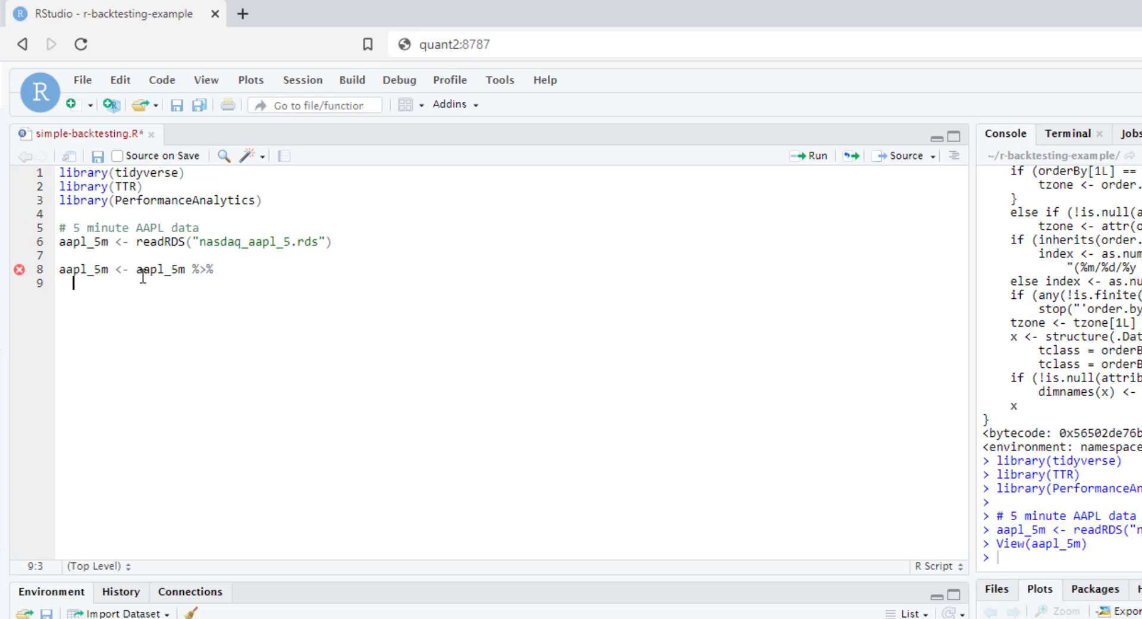
type("arrange(")
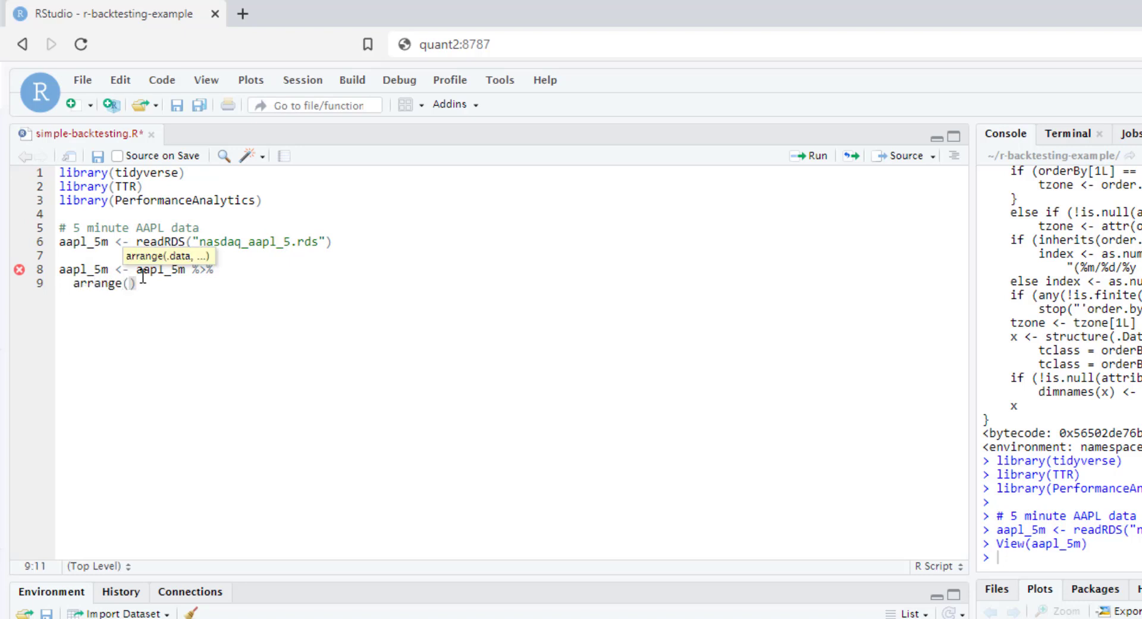
type("datetime")
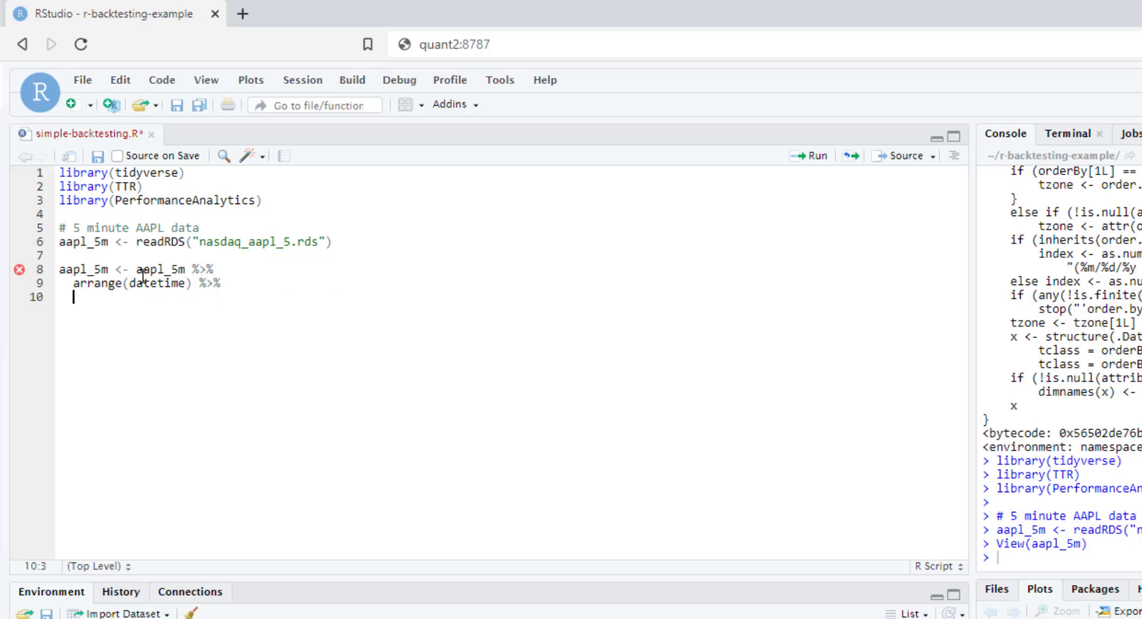
Add mutate(pnl = replace_na(close / lag(close) - 1, 0)) and select the pipeline code.
type("mutate)")
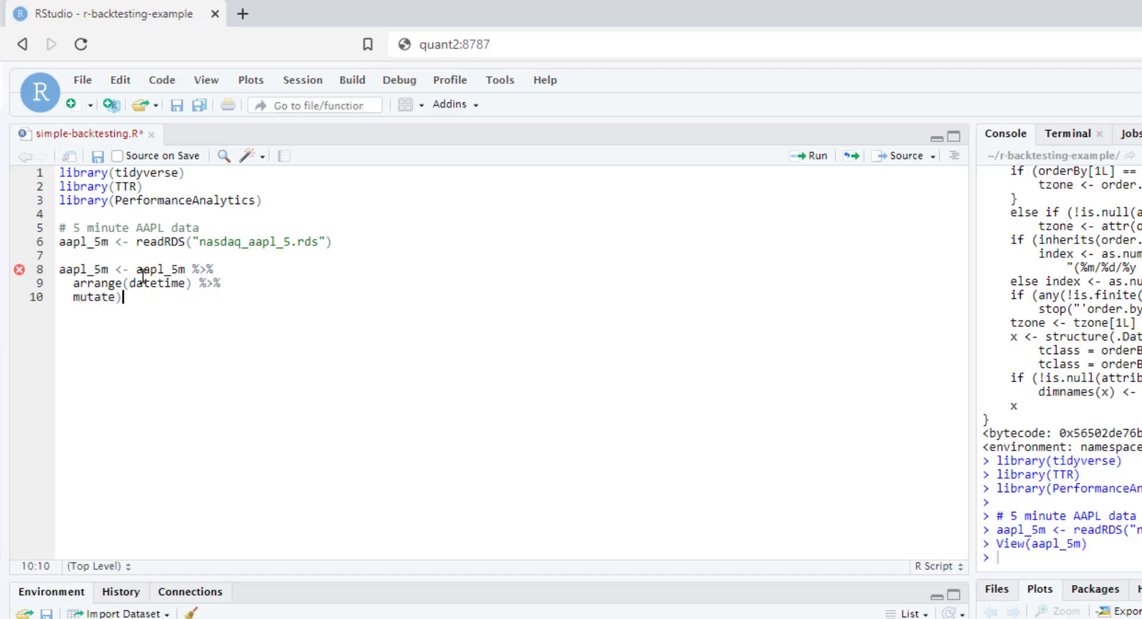
type("(")
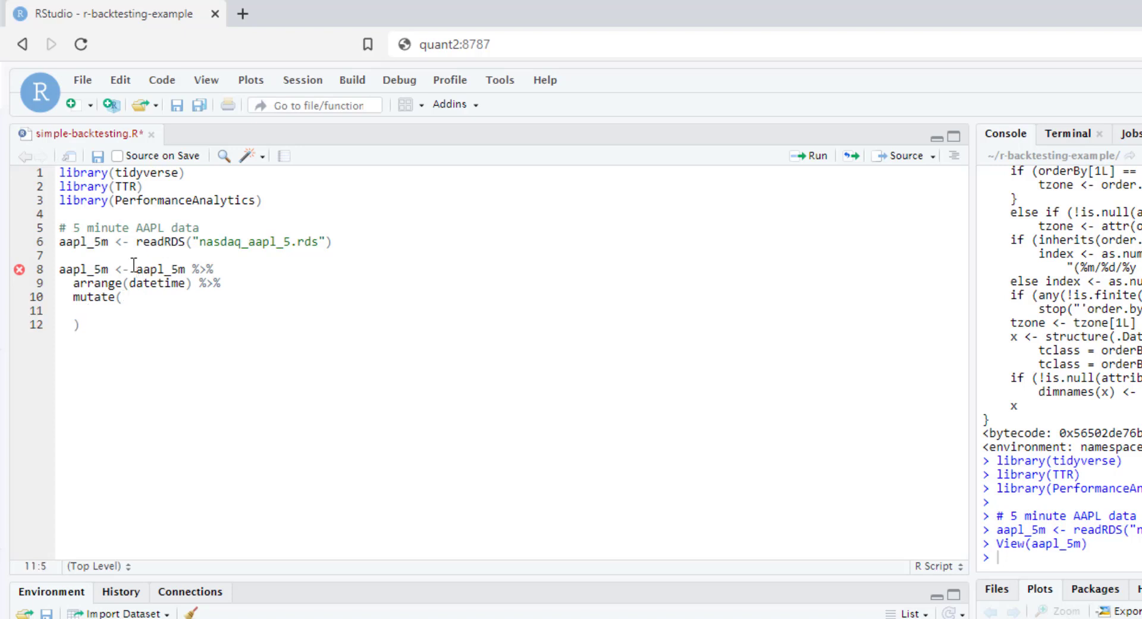
type("pnl =")
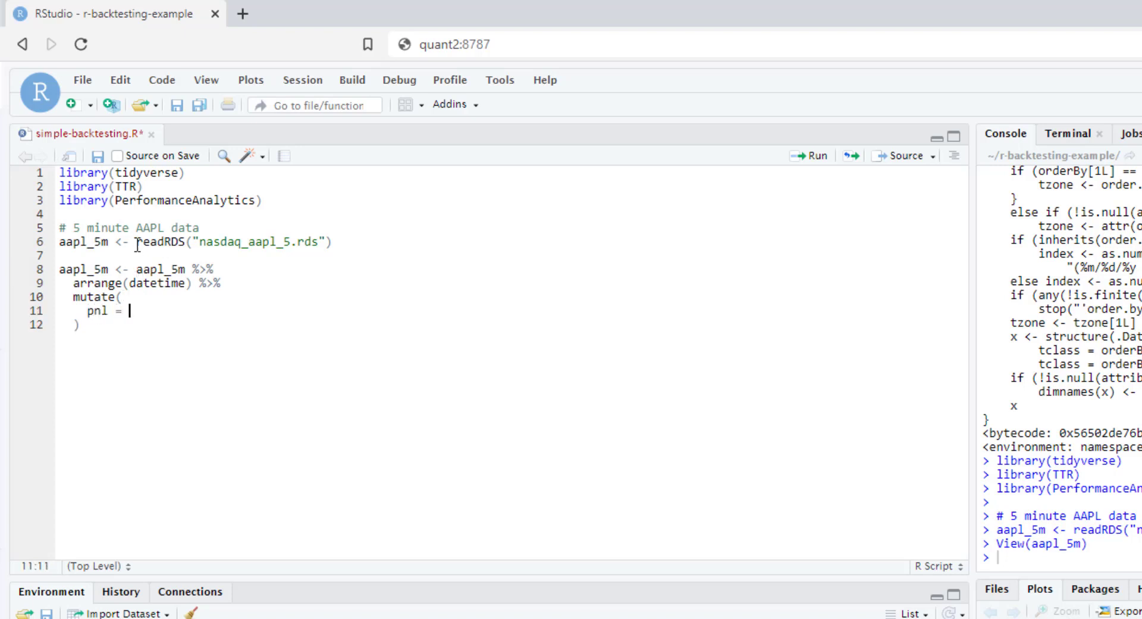
type("re")
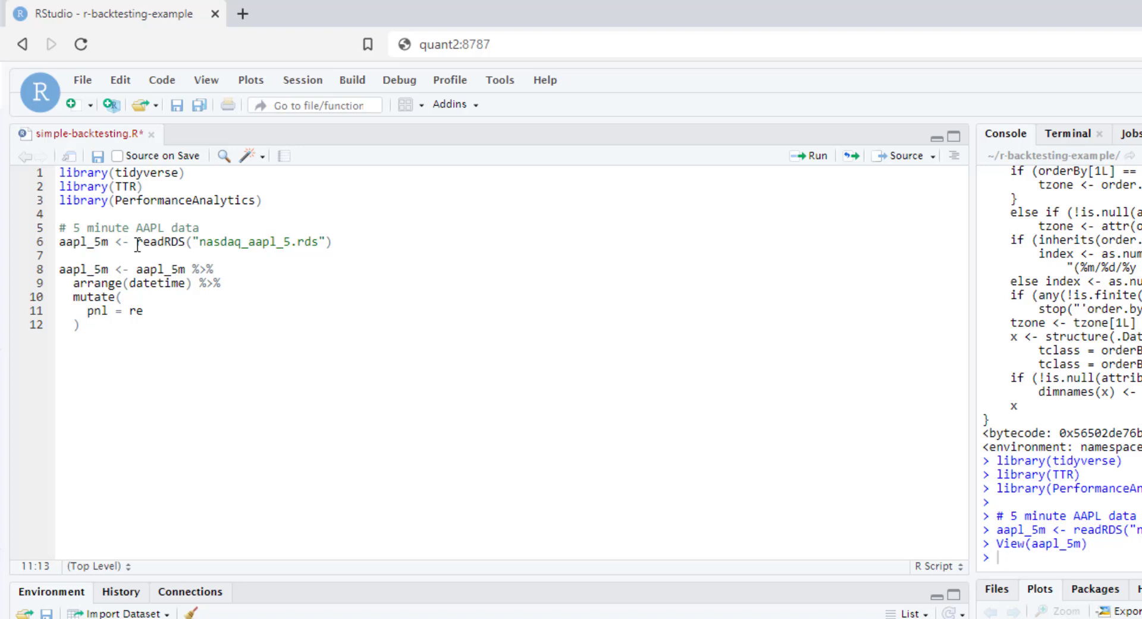
type("close / lag(close) -")
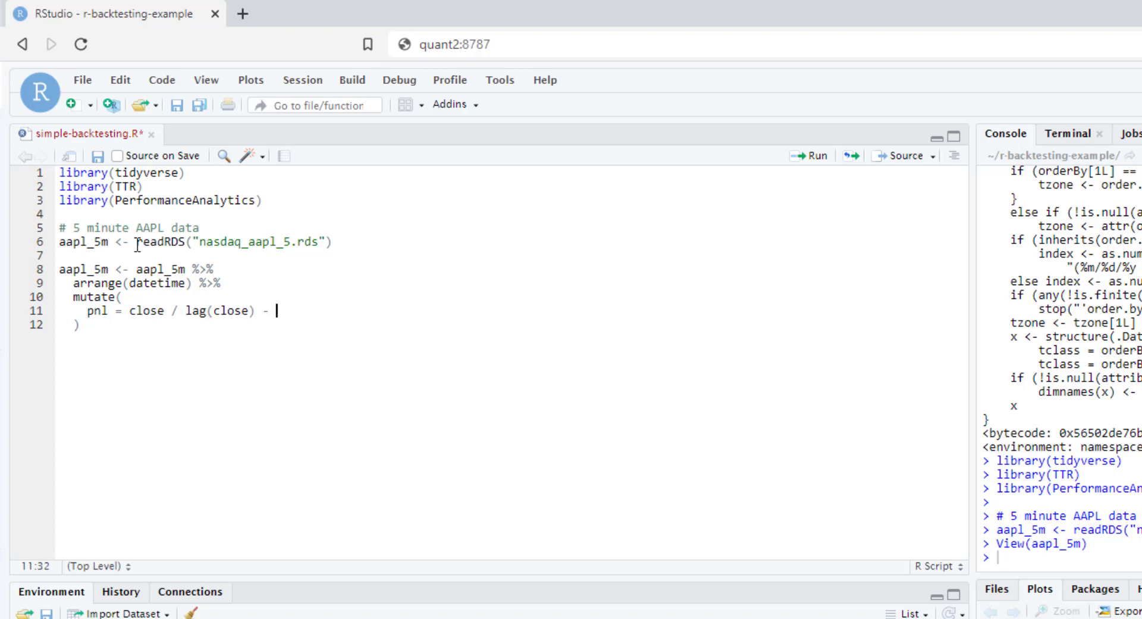
type("1")
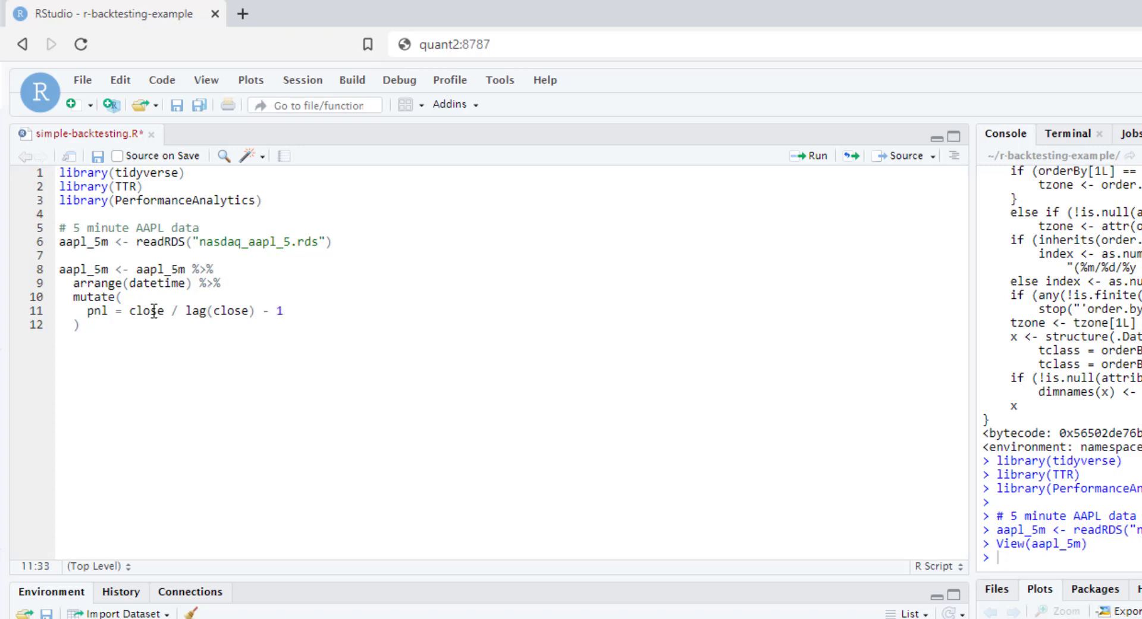
left_click(173, 281)
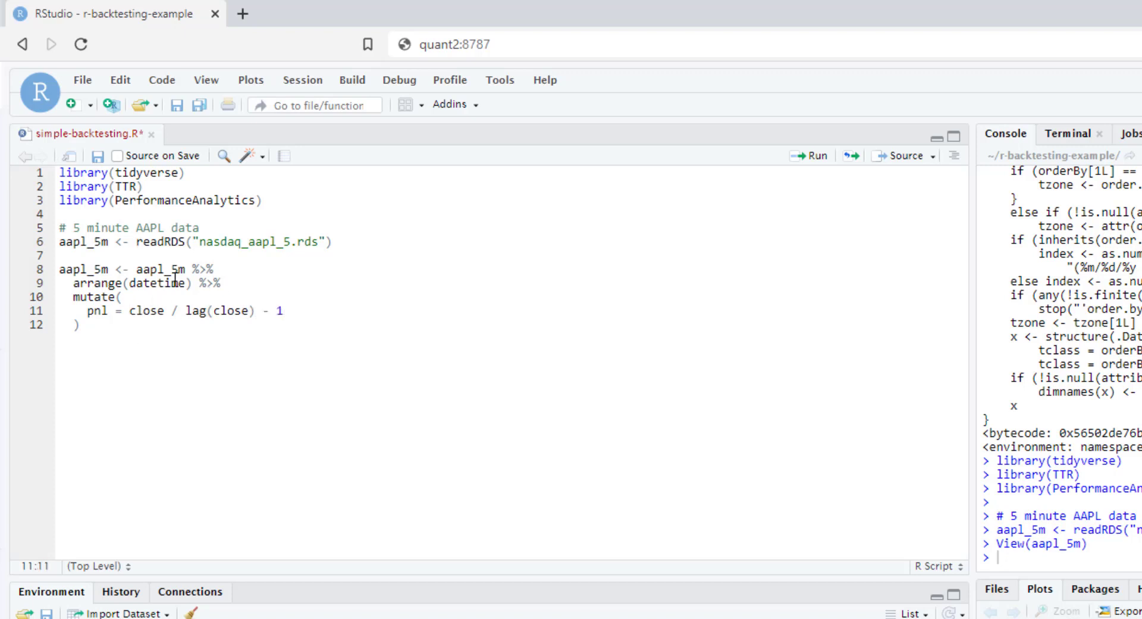
type("replace_na(")
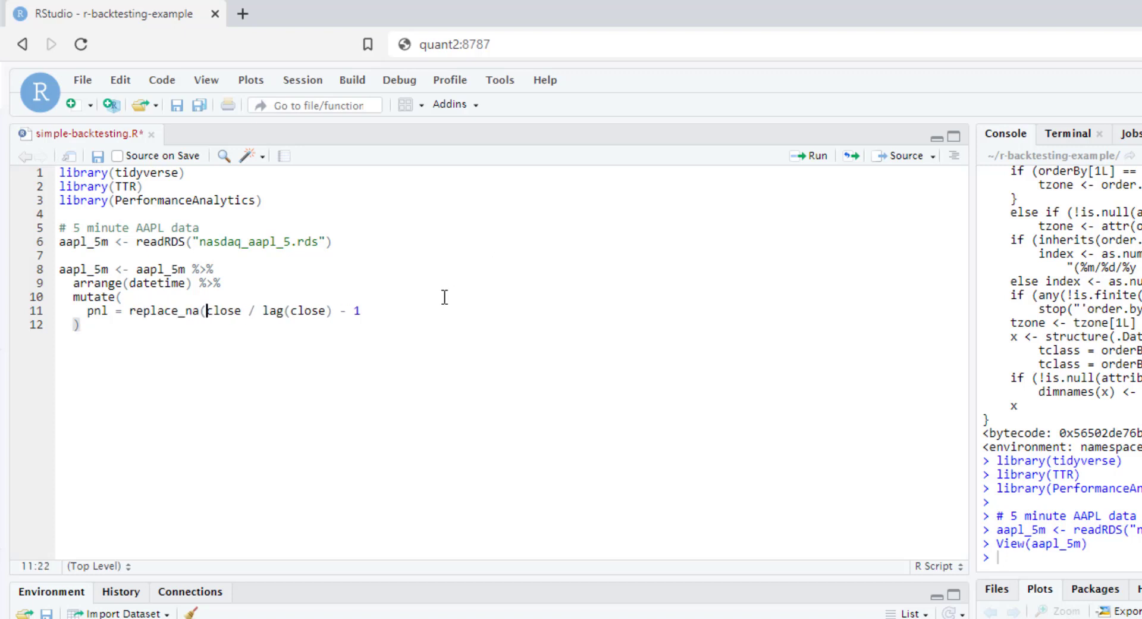
type(", 9")
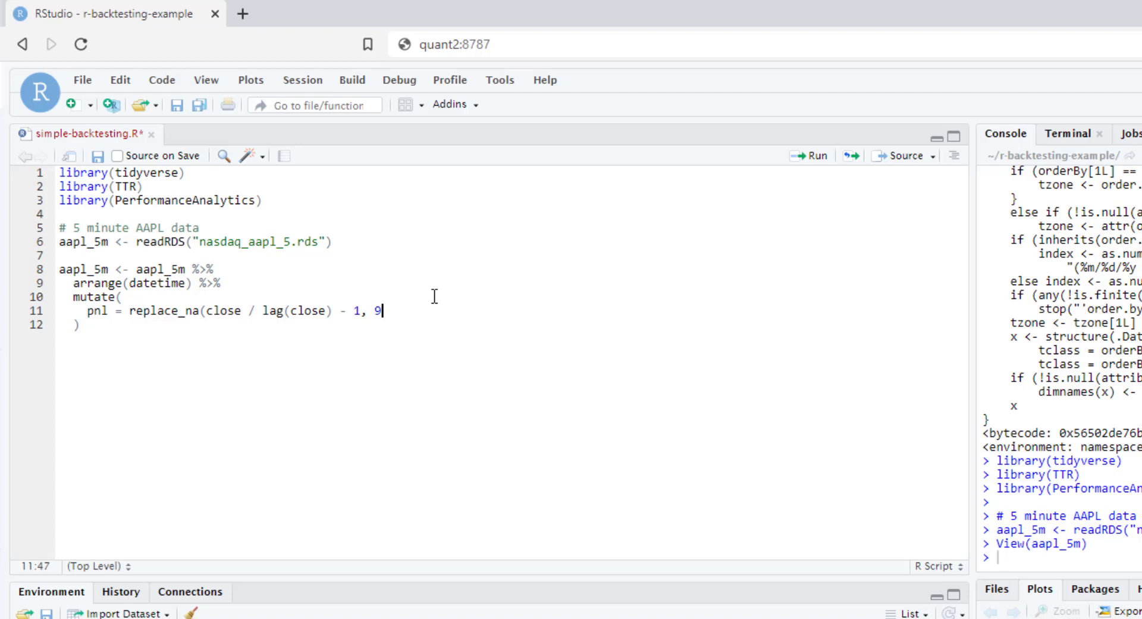
type("0)")
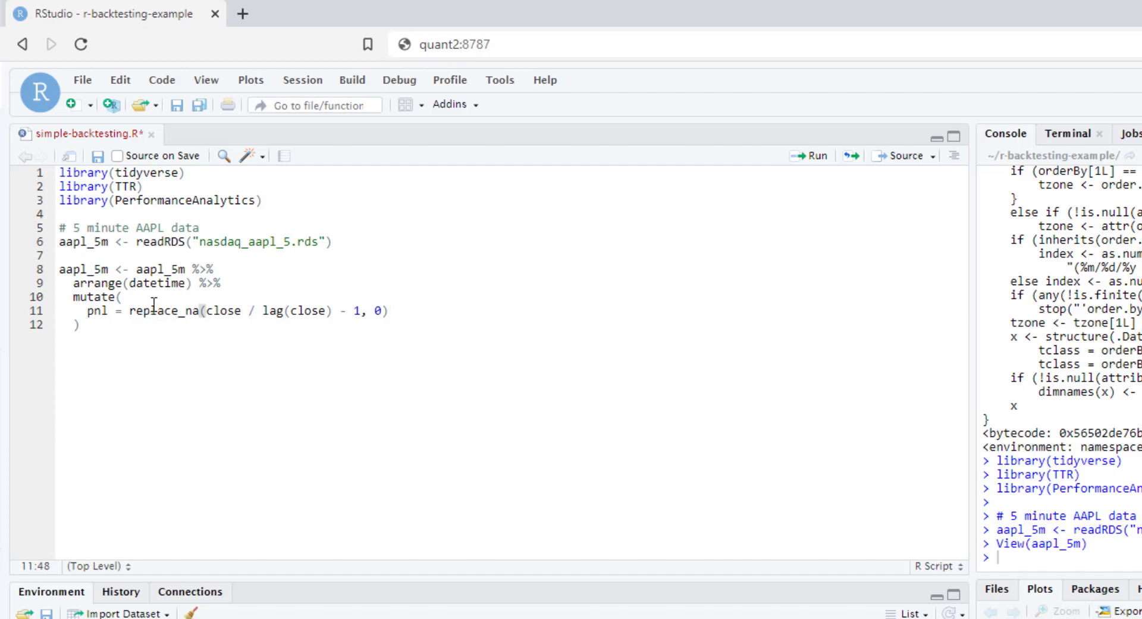
left_click_drag(54, 269, 80, 325)
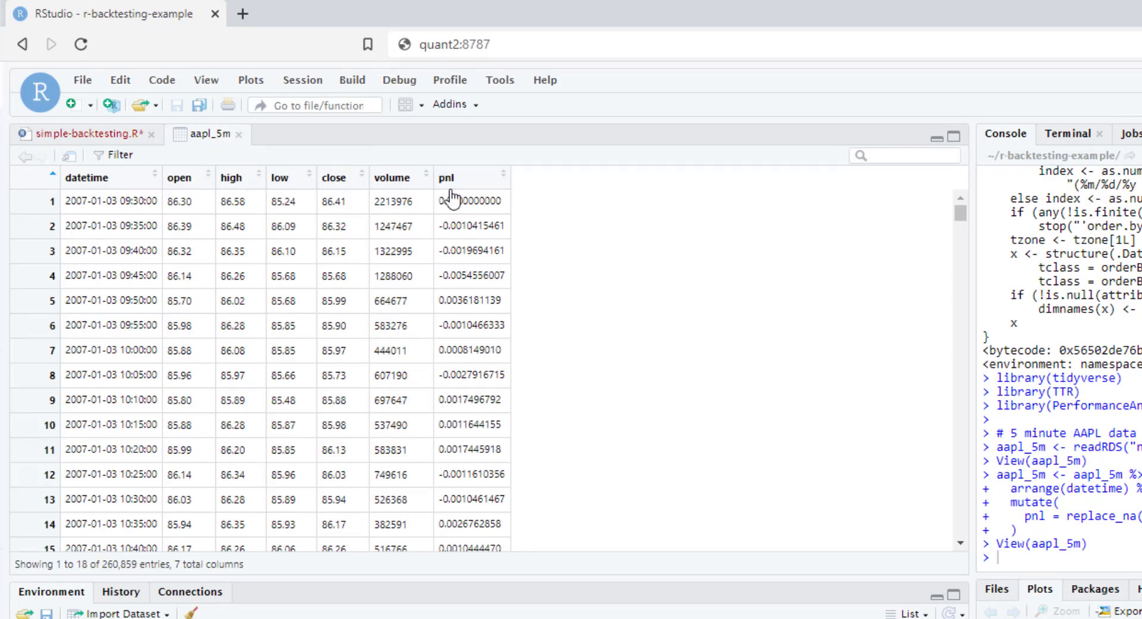
Scroll the aapl_5m viewer to check the pnl column, then return to the script.
scroll("down", 3)
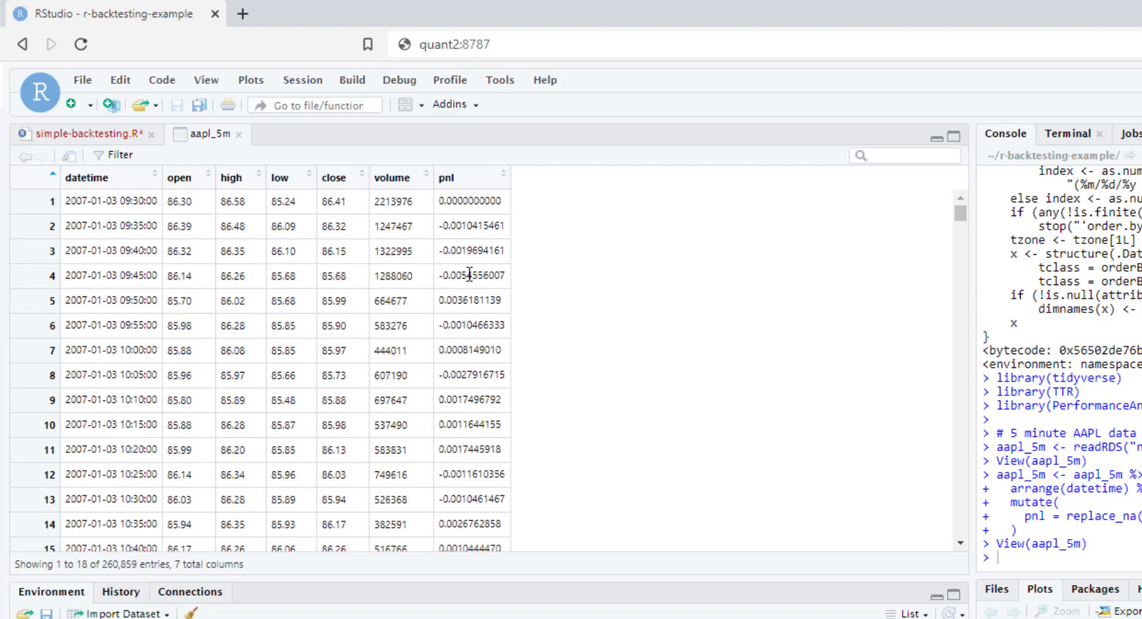
left_click(81, 133)
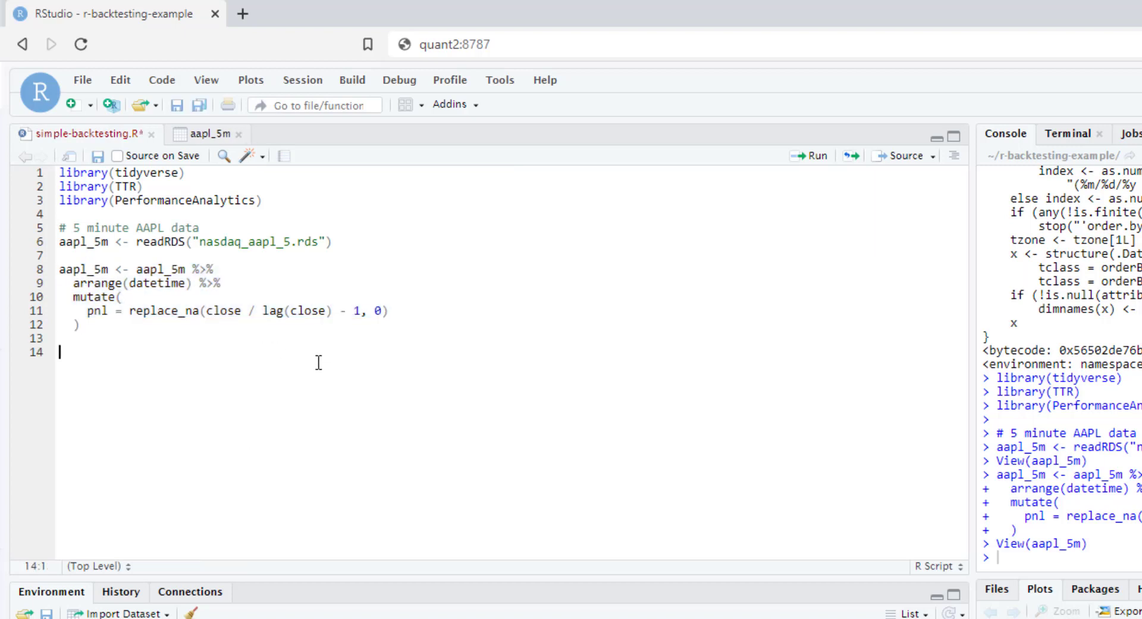
Begin the pipeline str <- aapl_5m %>% arrange(datetime).
type("s")
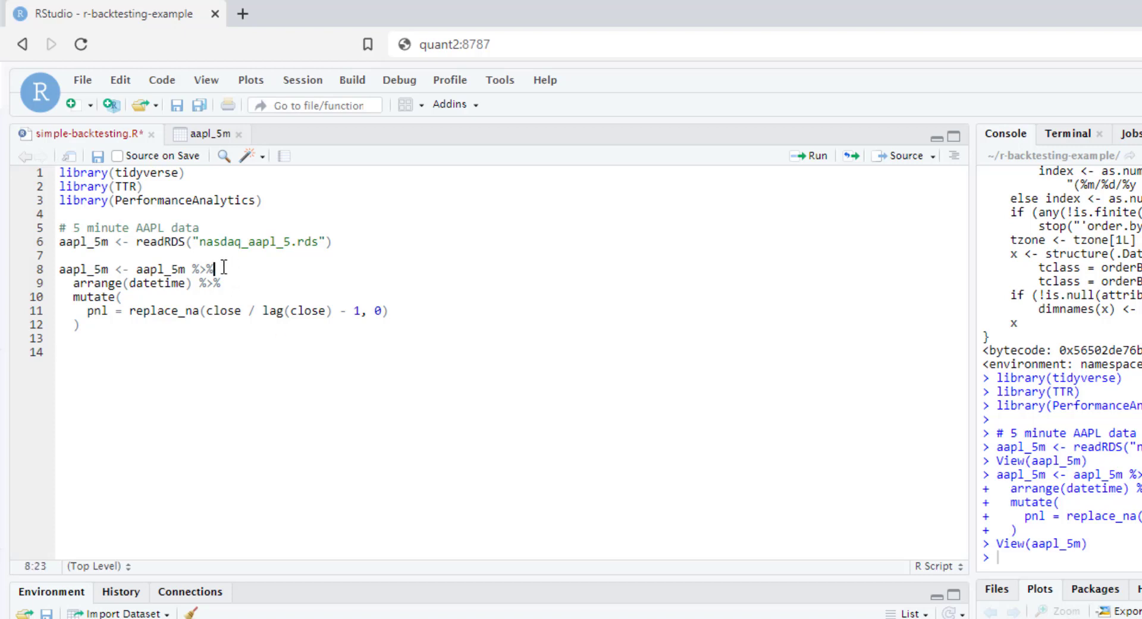
type("aapl_5m <- aapl_5m %>%")
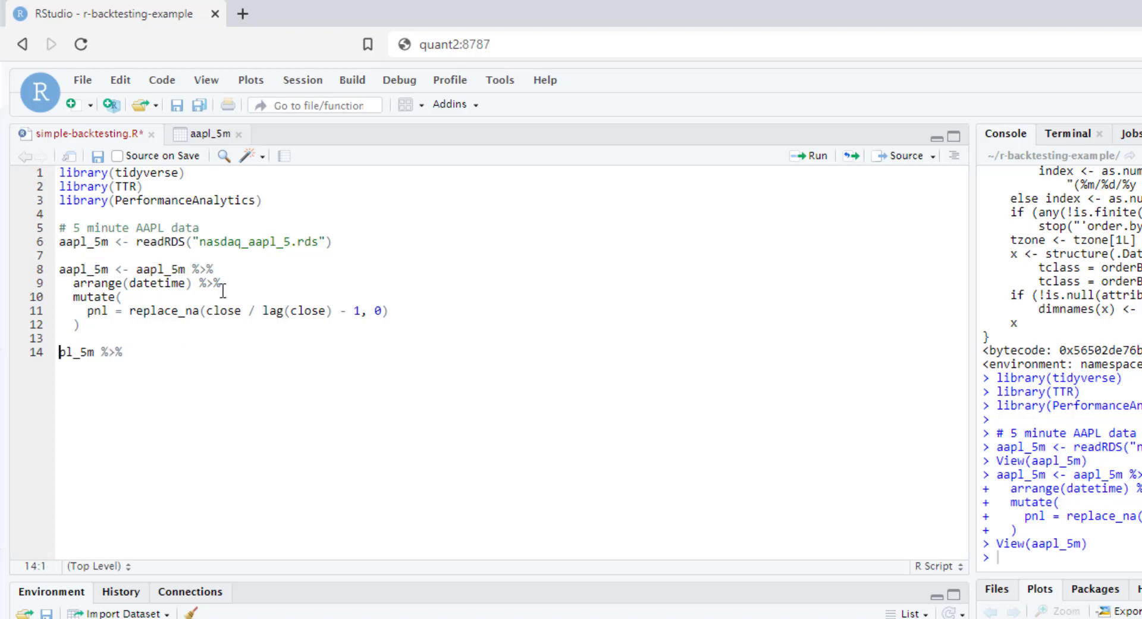
type("str <- a")
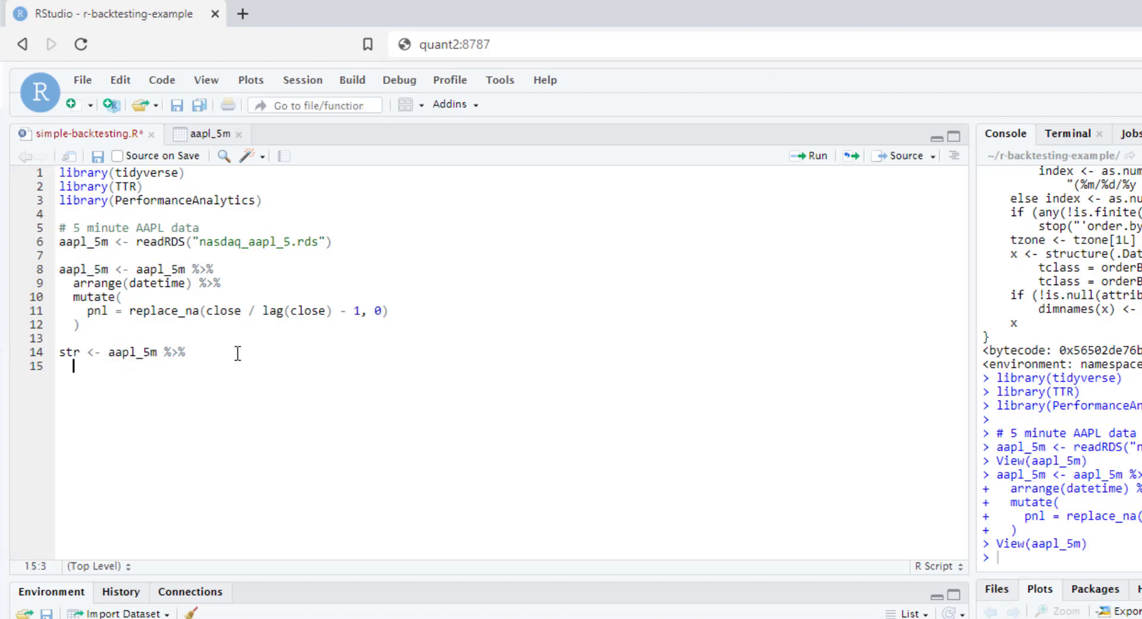
type("arran")
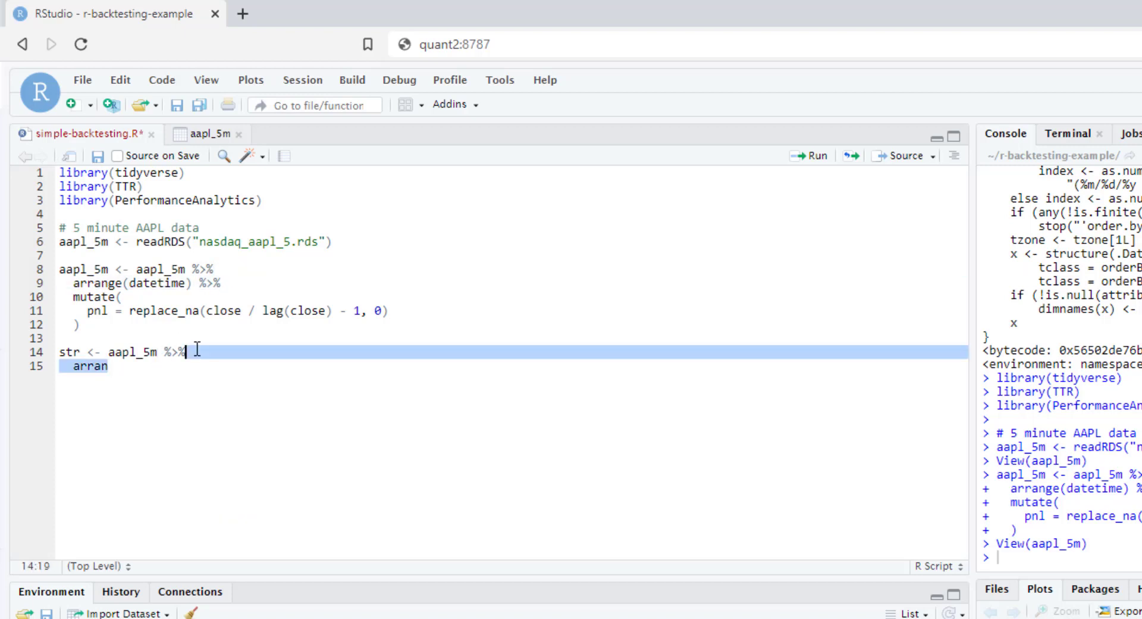
type("ge(datetime) %>%")
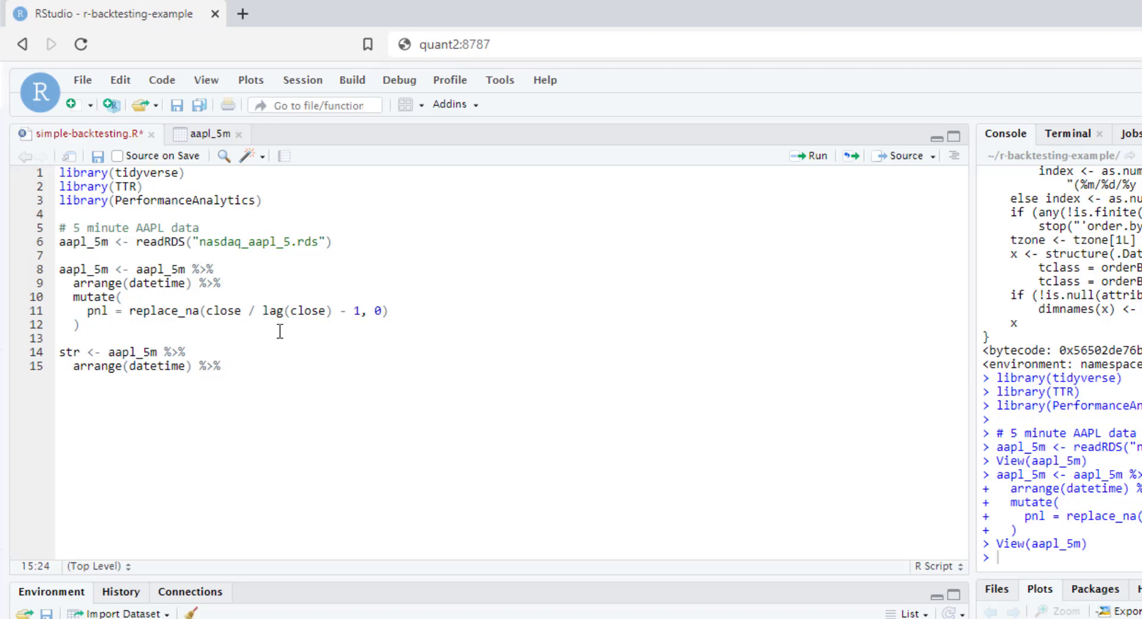
Add mutate with fast_ma = SMA(close, 25) and slow_ma = SMA(close, 100).
type("mutate(")
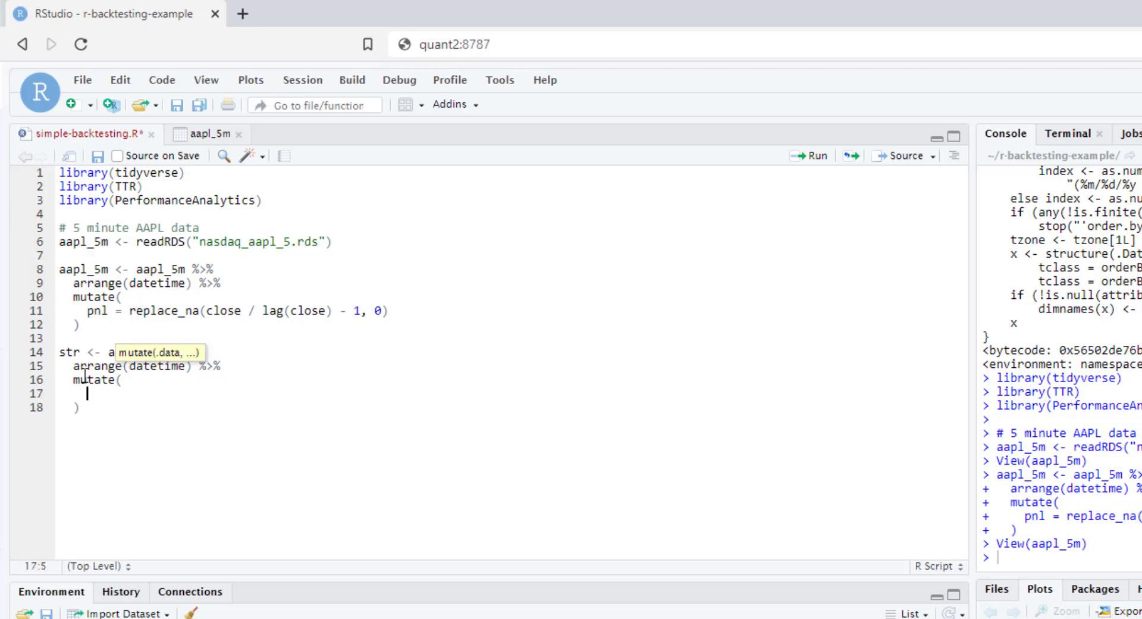
mouse_move(140, 503)
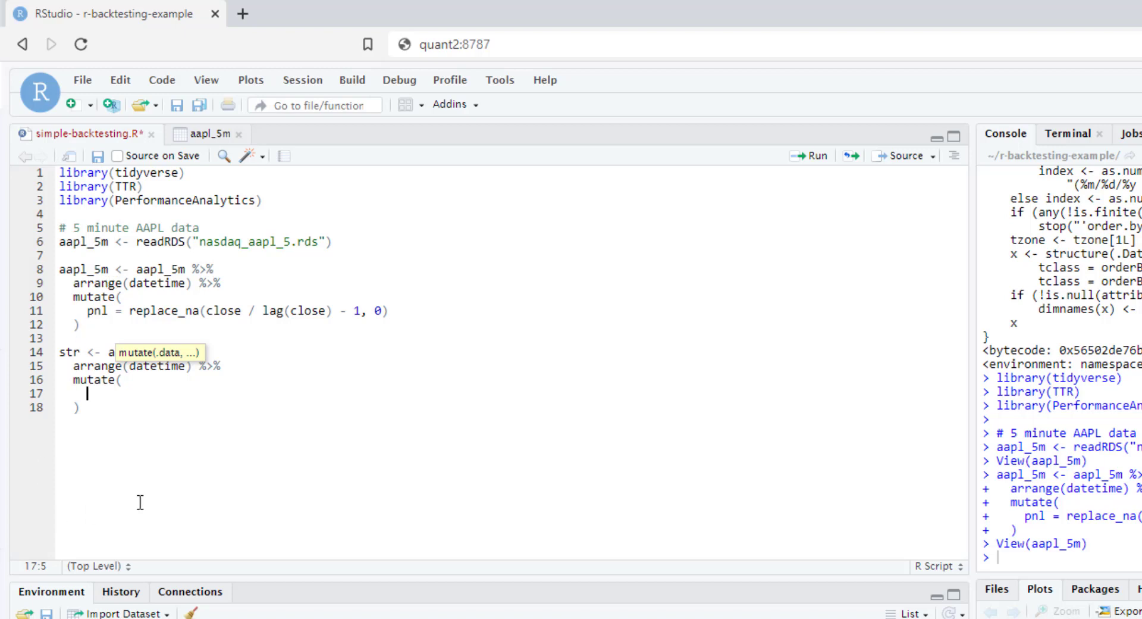
type("fast_")
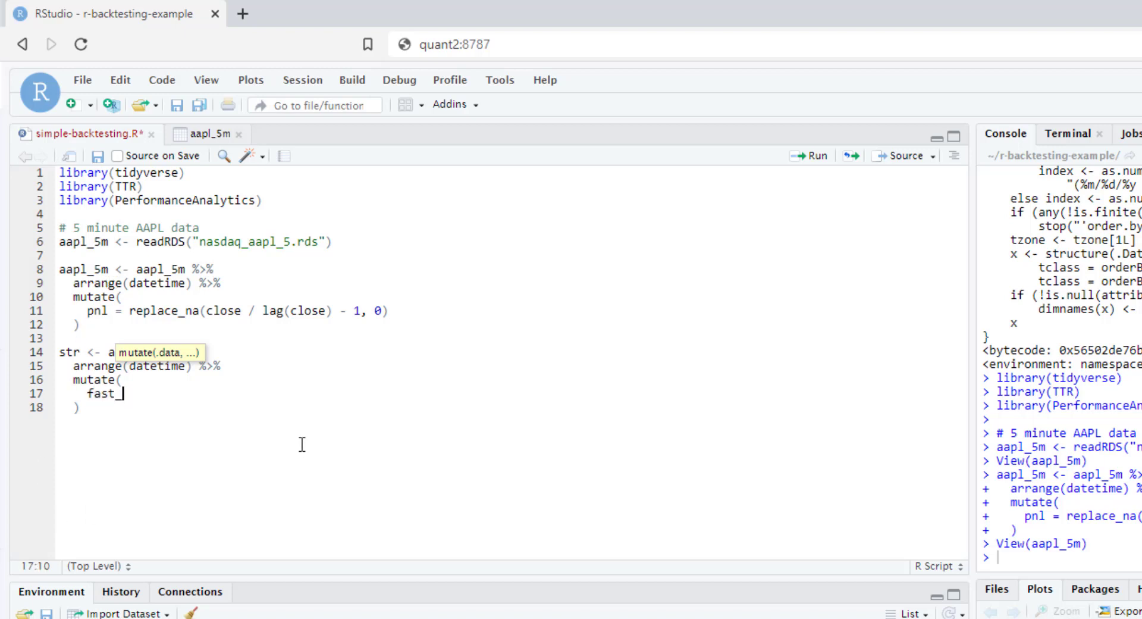
type("ma =")
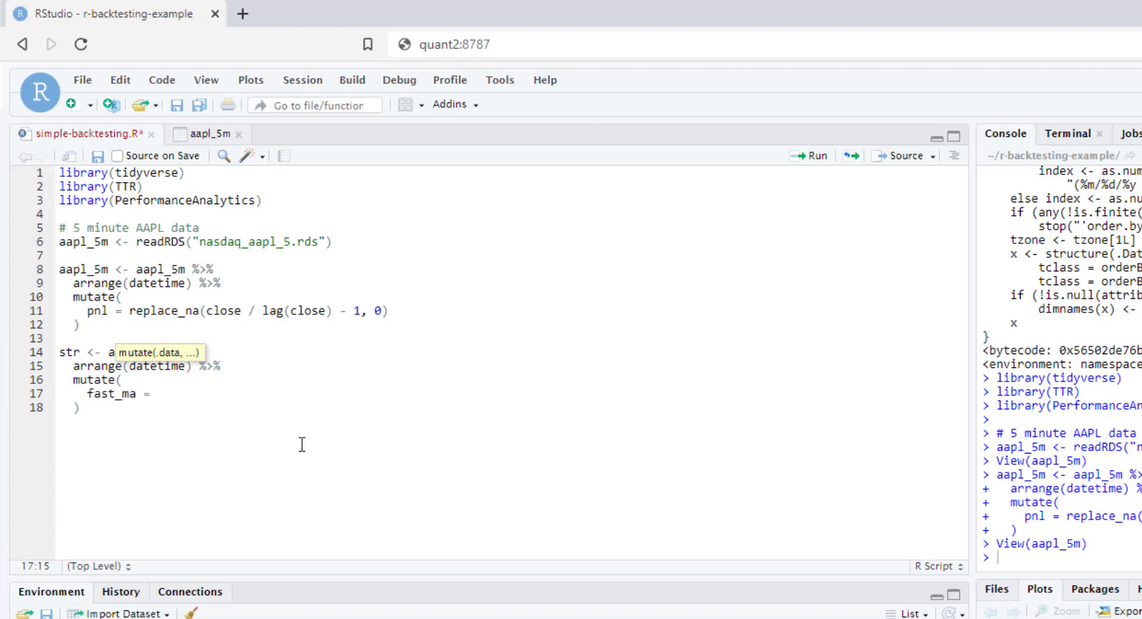
type("SMA()")
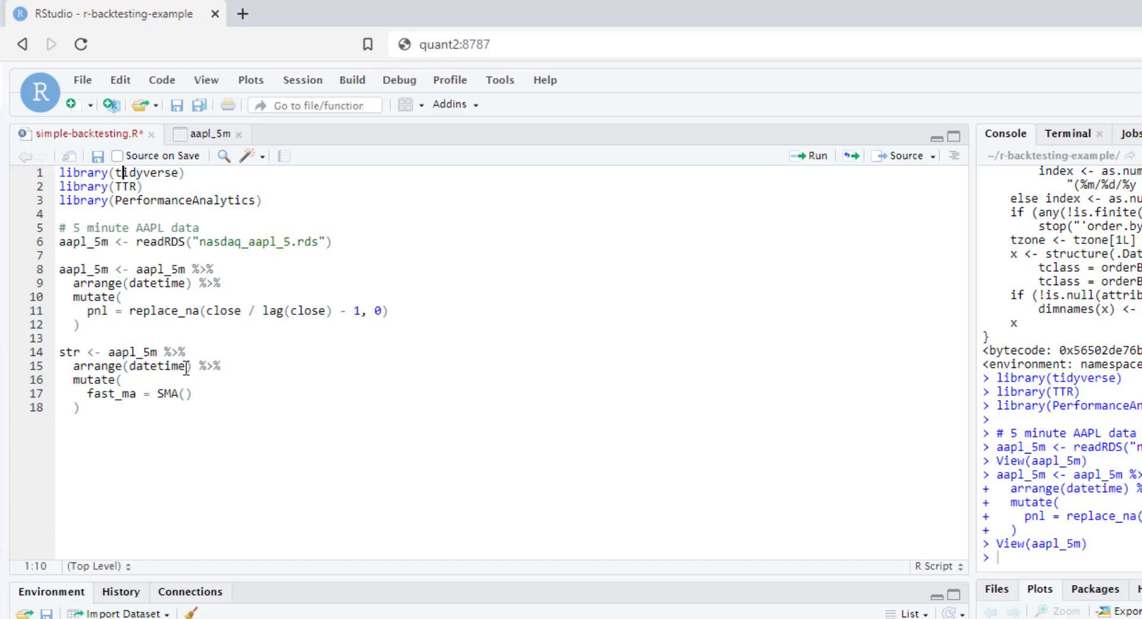
type("close,")
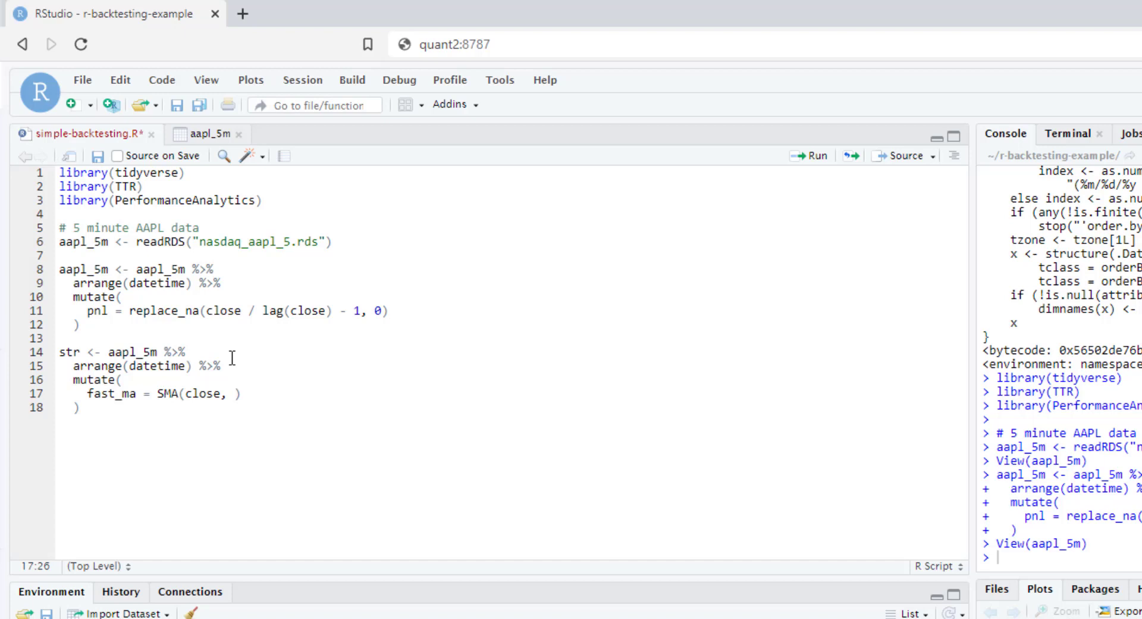
type("25,")
type("slow_ma = SMA(close, 100)")
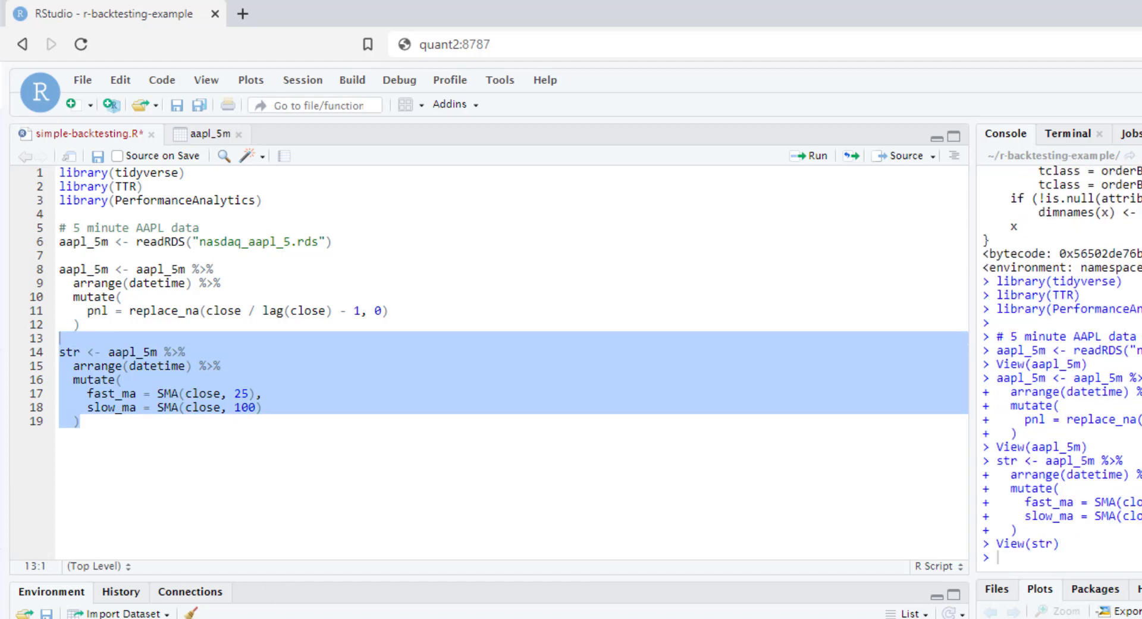
Scroll the str viewer to confirm fast_ma and slow_ma fill in, then return to the script.
left_click(192, 135)
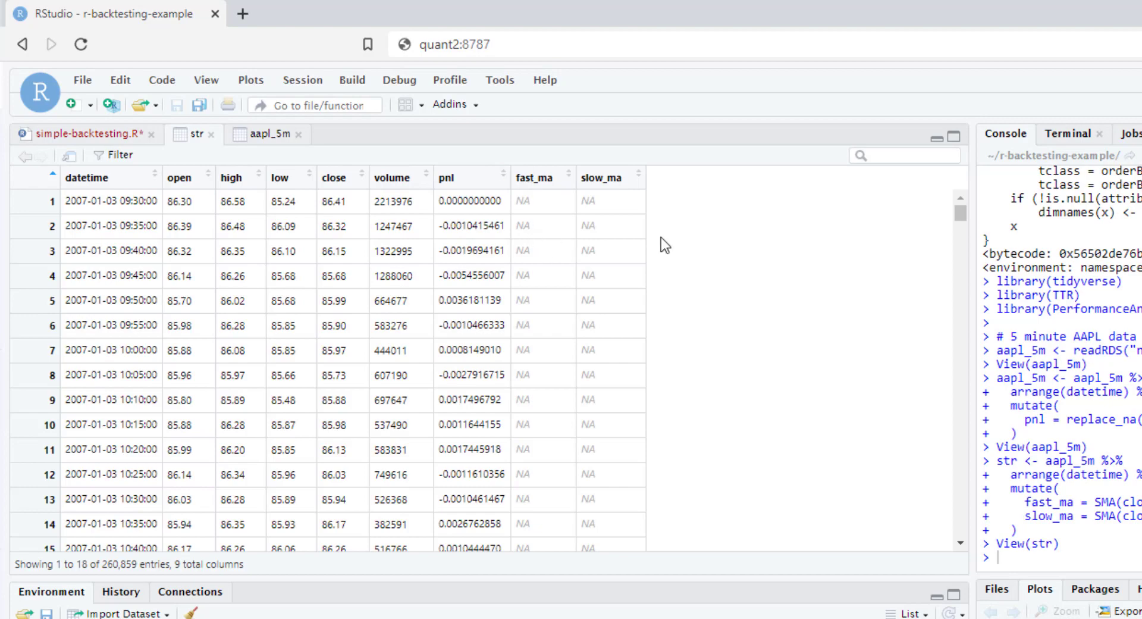
scroll("down", 3)
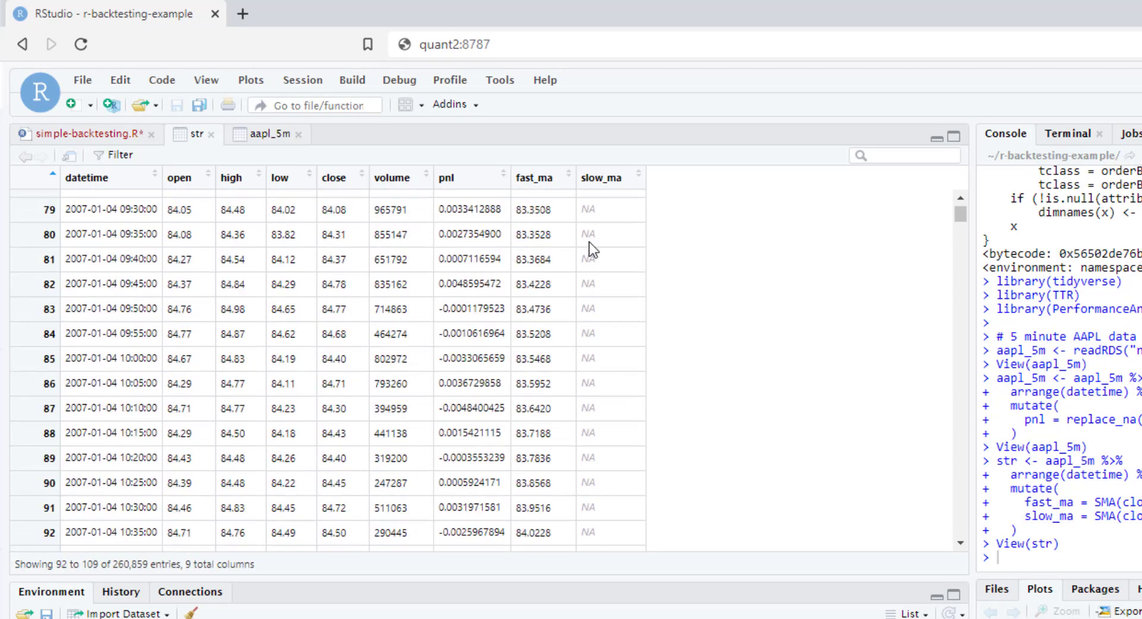
scroll("down", 3)
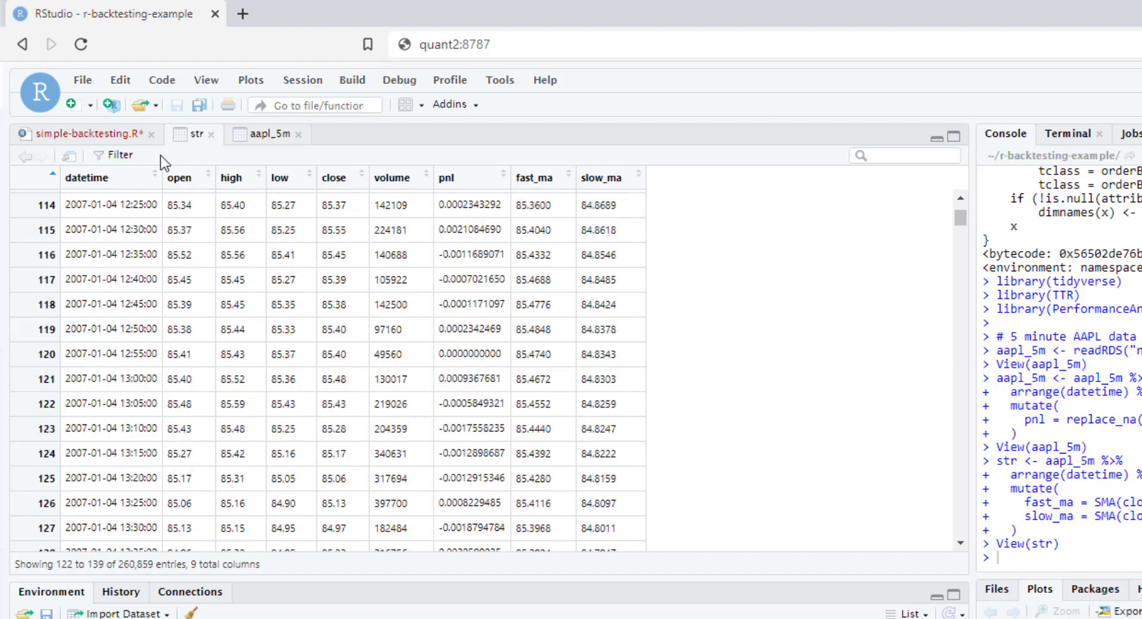
left_click(95, 134)
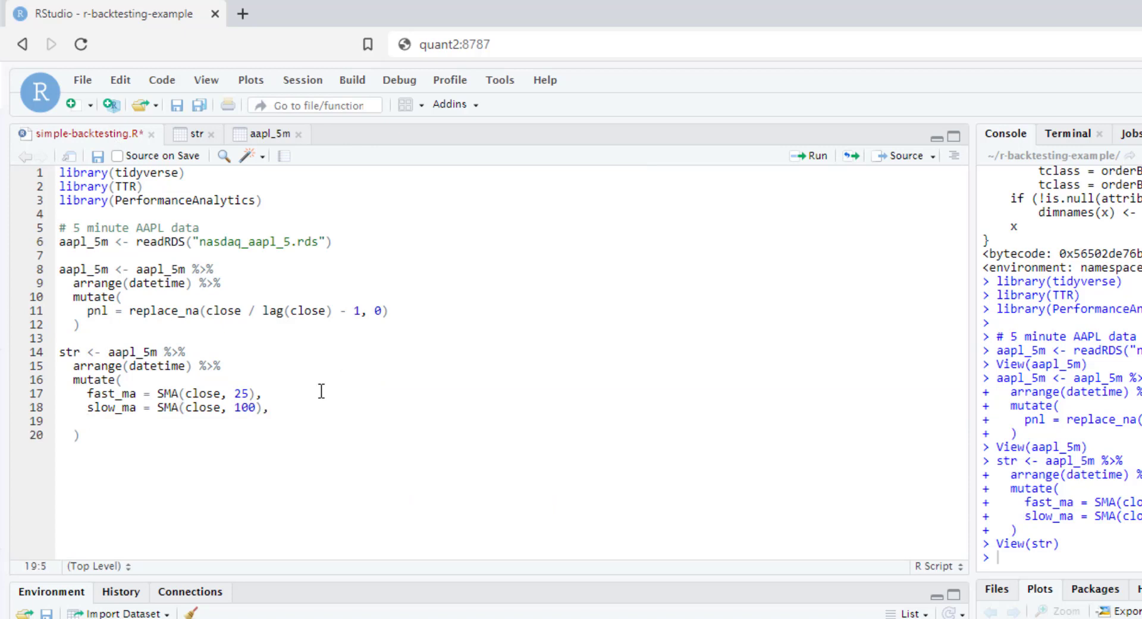
Add pos = if_else(fast_ma > slow_ma, 1, -1) to the str mutate call.
type("pos      =")
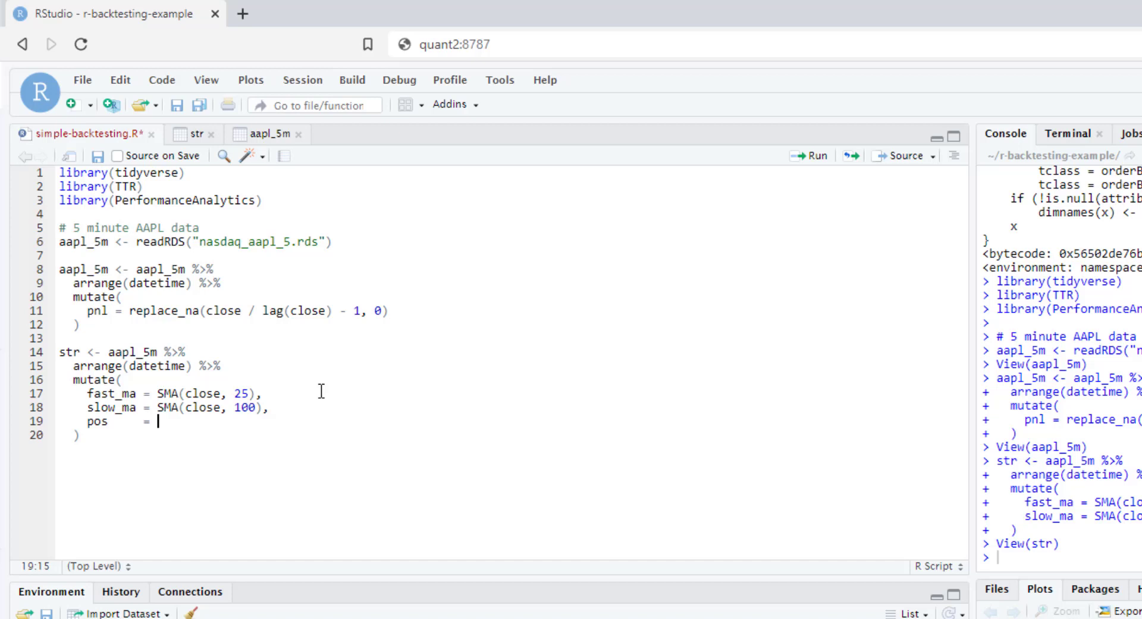
type("if_e")
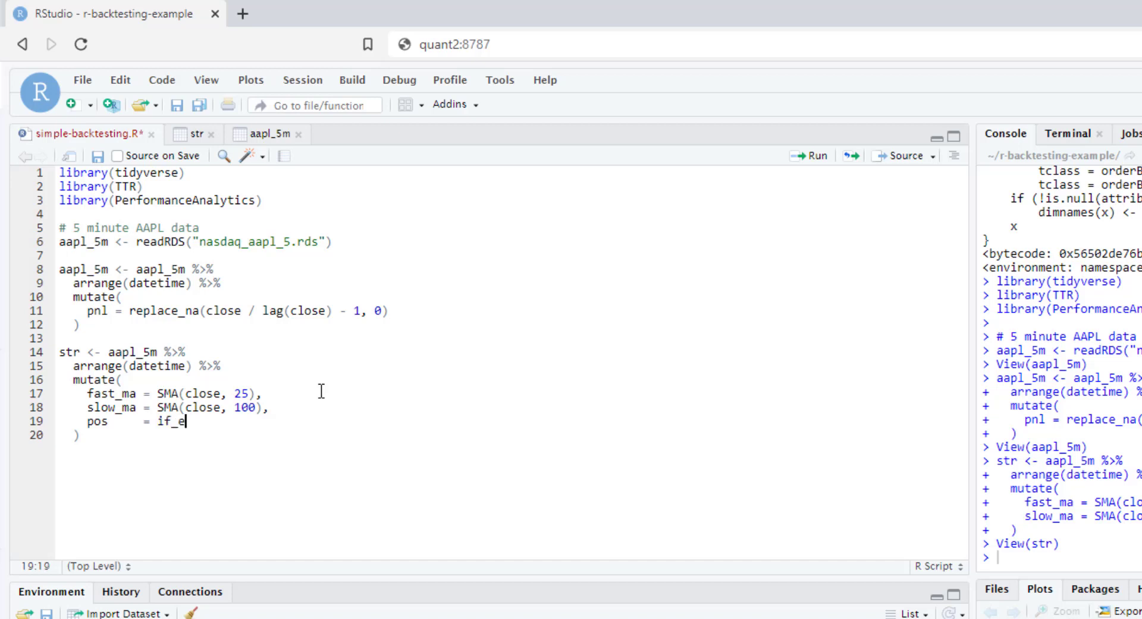
type("lse(")
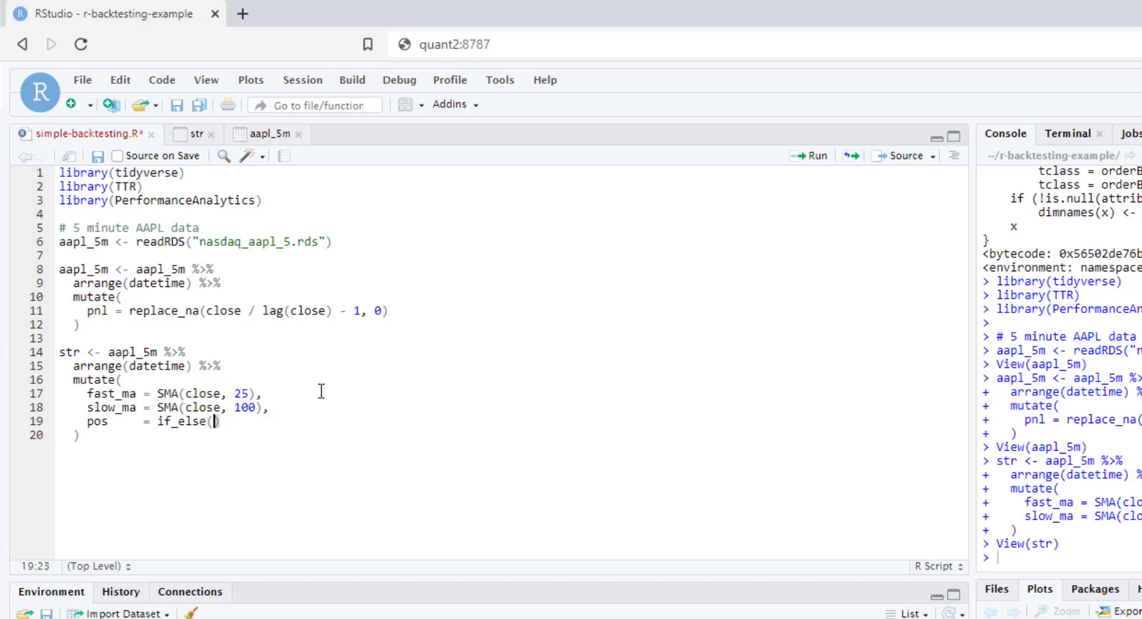
type("fals")
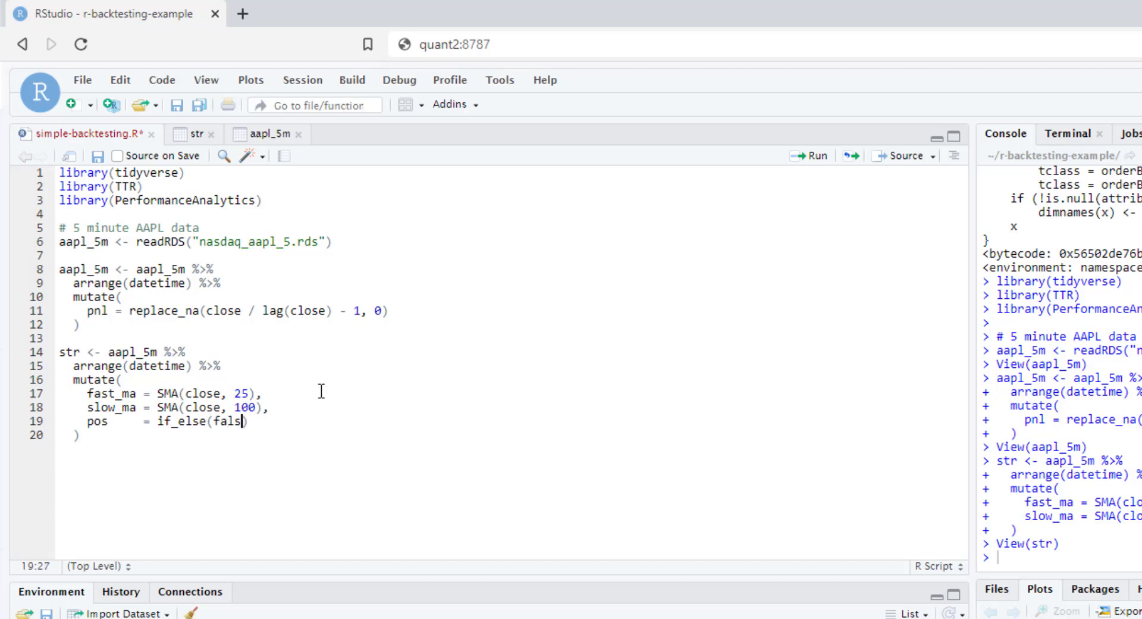
type("fast_ma")
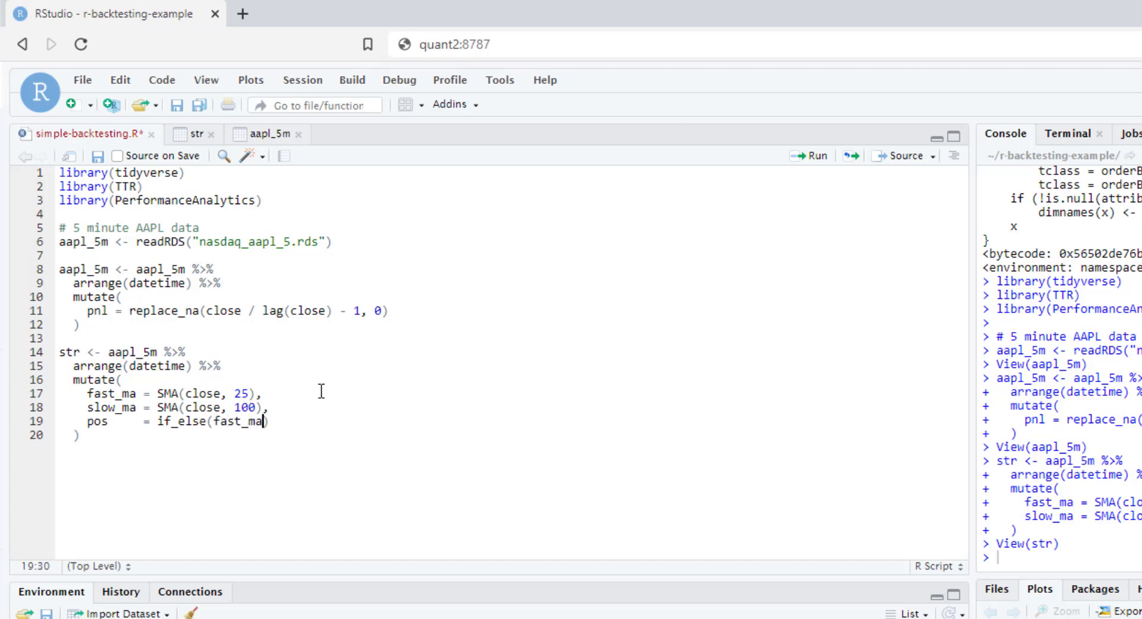
type("> slow")
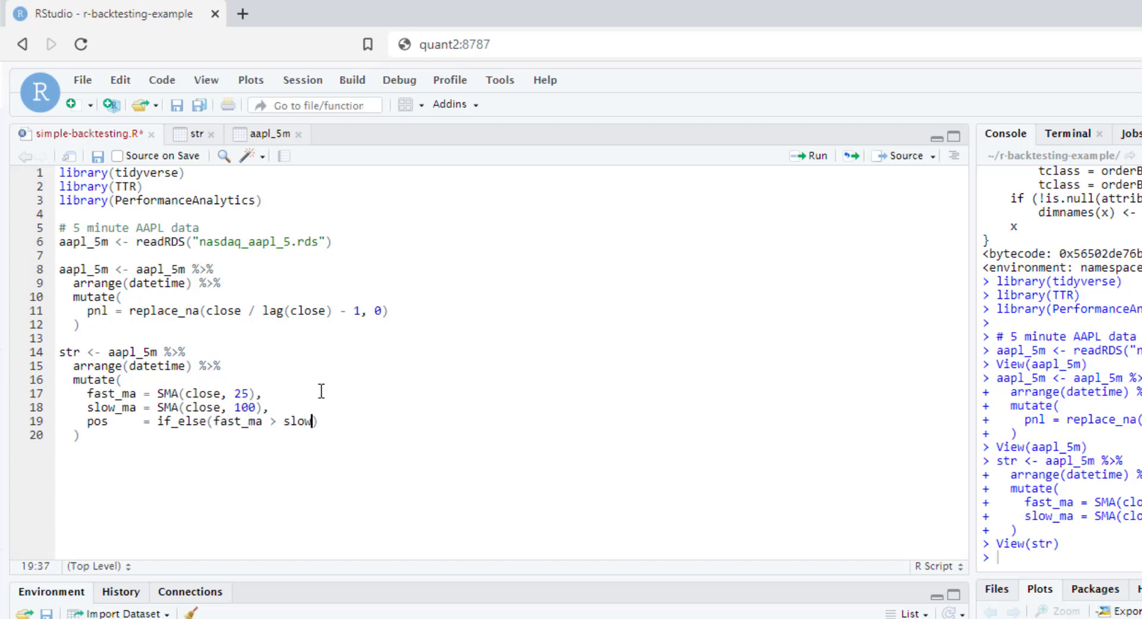
type("_ma,")
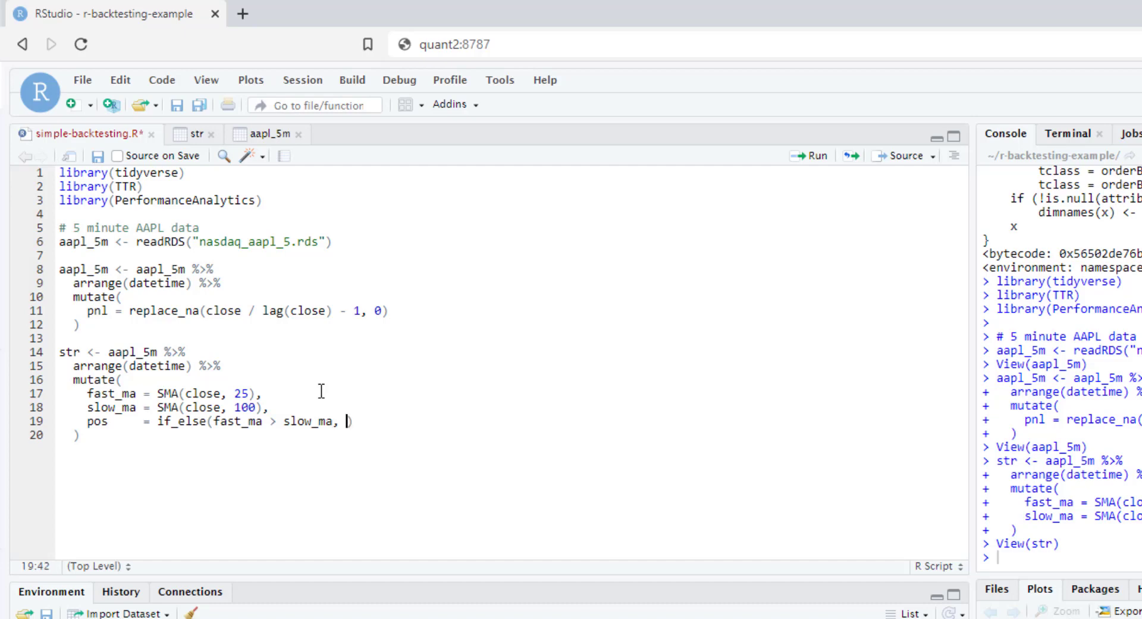
type("1,")
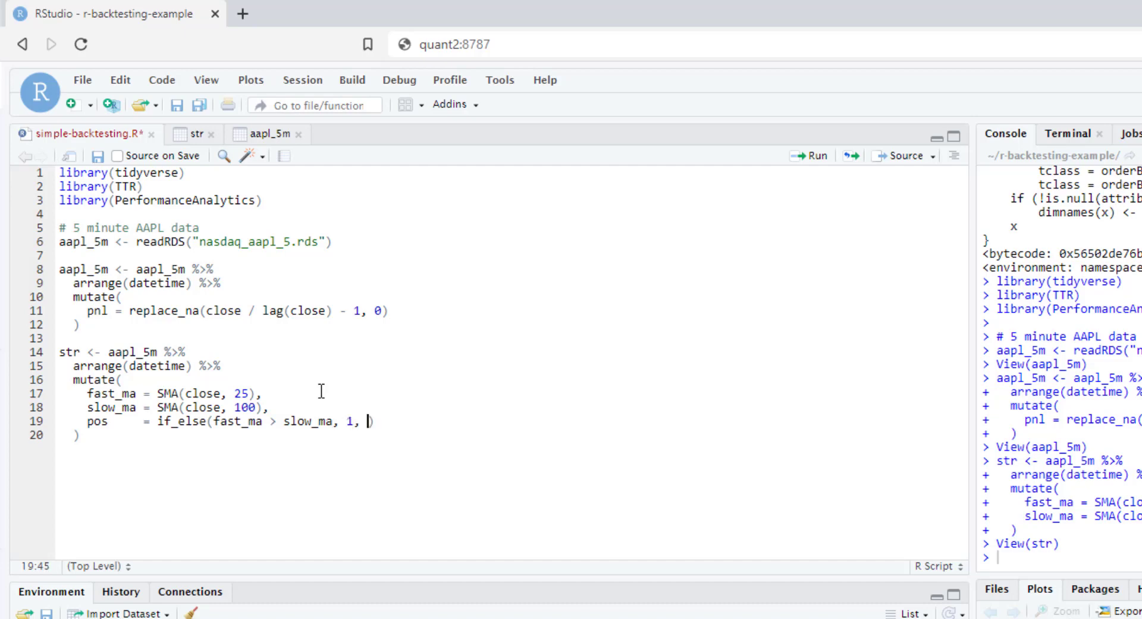
type("-1")
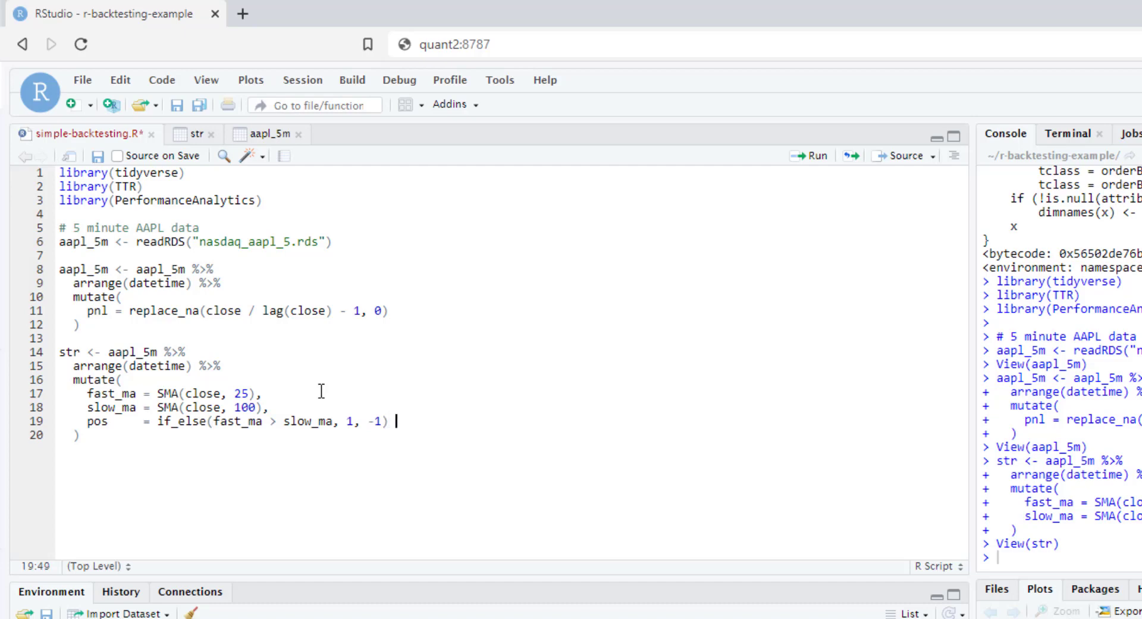
Pipe the signal through lag() and replace_na(0), then select the str pipeline.
type("%>%")
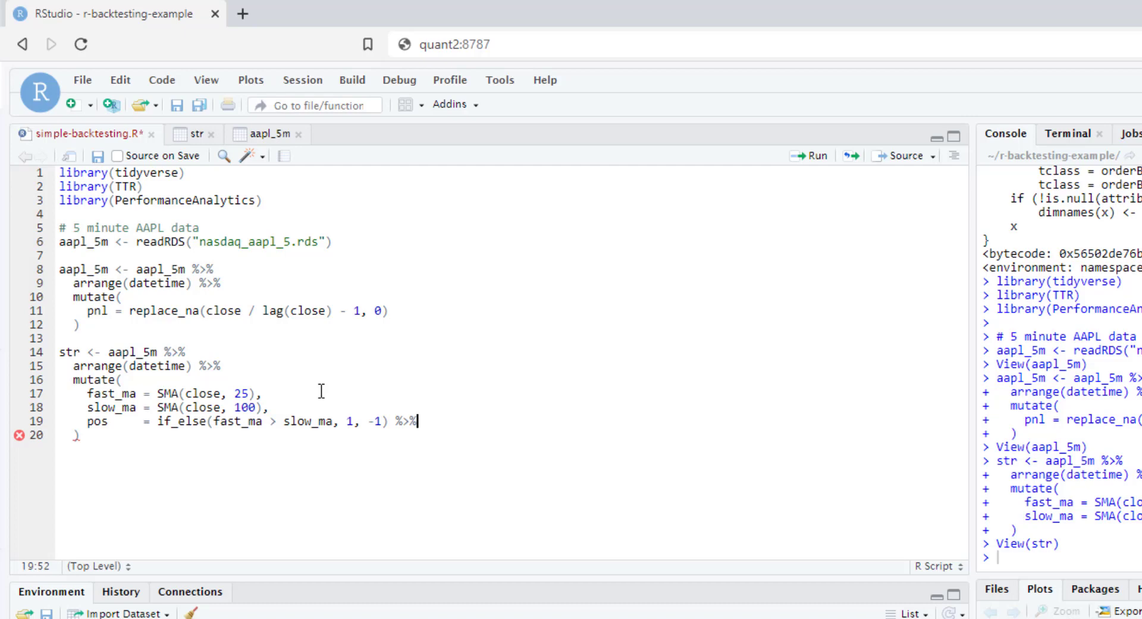
type("lag(")
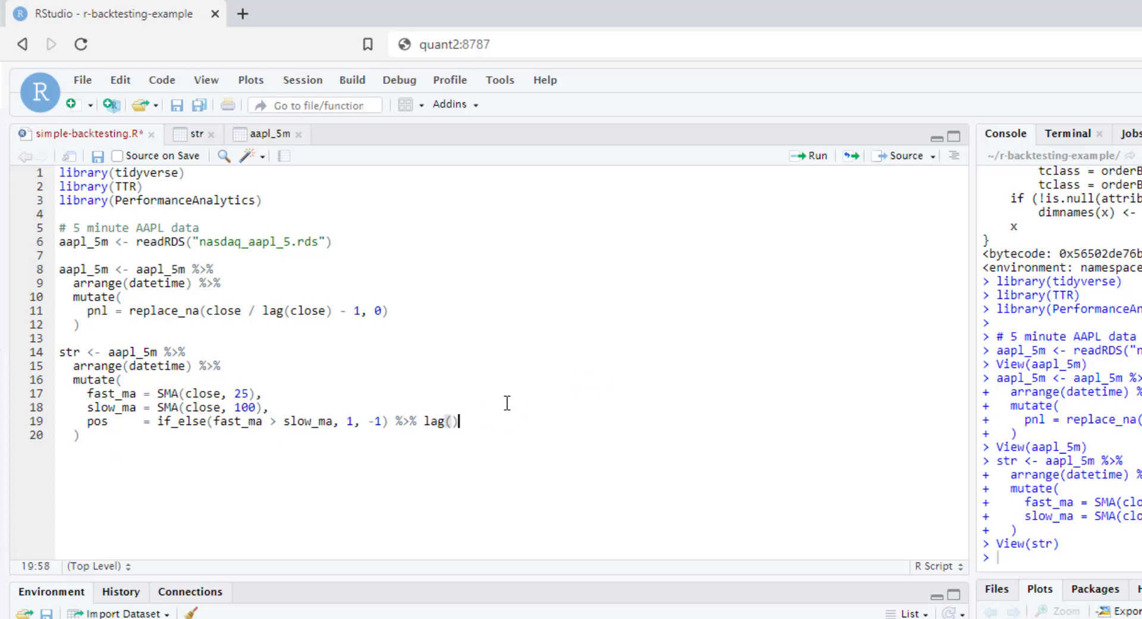
type("%>%")
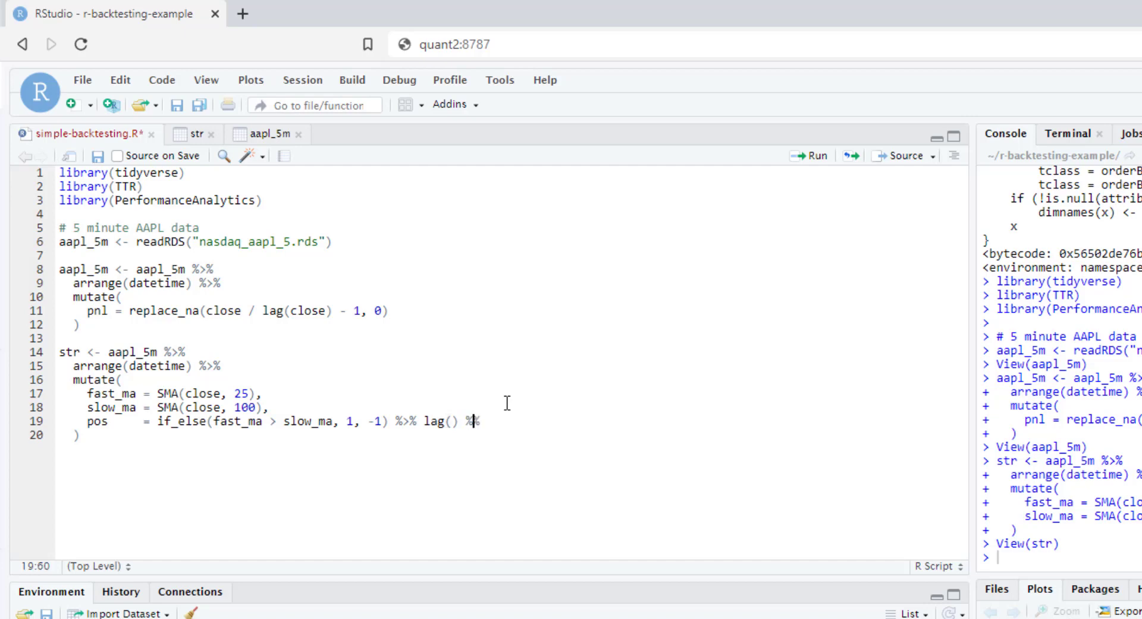
type("replace")
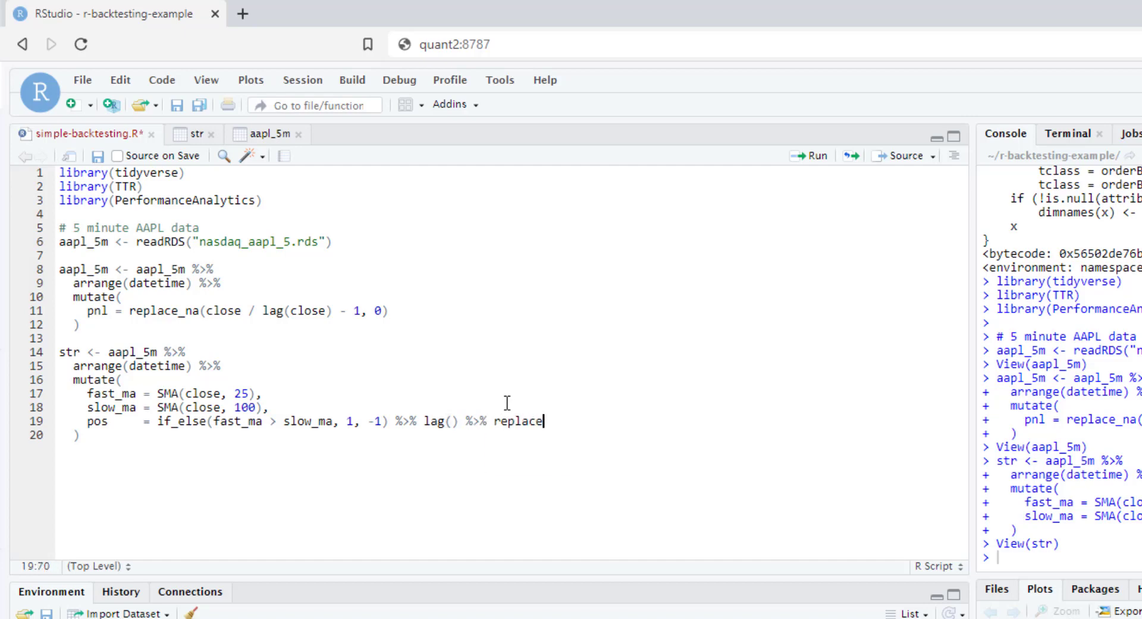
type("_na")
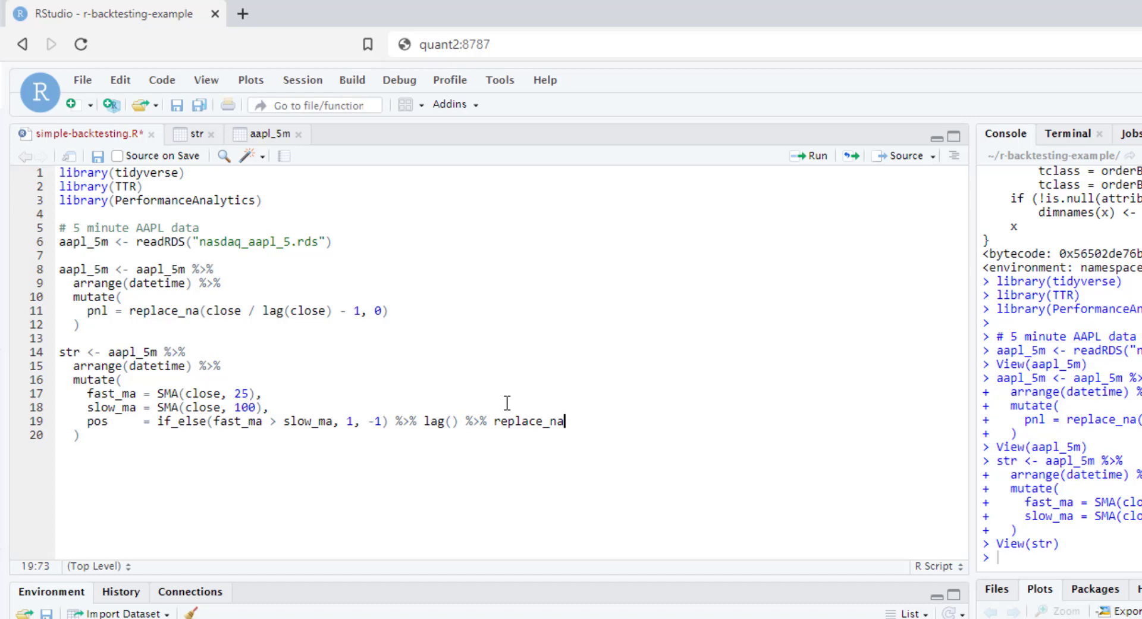
type("(0)")
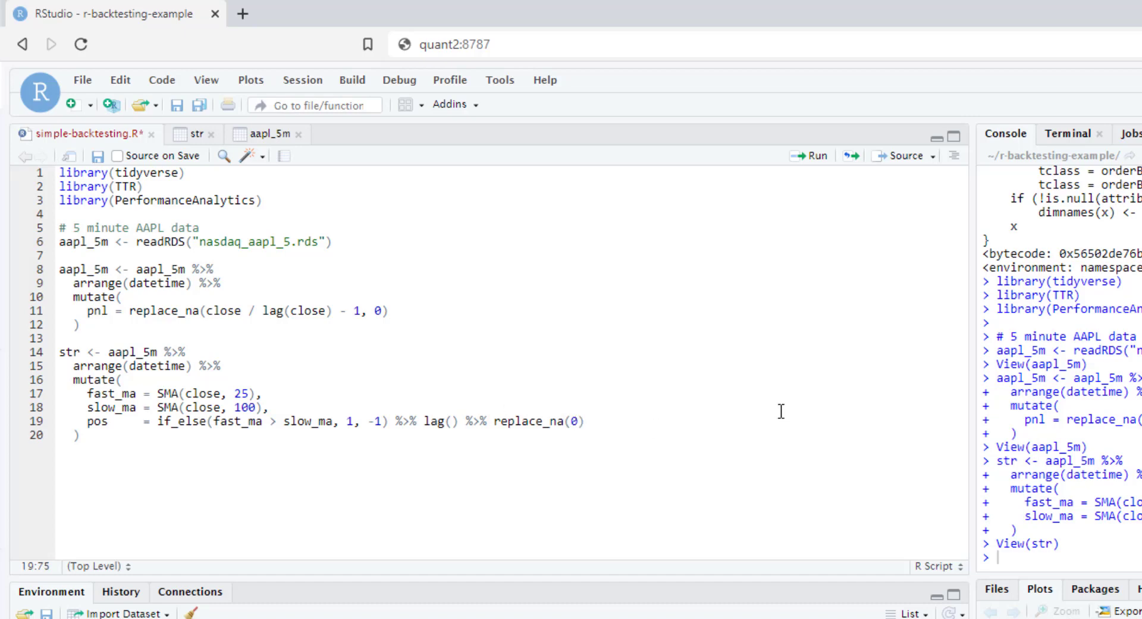
left_click_drag(61, 352, 81, 436)
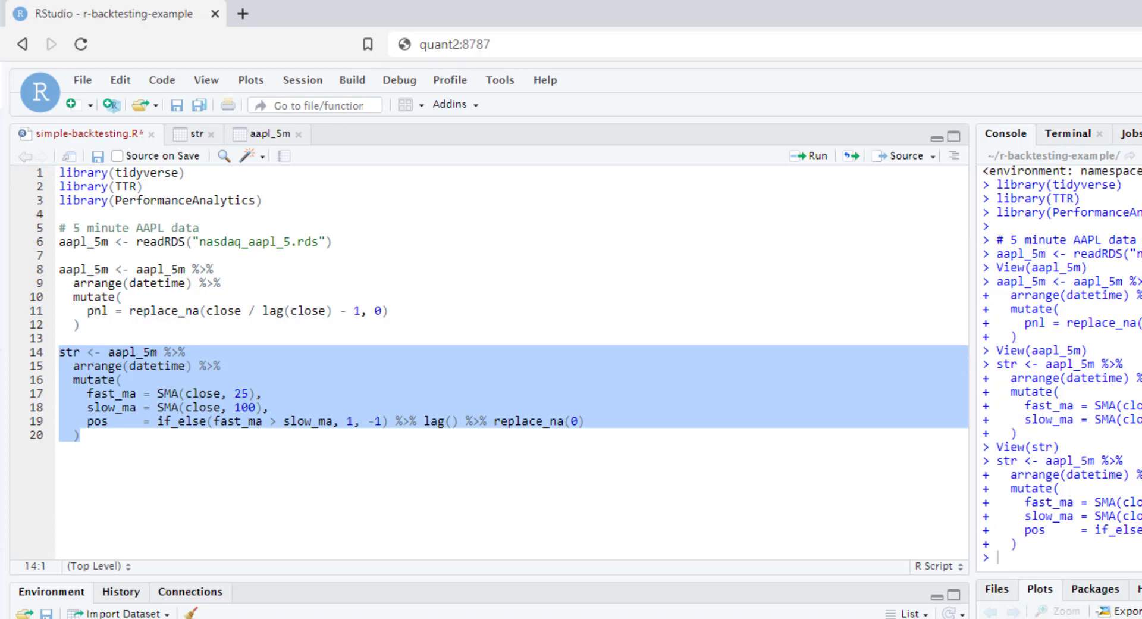
Scroll the str viewer to check pos flipping between -1 and 1, then return to the script.
left_click(196, 134)
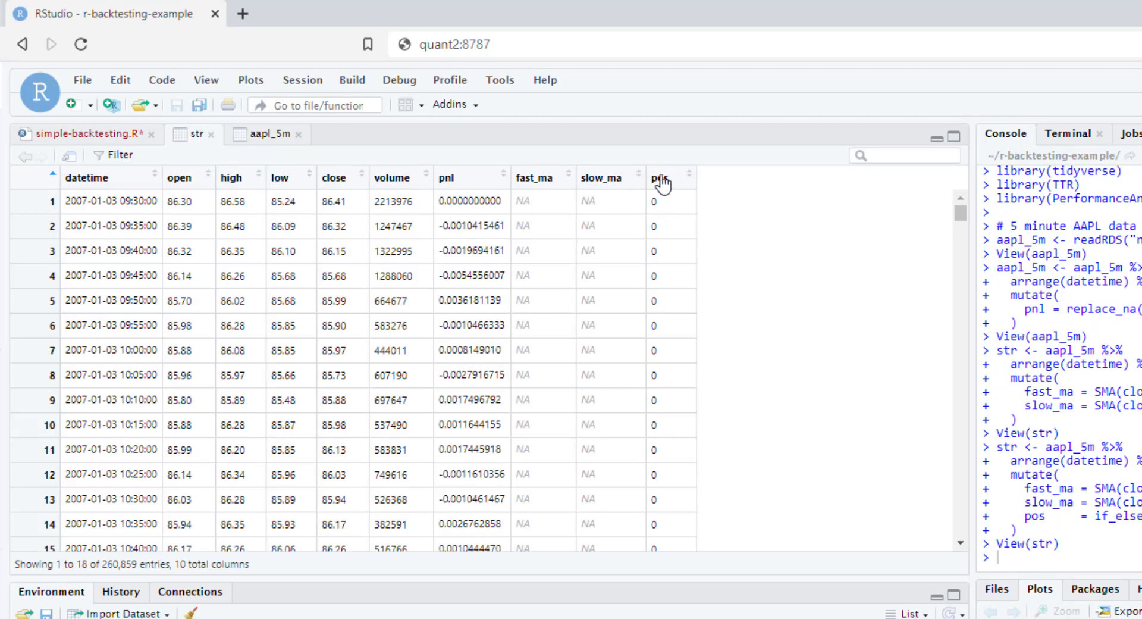
scroll("down", 3)
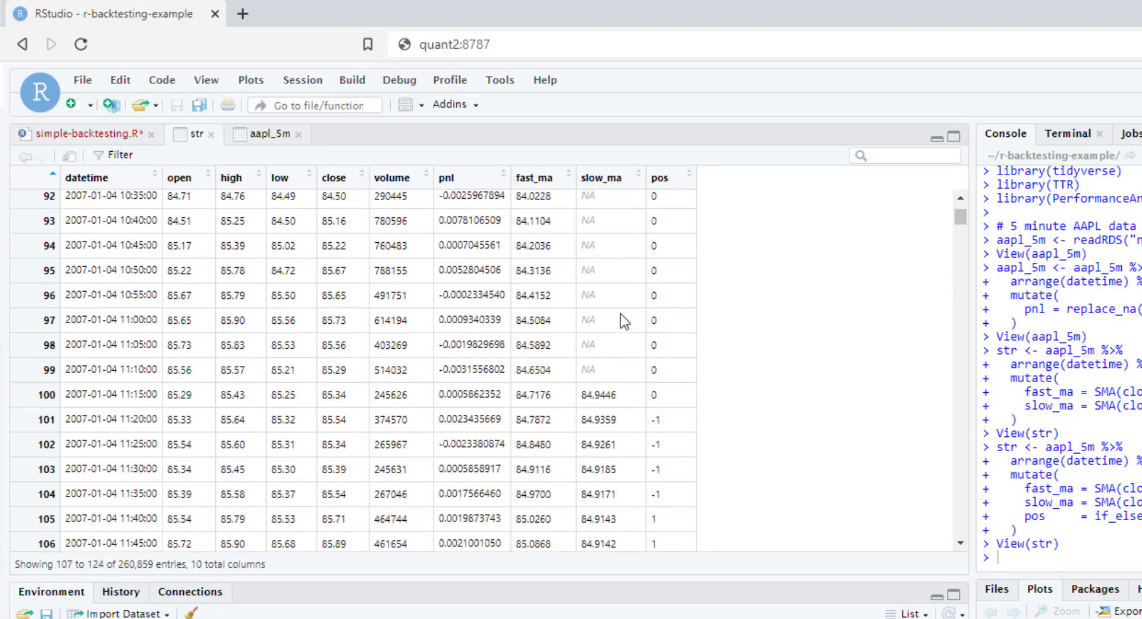
scroll("down", 3)
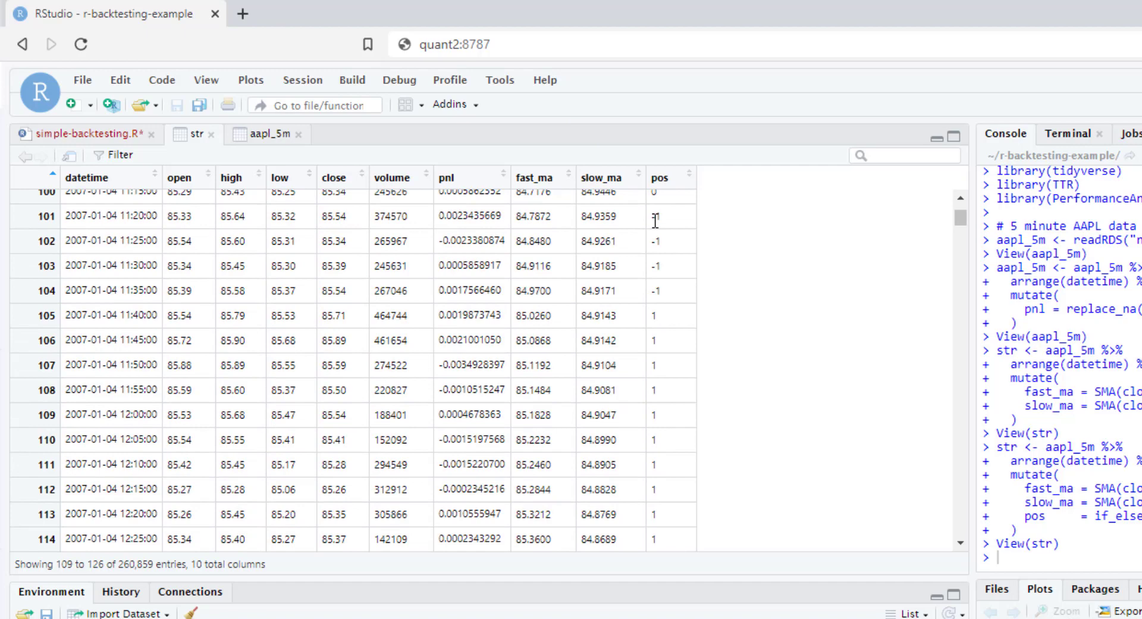
scroll("down", 3)
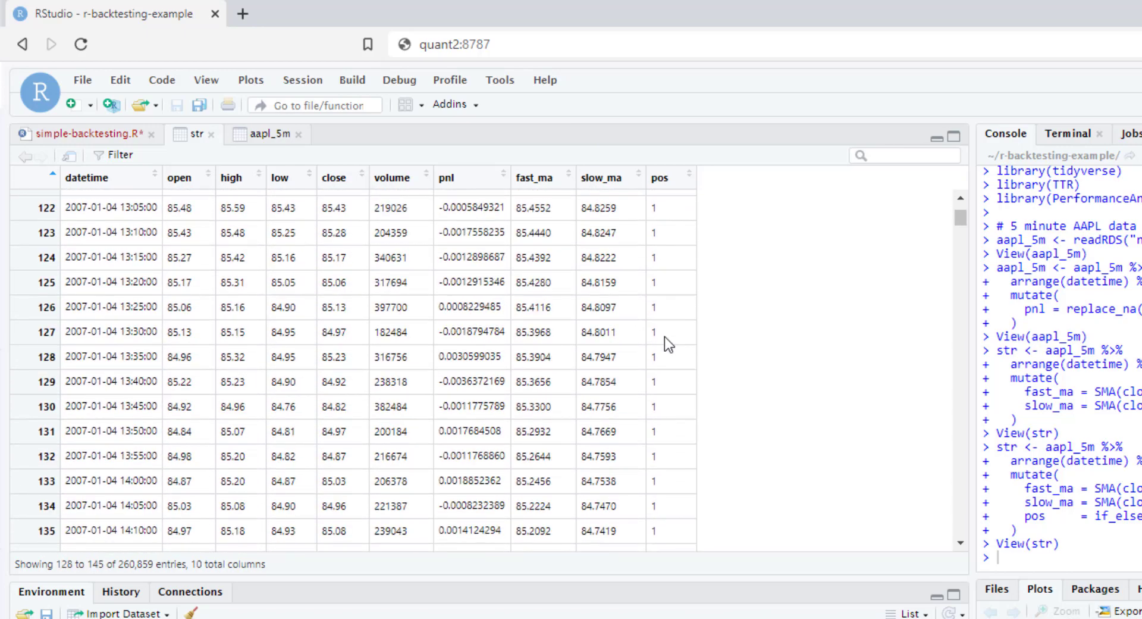
scroll("down", 3)
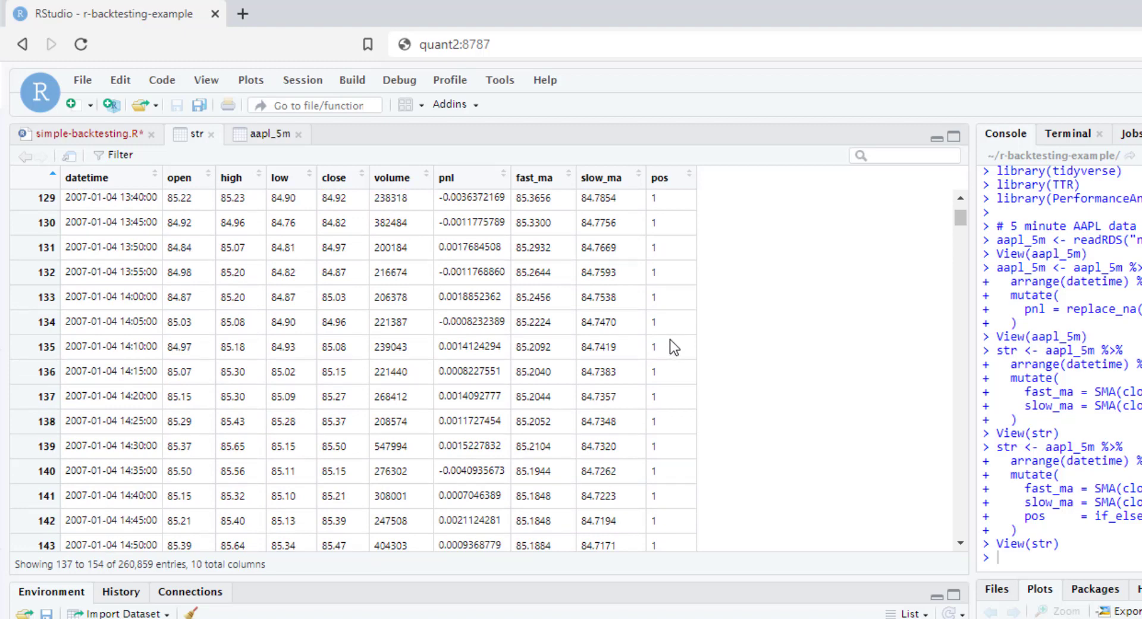
mouse_move(555, 301)
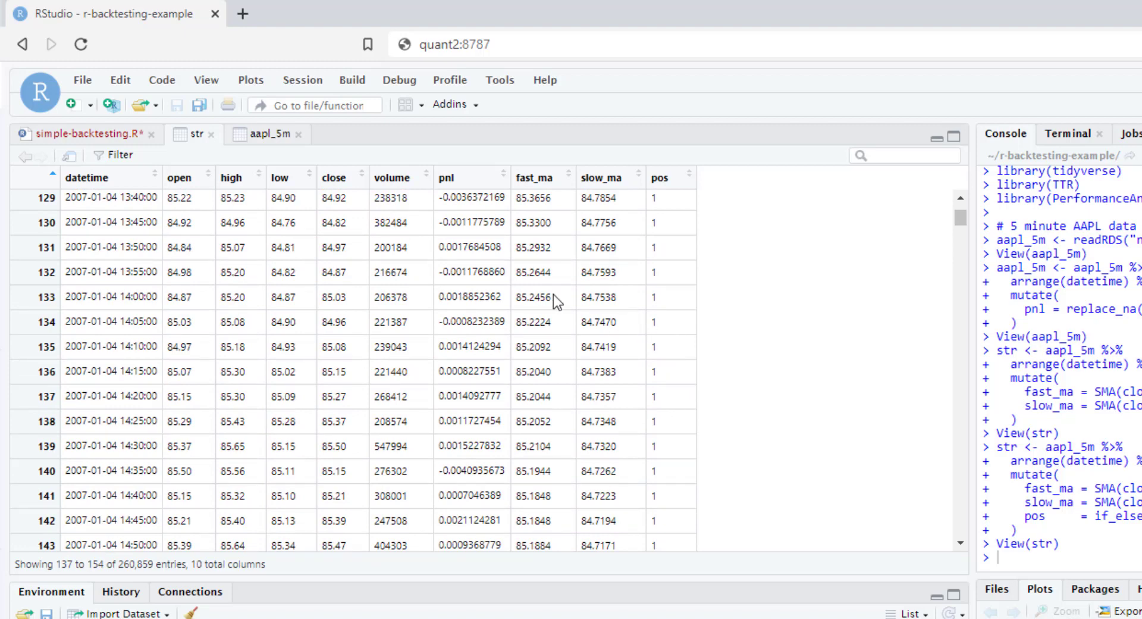
left_click(81, 134)
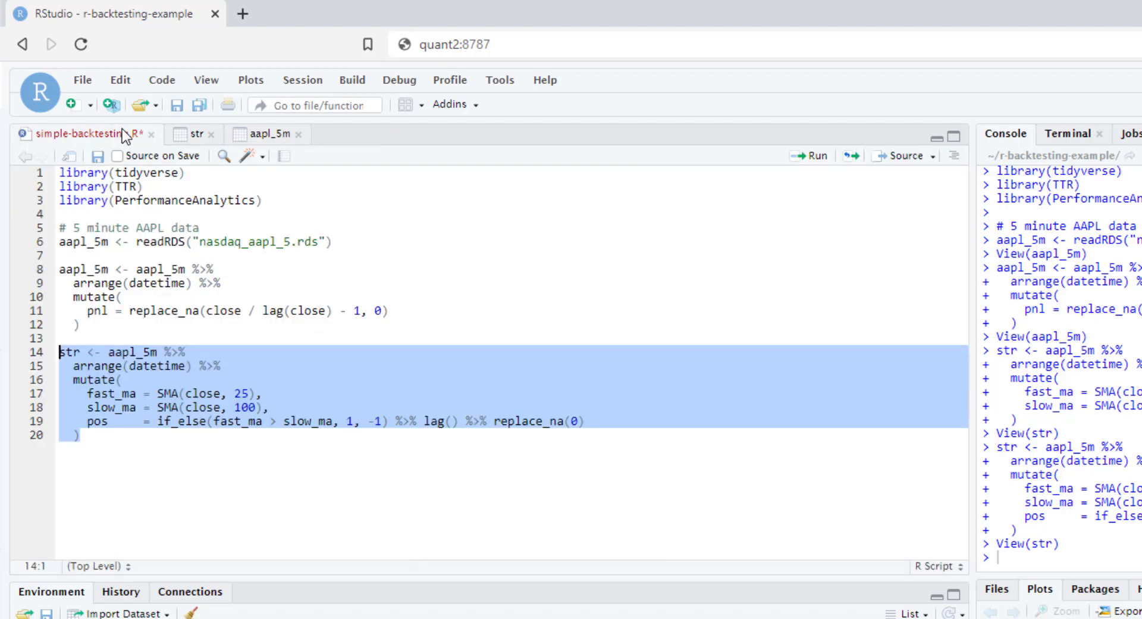
Add str_pnl = pos * pnl after the pos line, dropping the trial '* 0.5'.
left_click(583, 421)
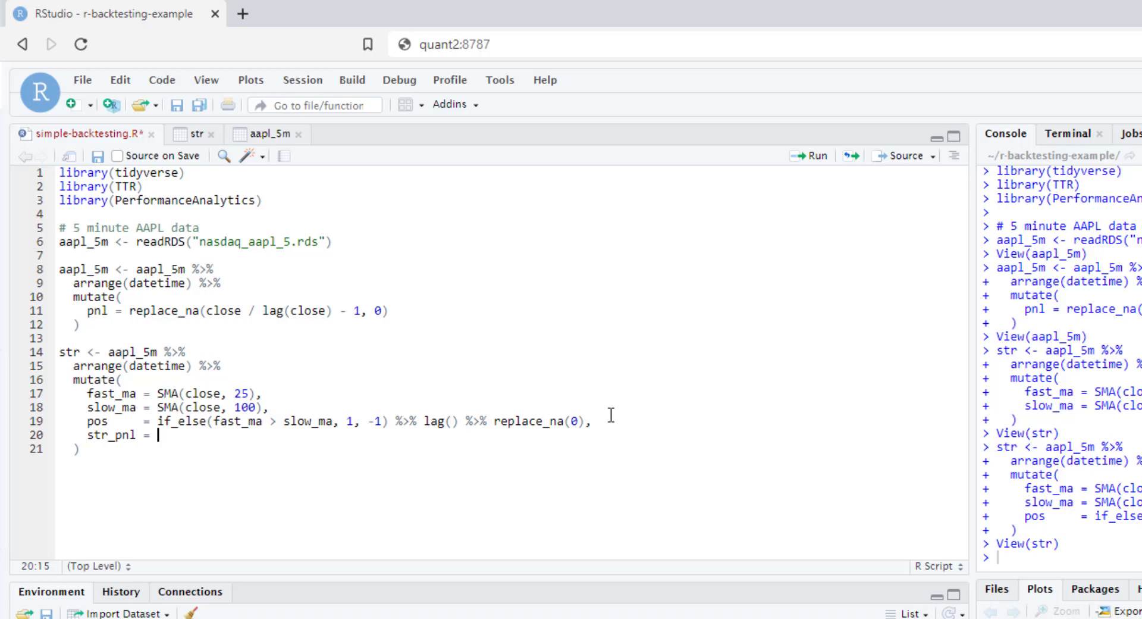
mouse_move(584, 320)
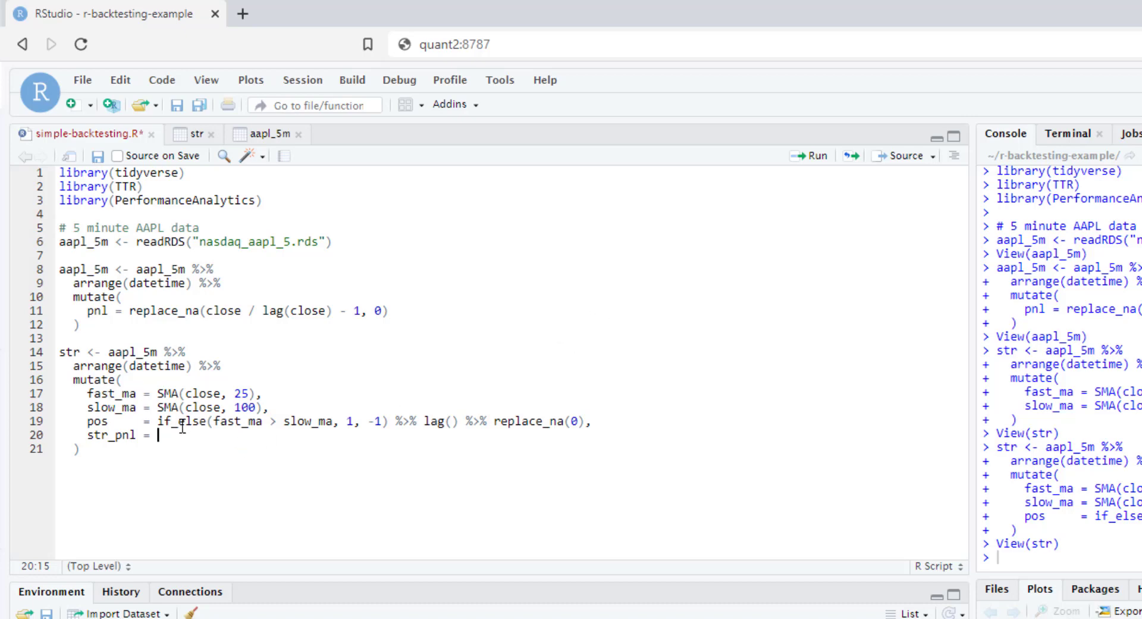
double_click(94, 422)
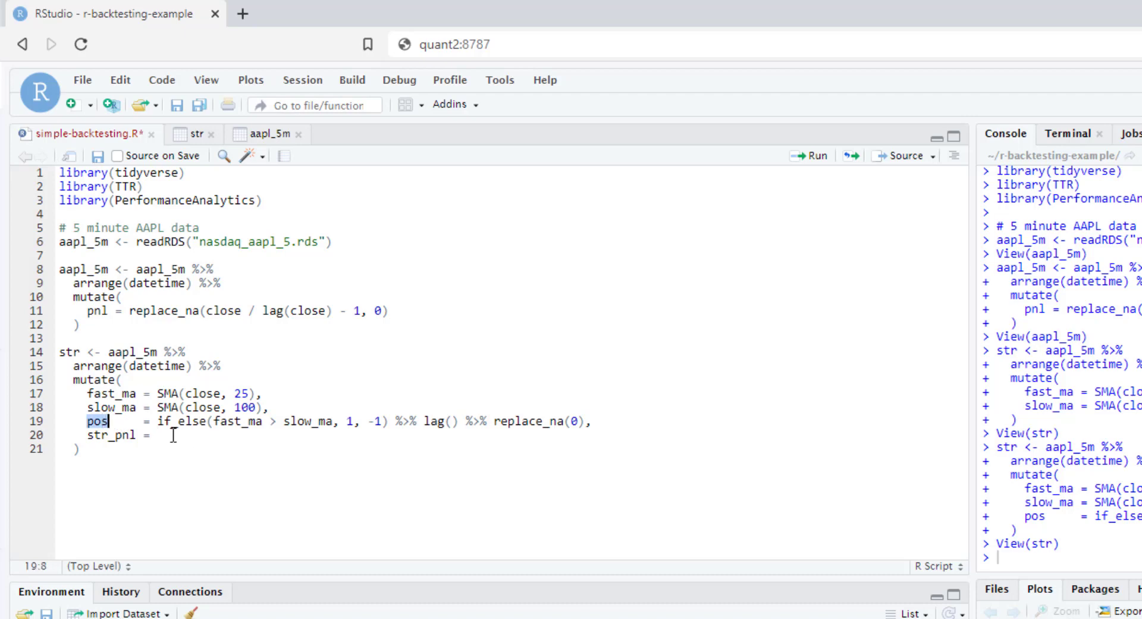
type("pos *")
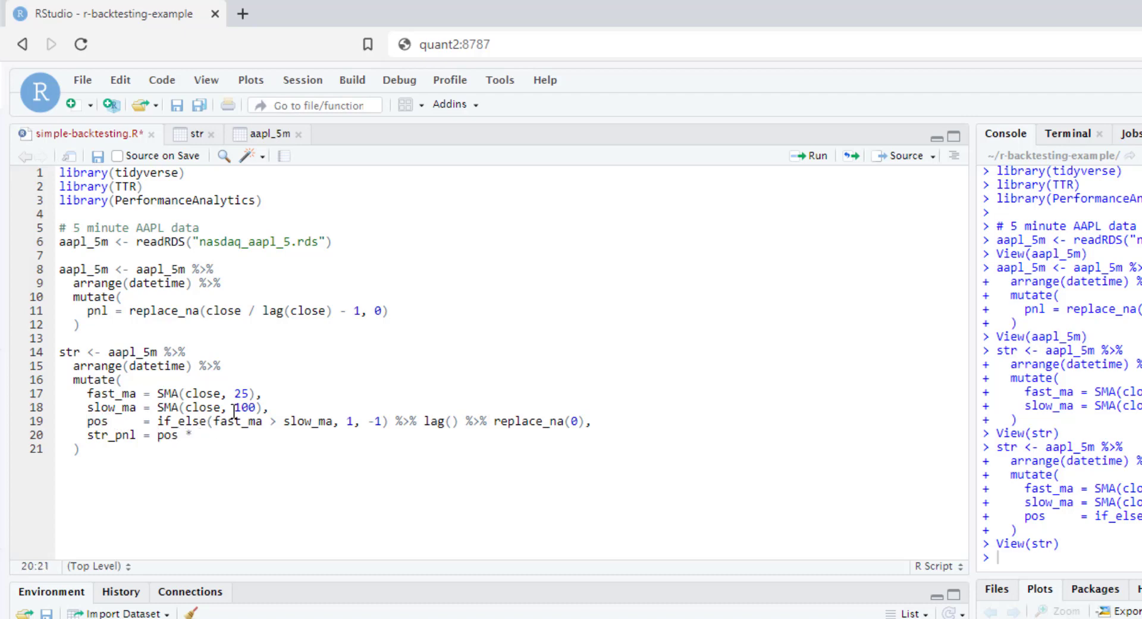
type("pnl")
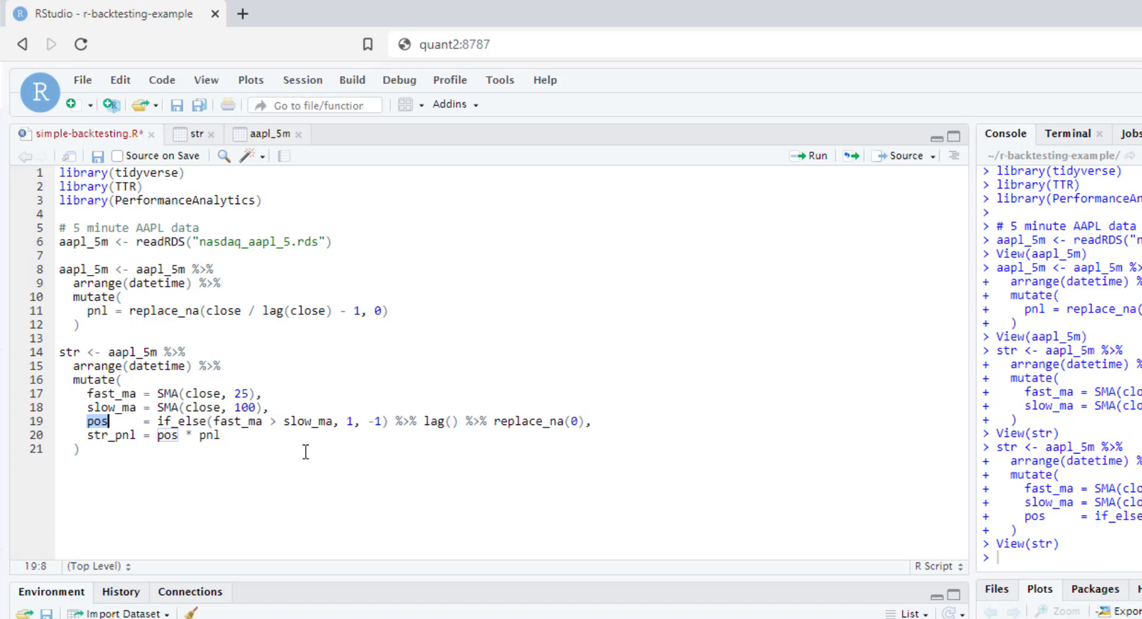
mouse_move(209, 397)
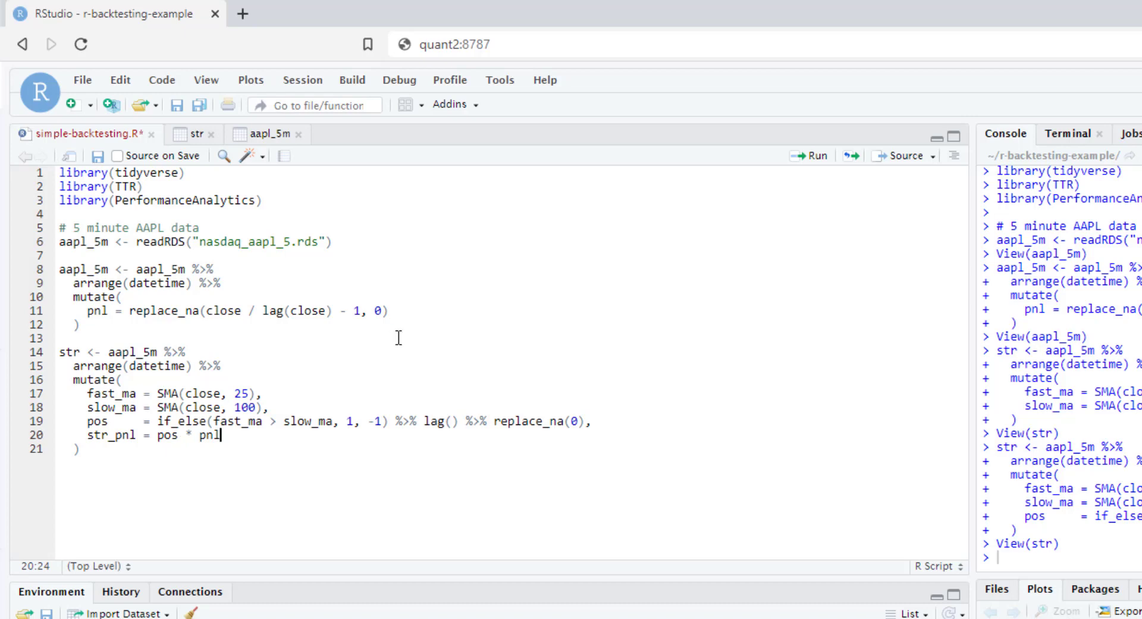
type("* 0.5")
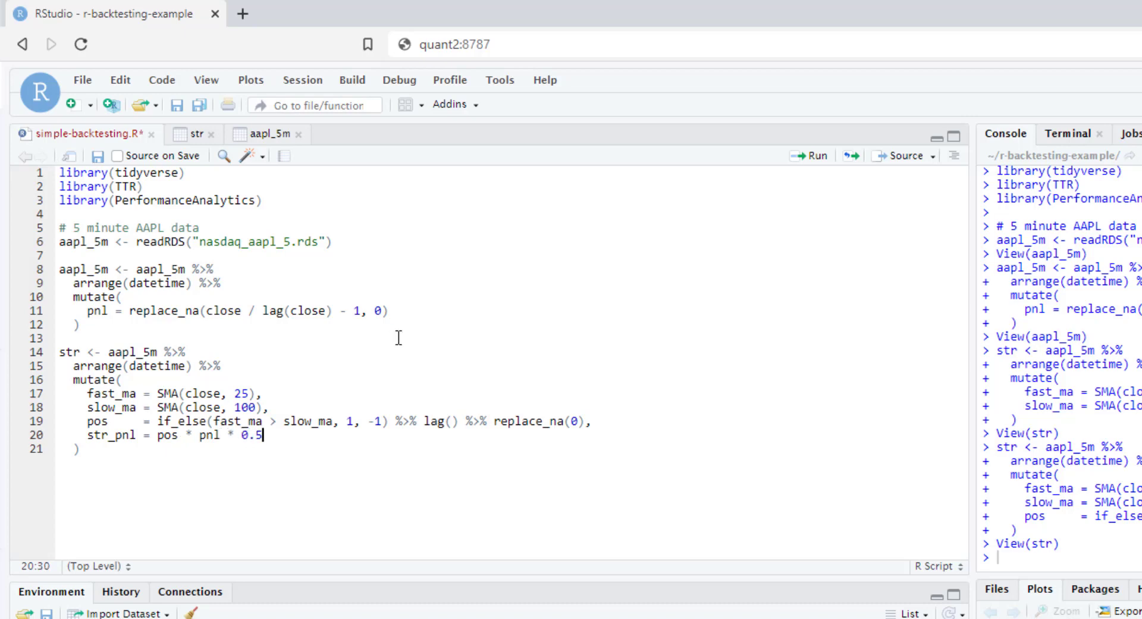
key("BackSpace")
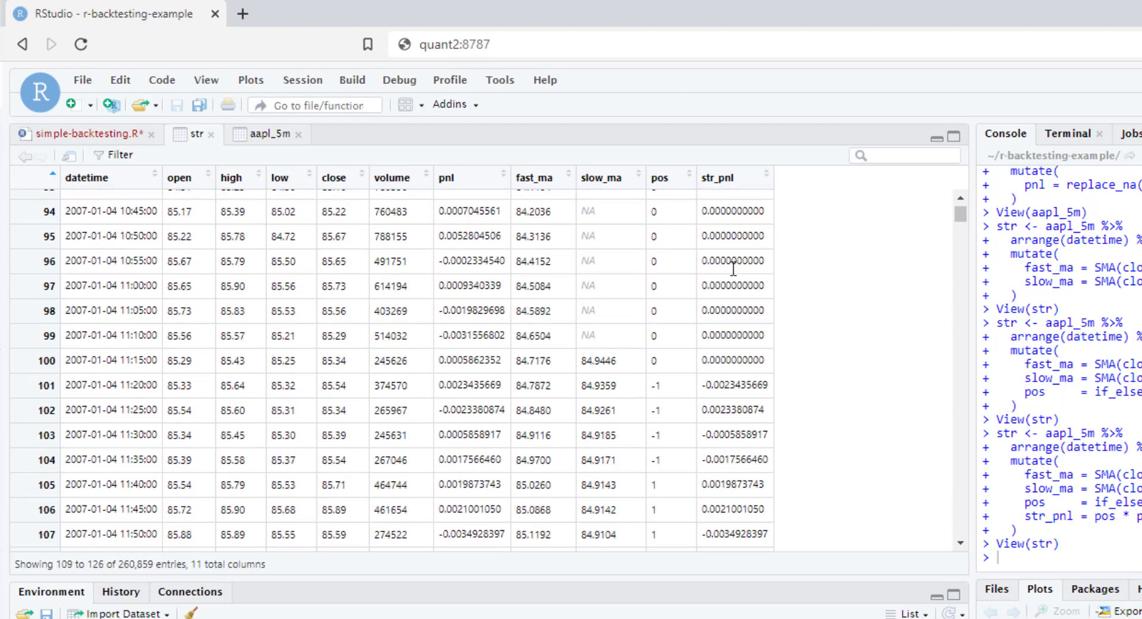
Scroll the str viewer to inspect str_pnl, then return to the script below the str block.
scroll("down", 3)
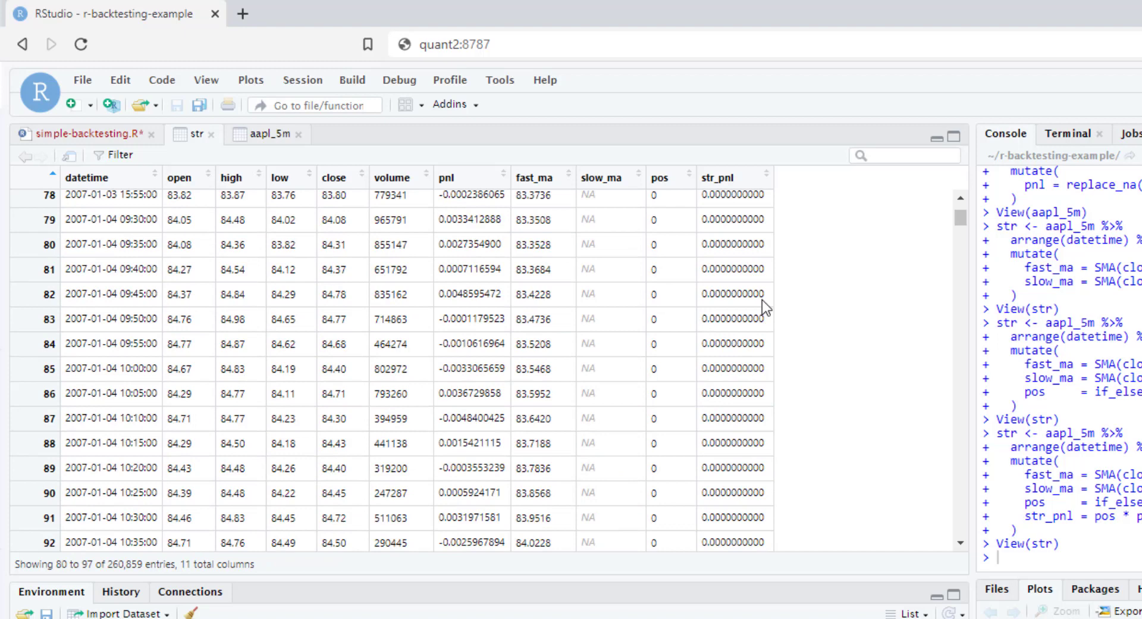
left_click(82, 133)
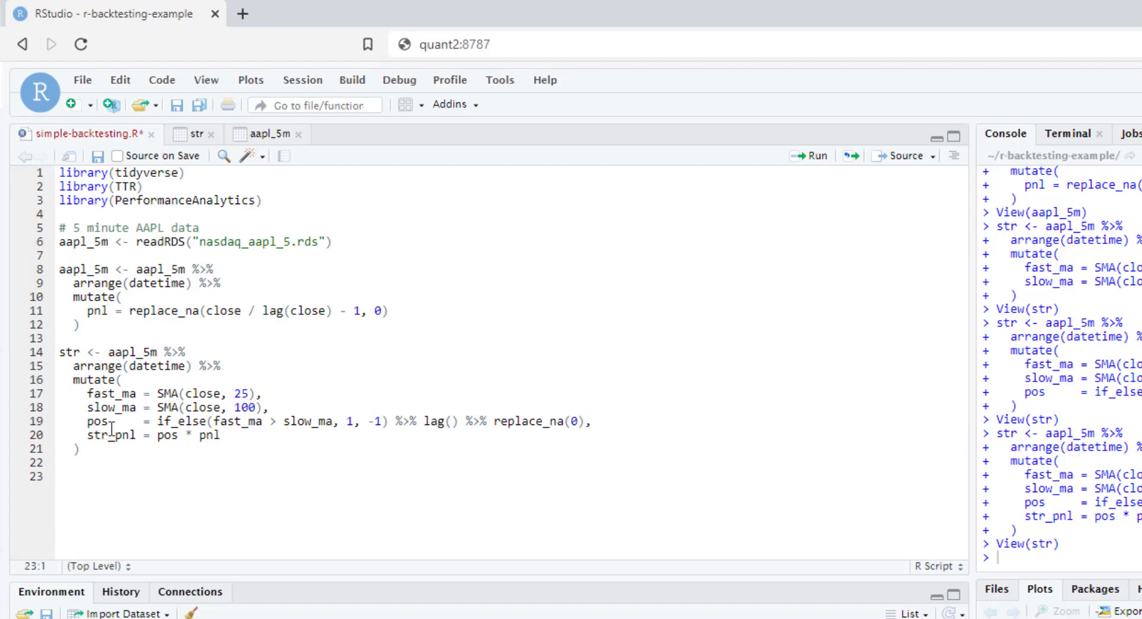
double_click(110, 434)
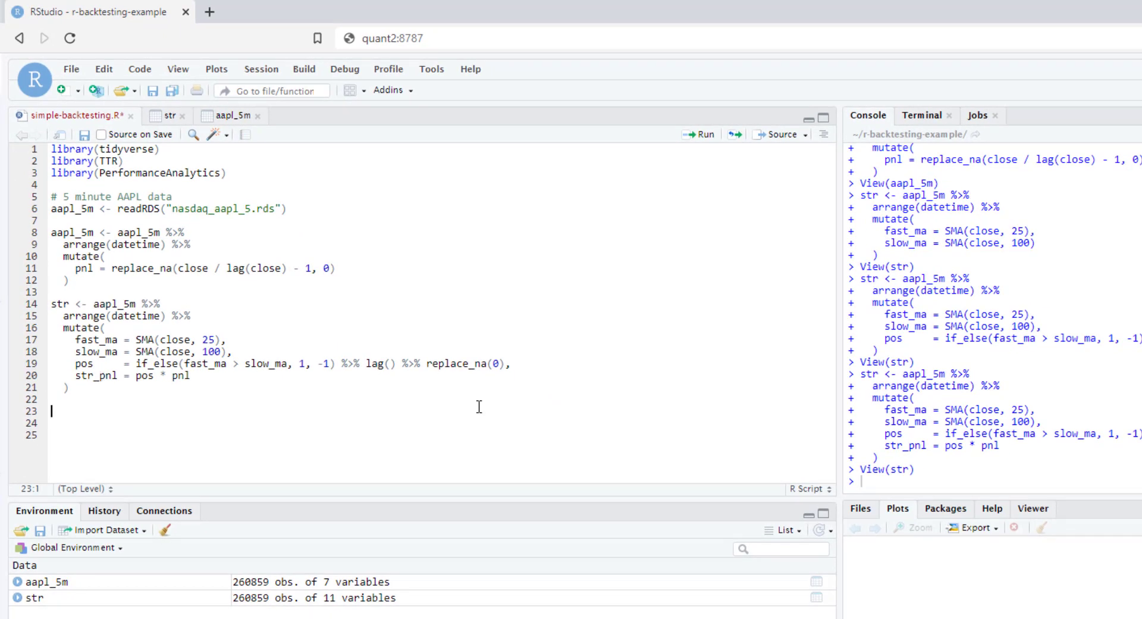
mouse_move(244, 588)
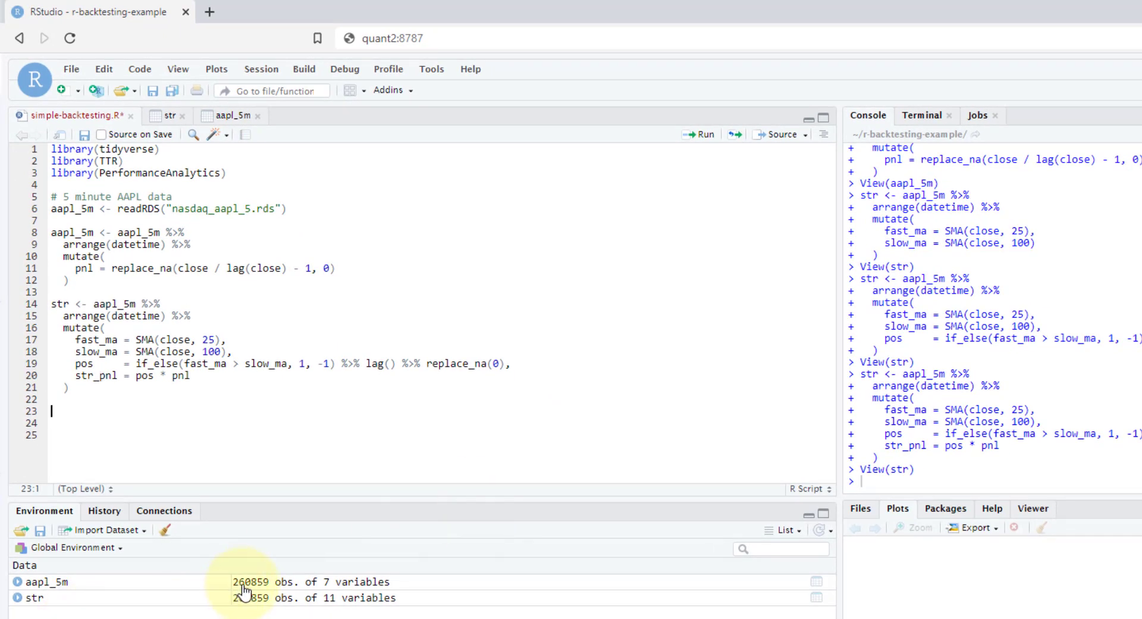
mouse_move(235, 589)
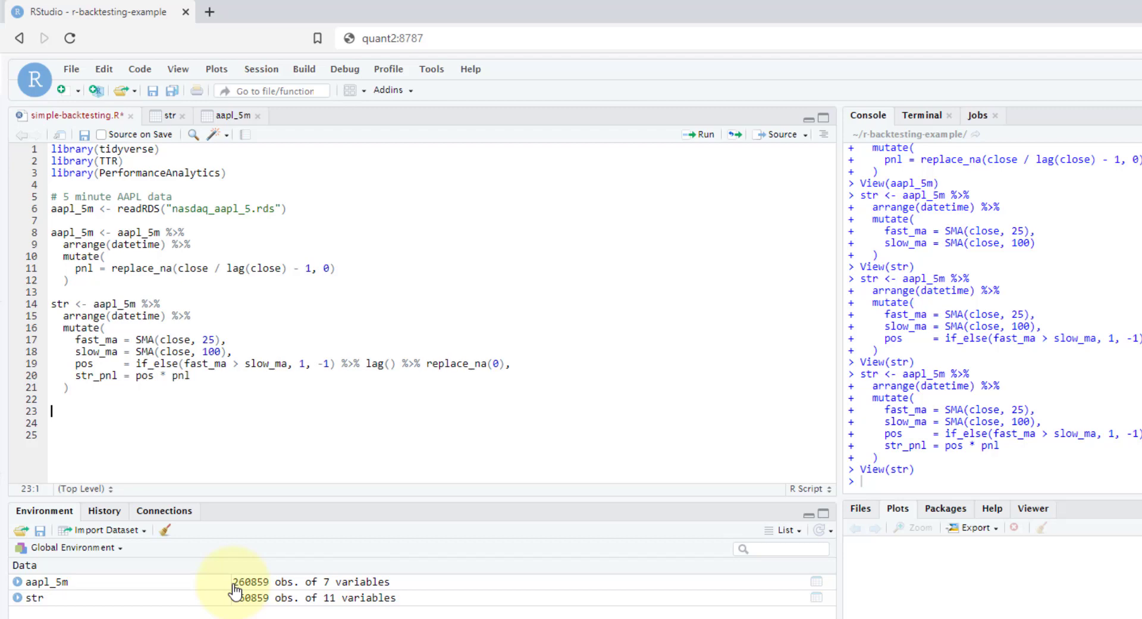
mouse_move(253, 587)
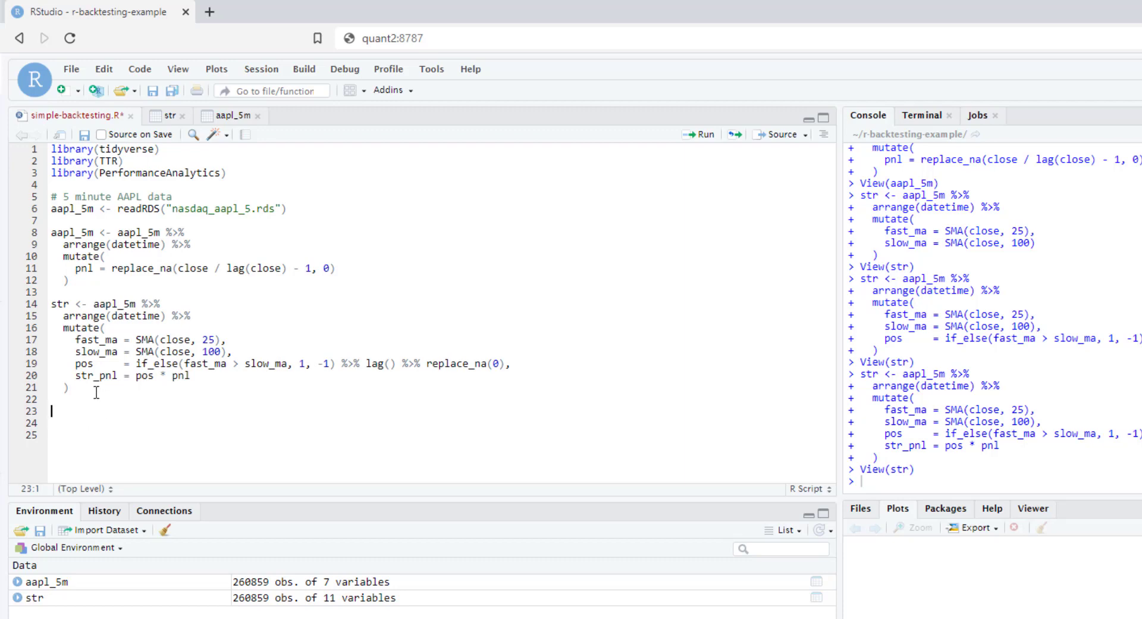
Start daily <- str %>% group_by(date = as.Date(datetime)).
type("daily <-")
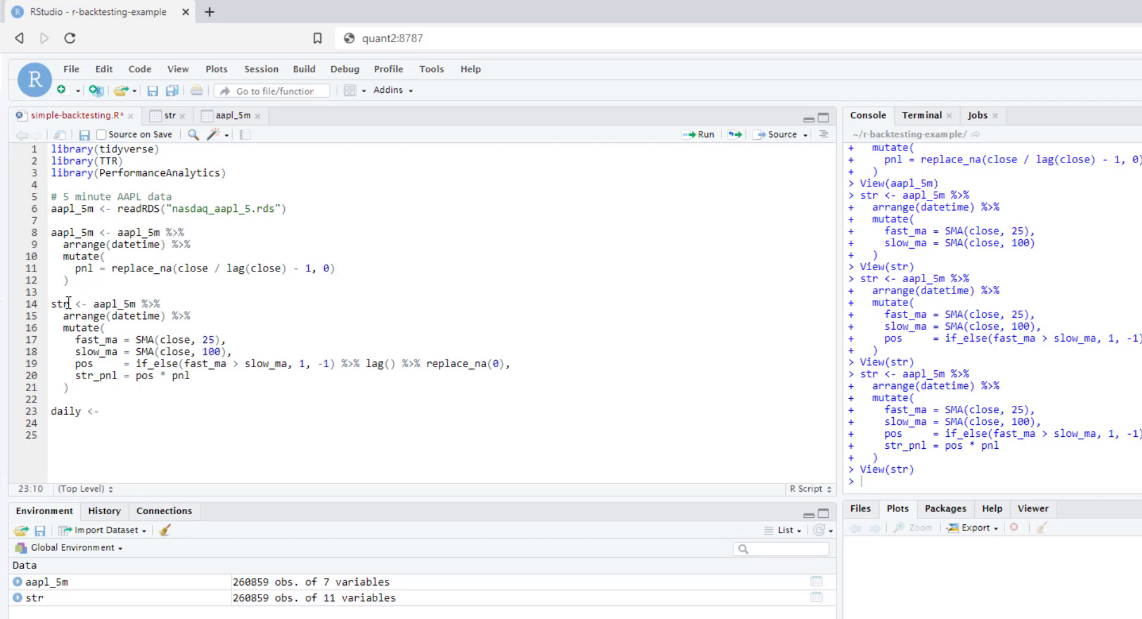
type("str %>%")
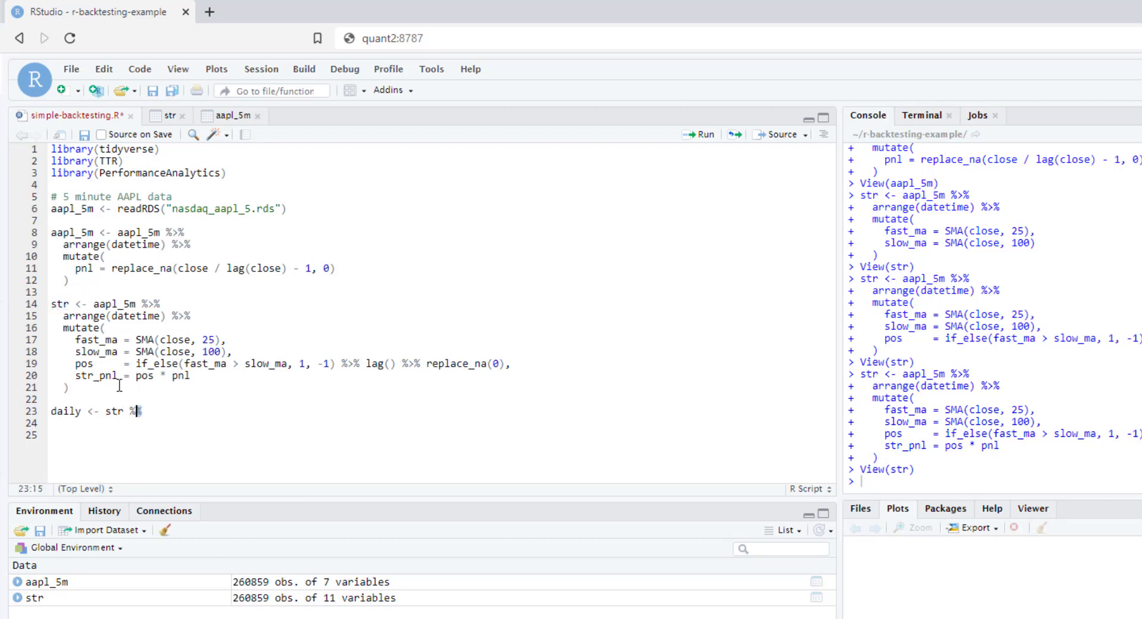
type(">%")
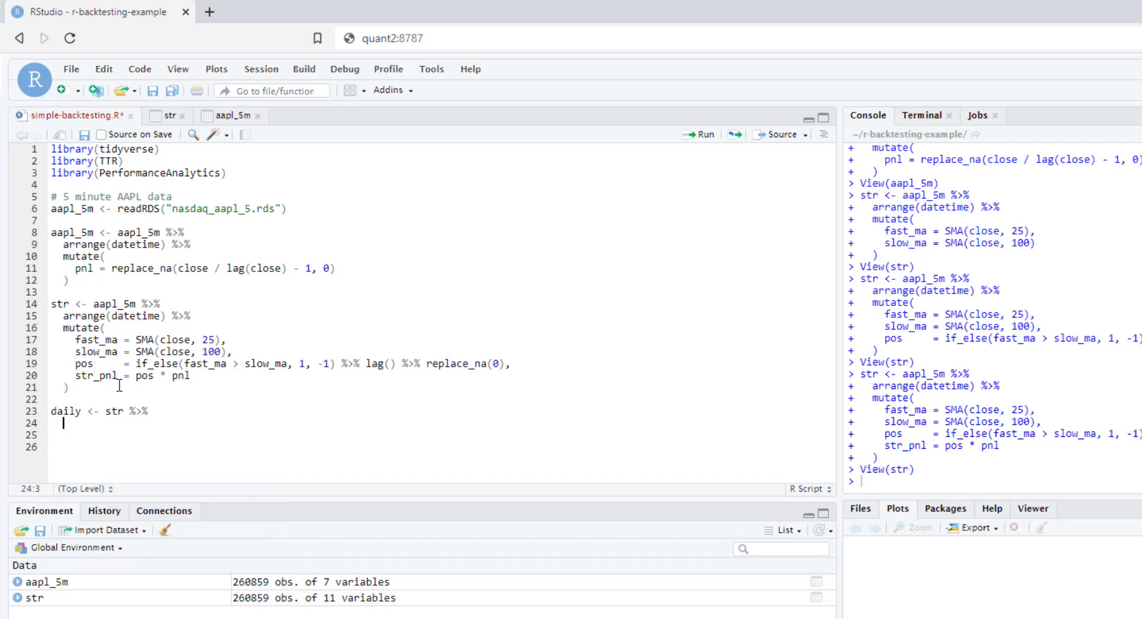
type("group_by()")
type("date =")
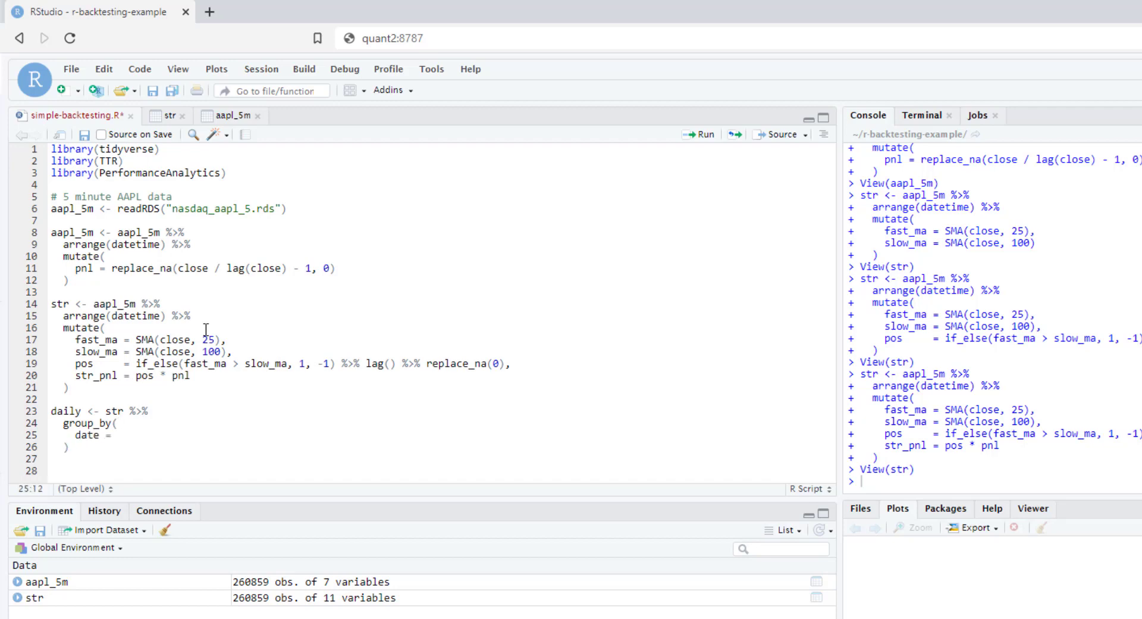
type("as.")
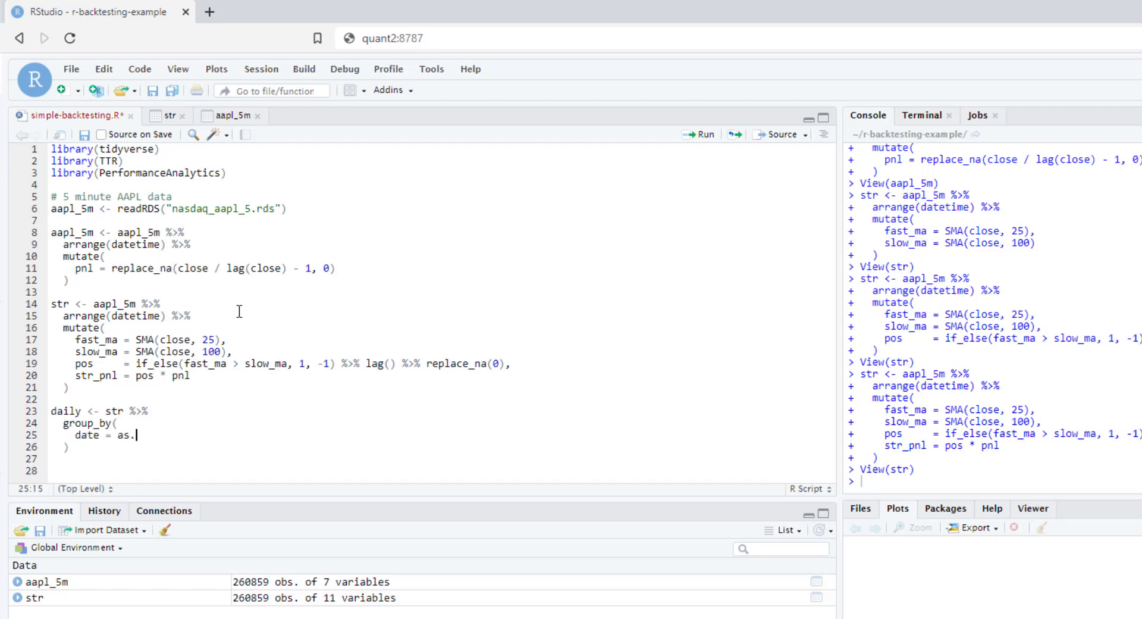
type("Date")
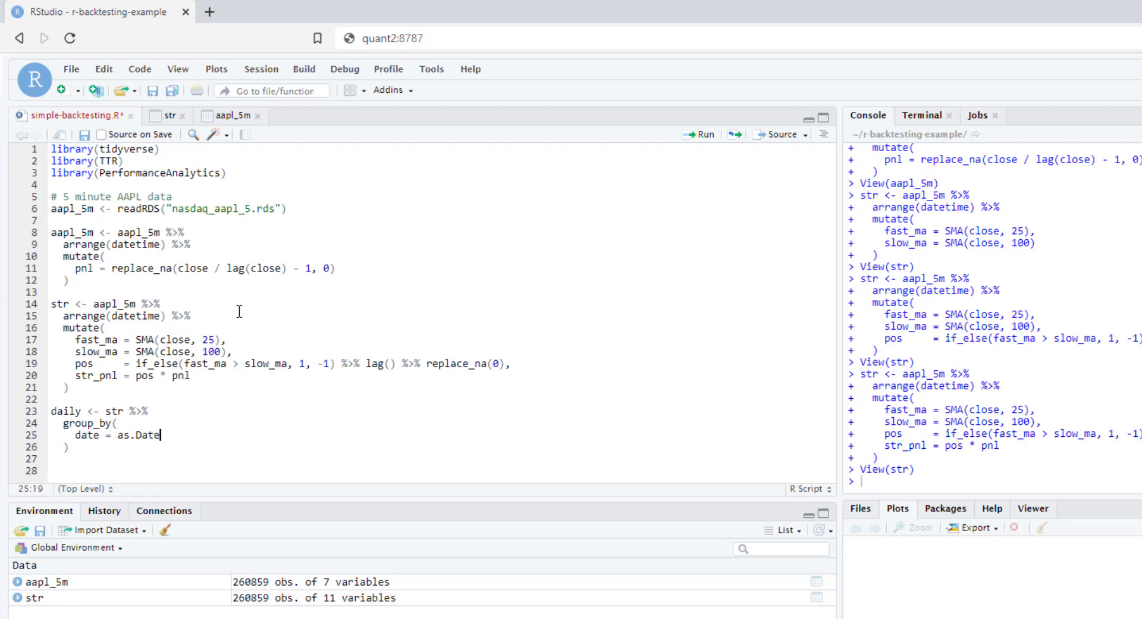
type("(datetie")
left_click(105, 446)
type(" %>%")
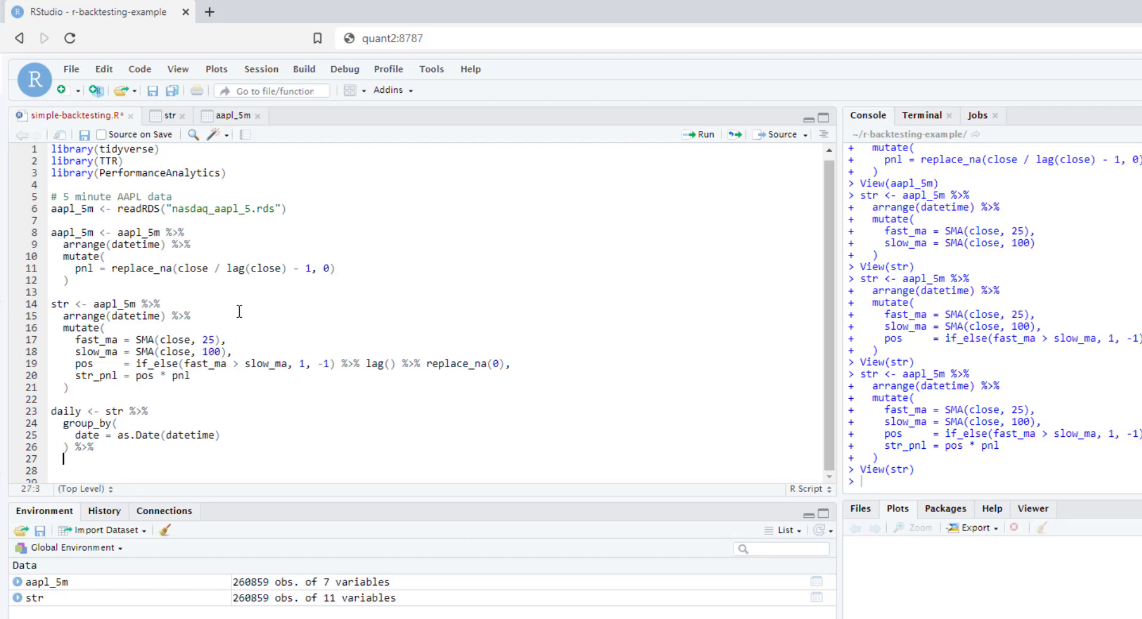
Add summarise(pnl = prod(1 + str_pnl) - 1) to compound daily returns.
type("summarise(")
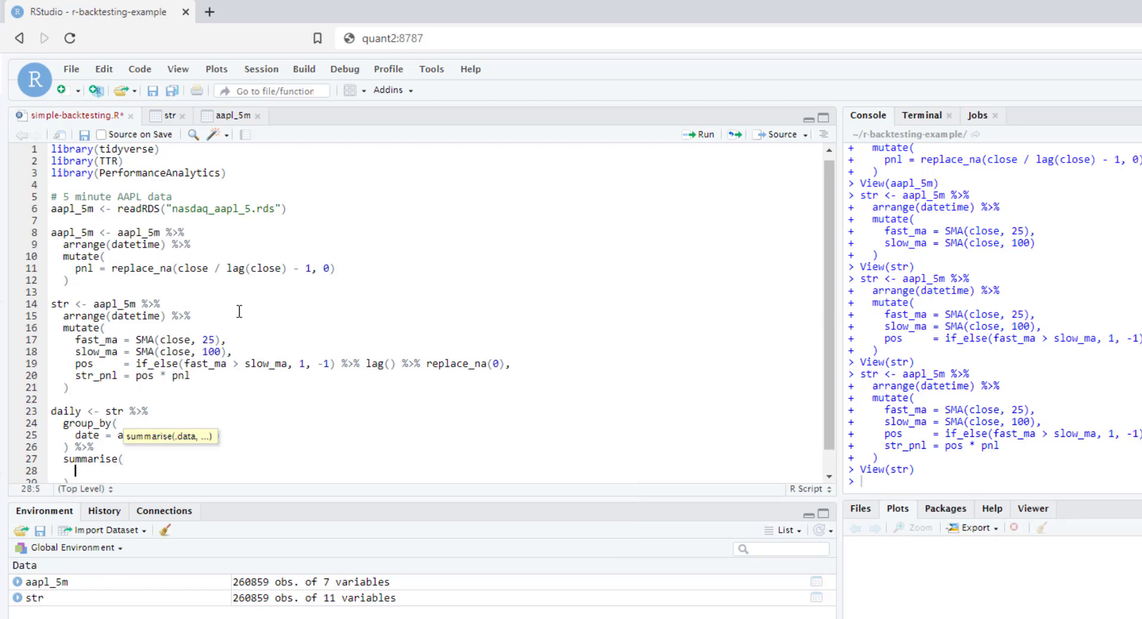
type("da")
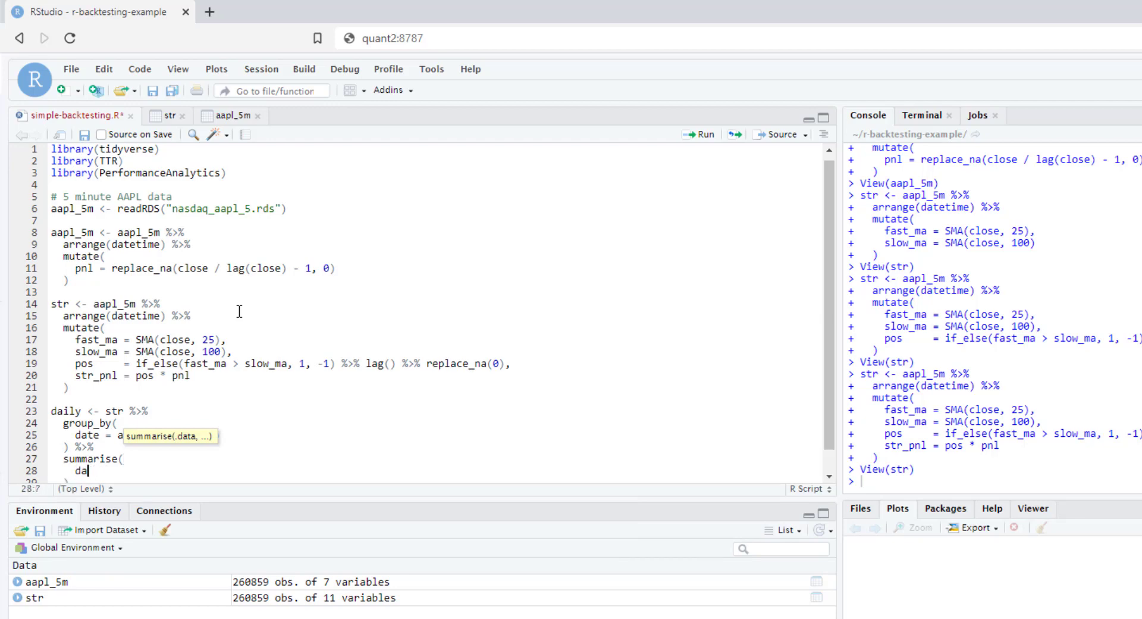
type("pnl = prod(")
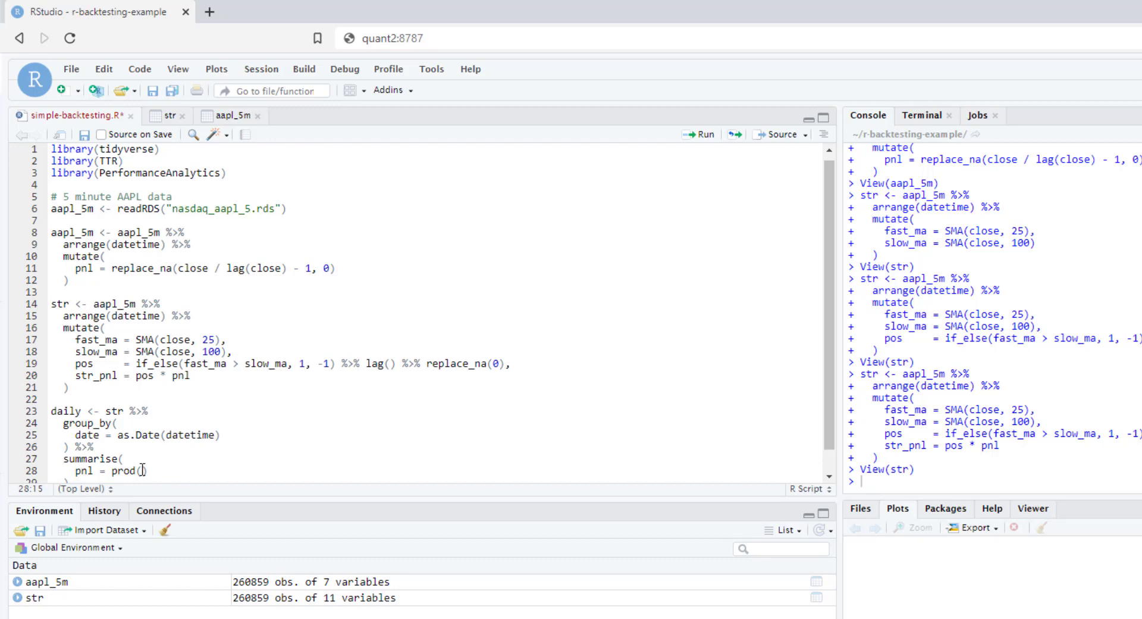
type("1 + p")
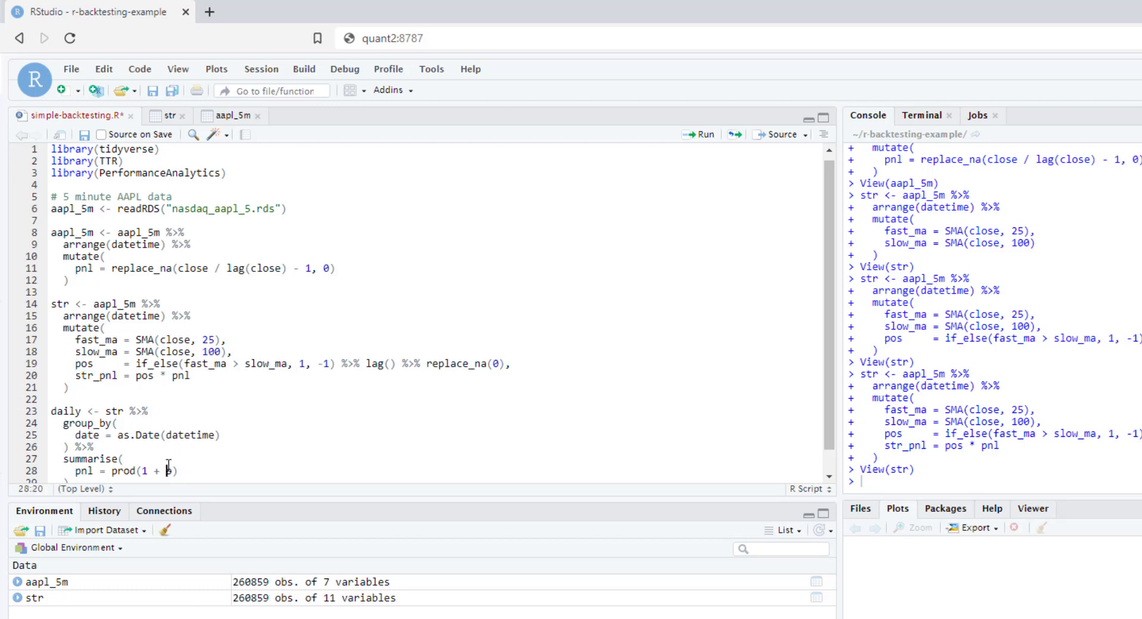
type("str_pnl")
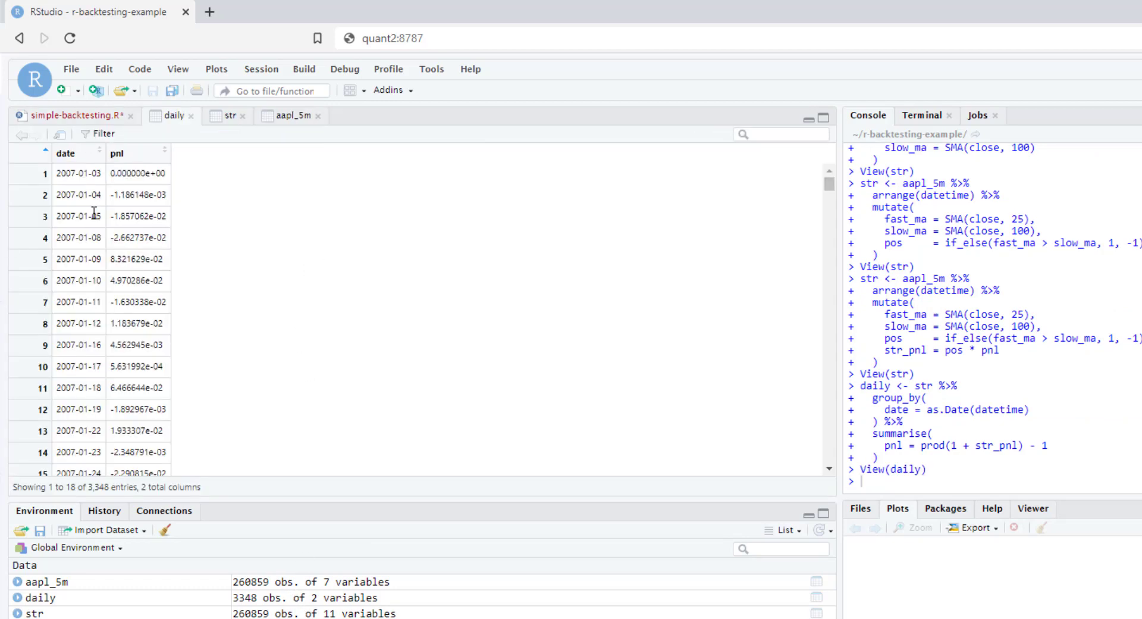
mouse_move(144, 212)
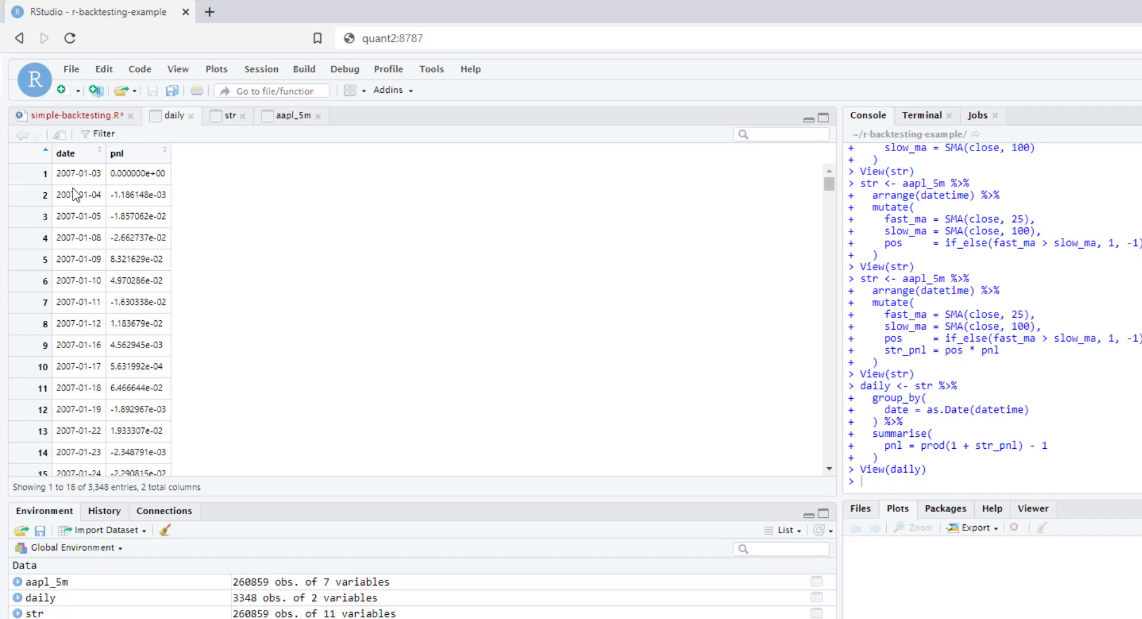
Review the daily date and pnl table, then go back to simple-backtesting.R.
left_click(69, 115)
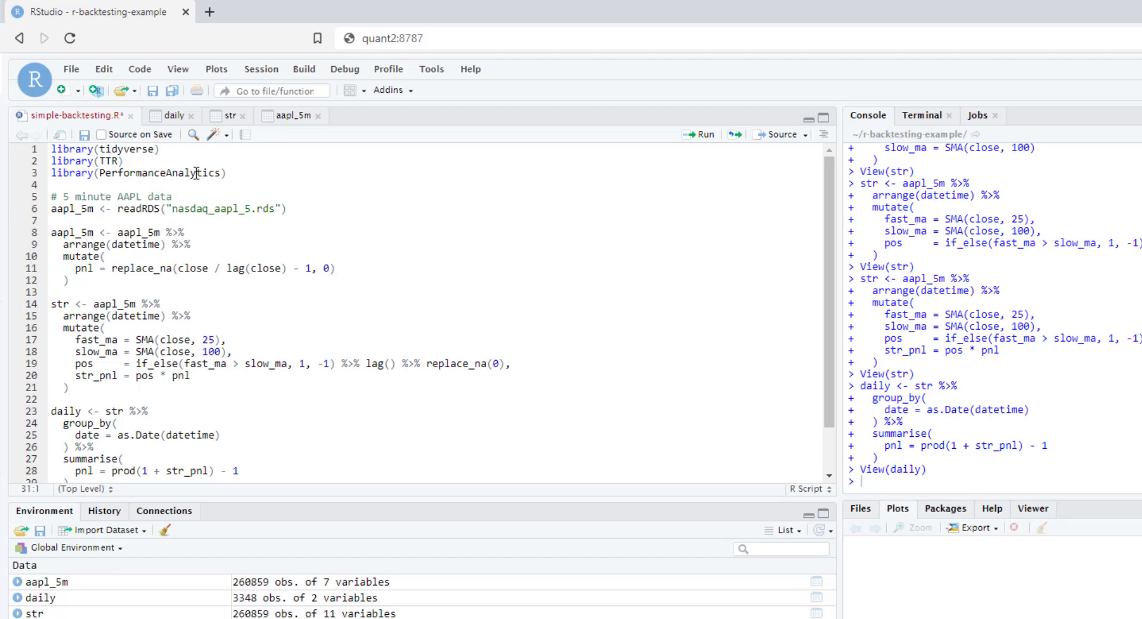
Write daily_xts <- xts(daily$pnl, order.by = daily$date) on a new script line.
scroll("down", 3)
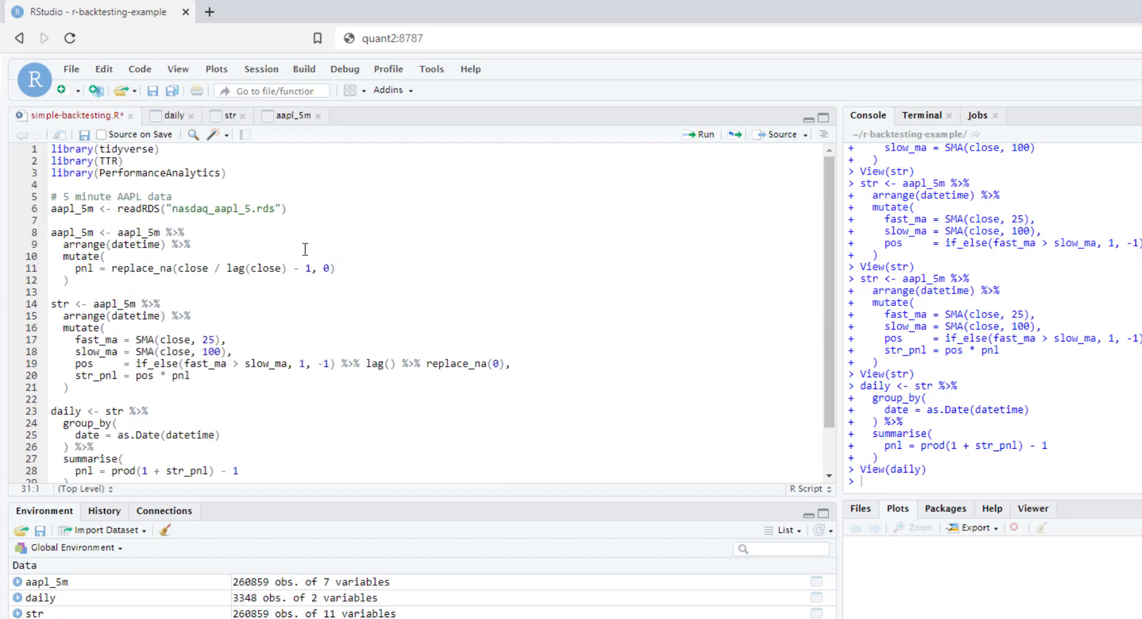
scroll("down", 3)
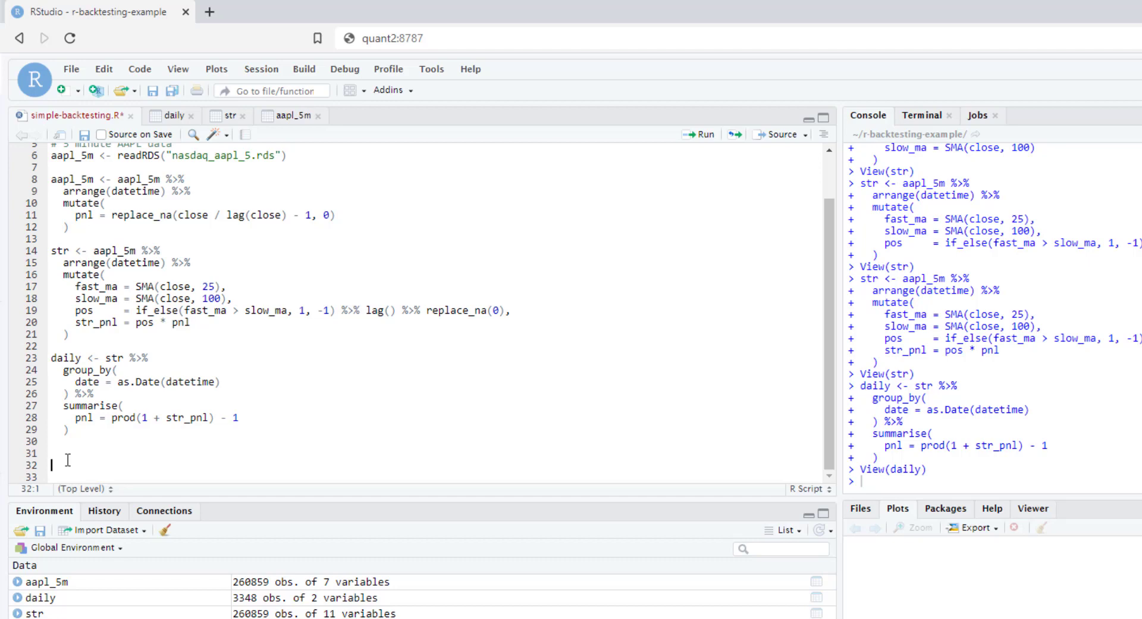
type("d")
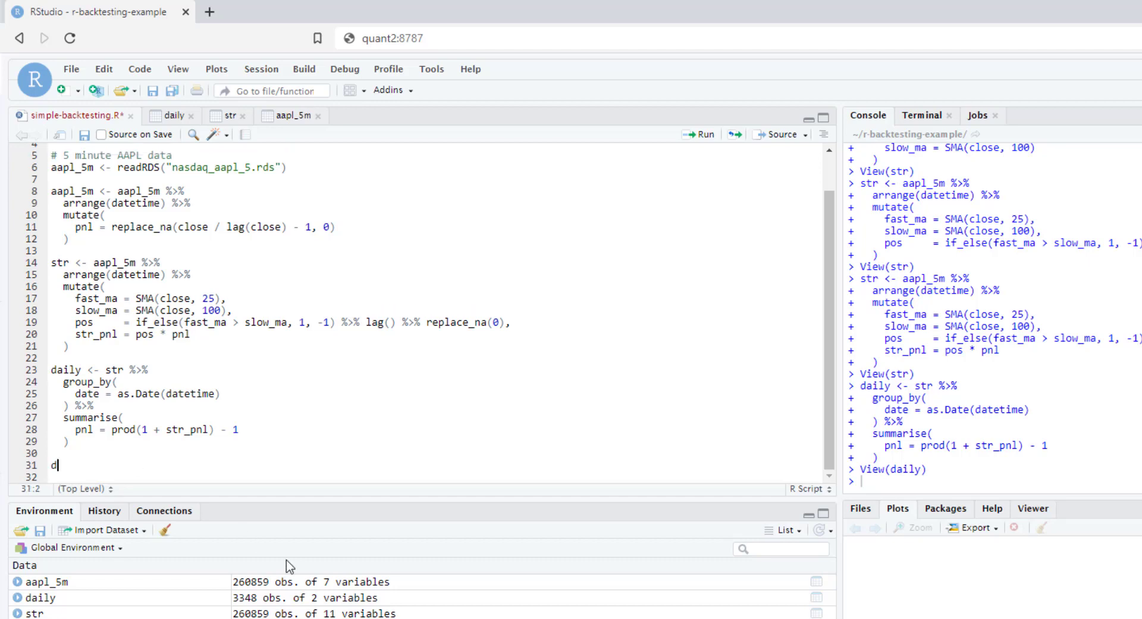
type("aily_xts <-")
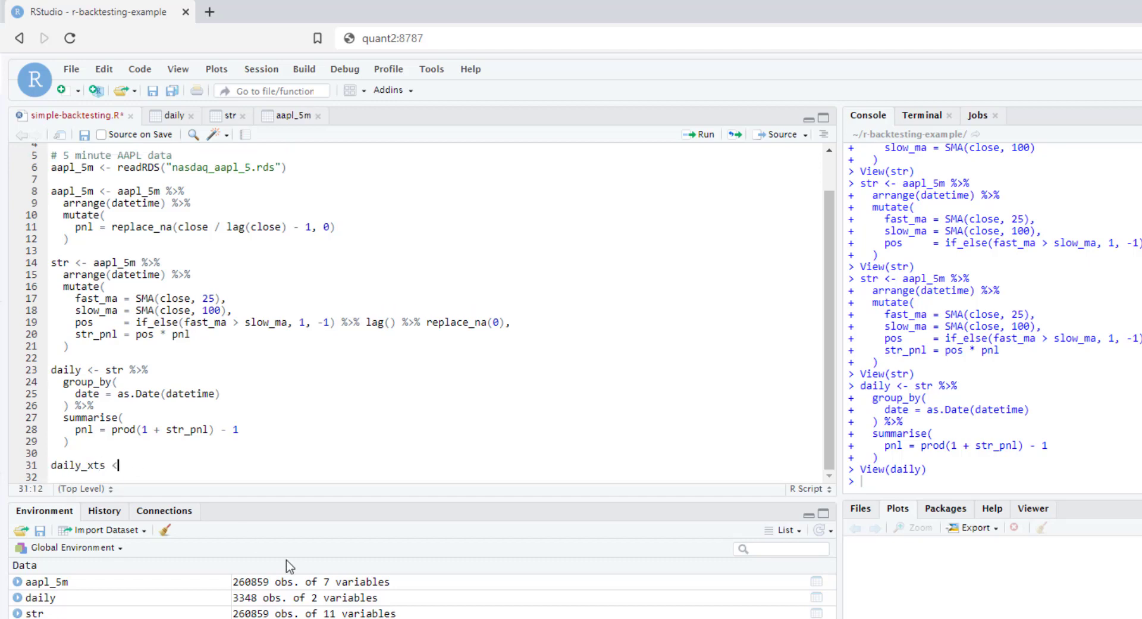
type("xts(")
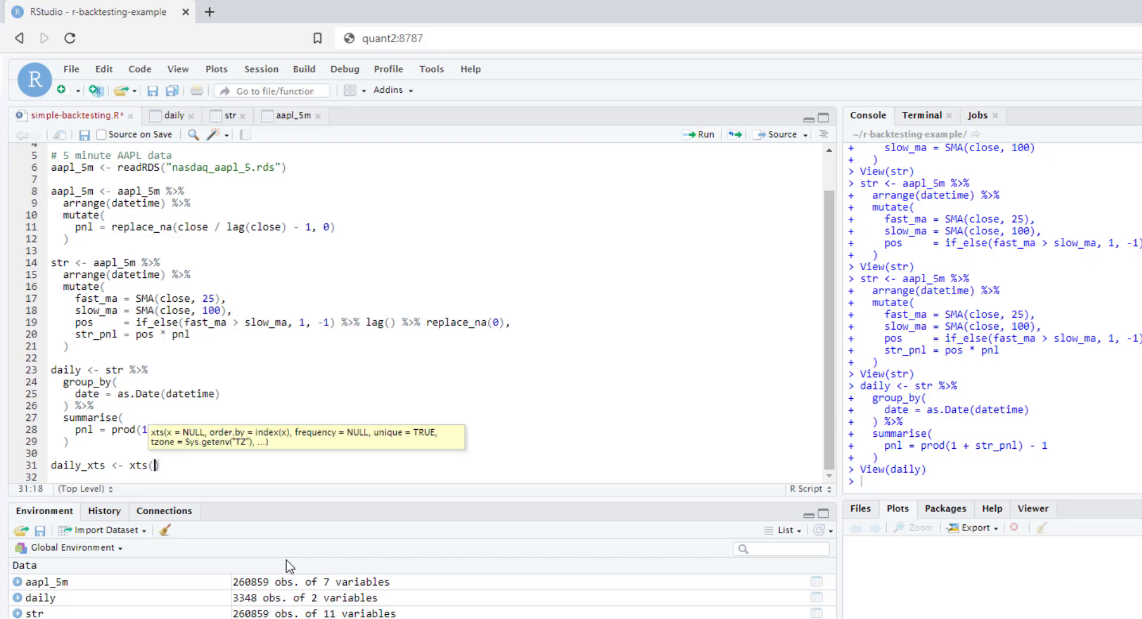
type("daily$pnl,")
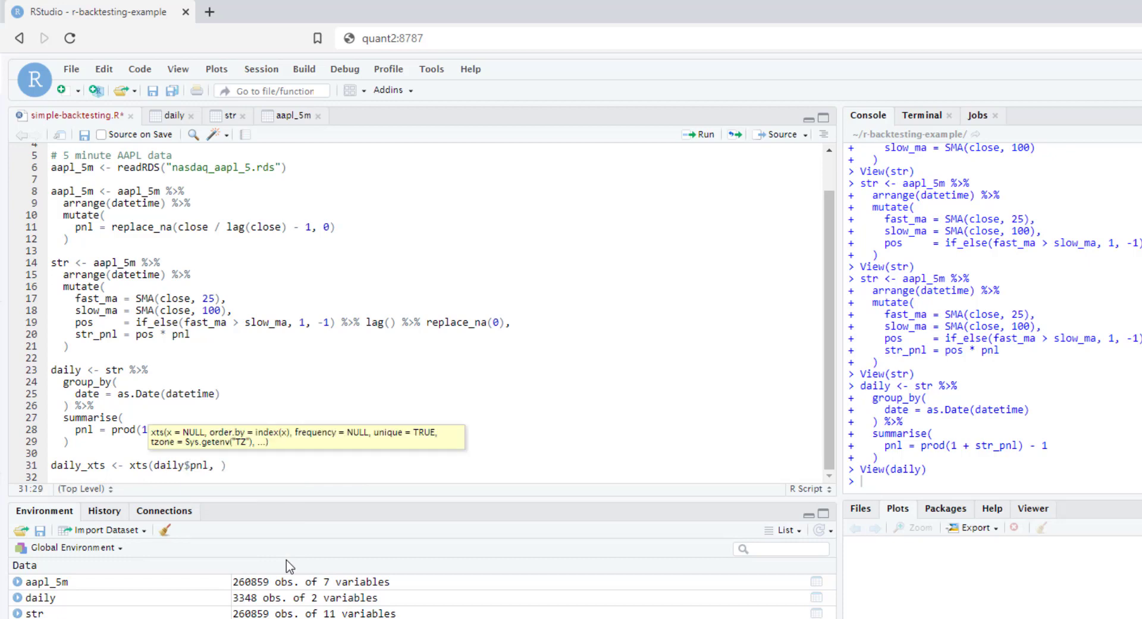
type("order.by =")
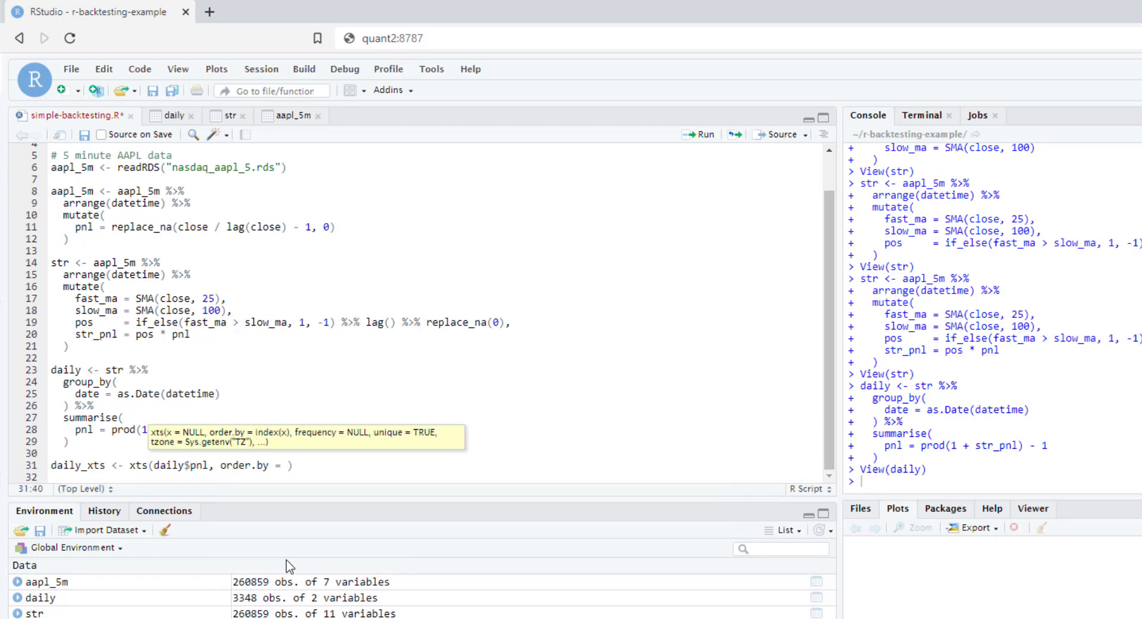
type("d")
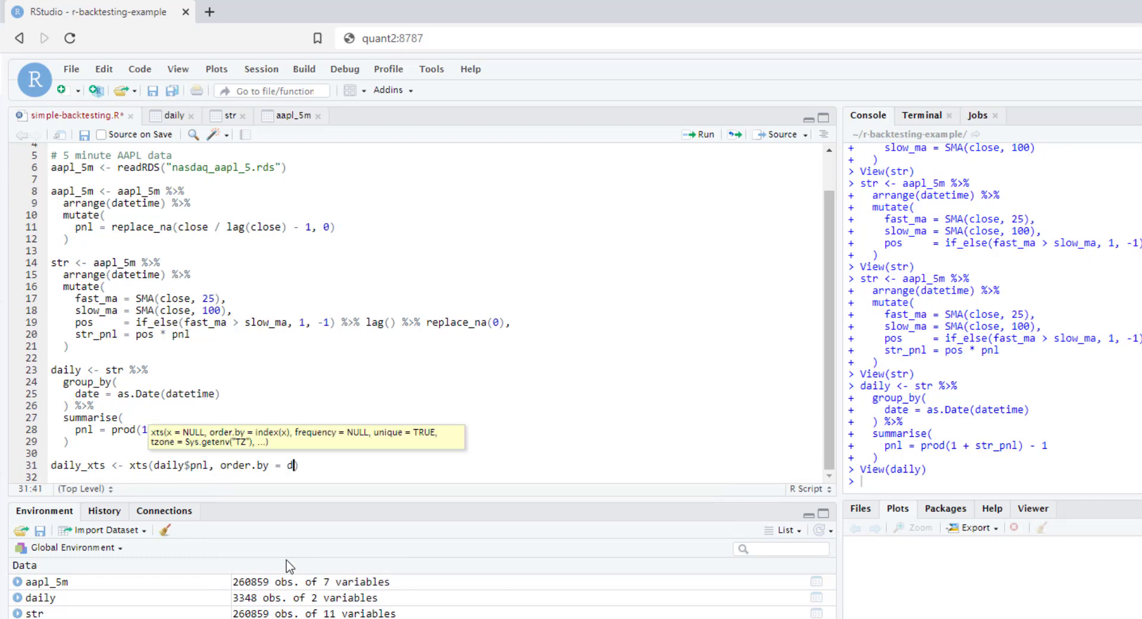
type("a")
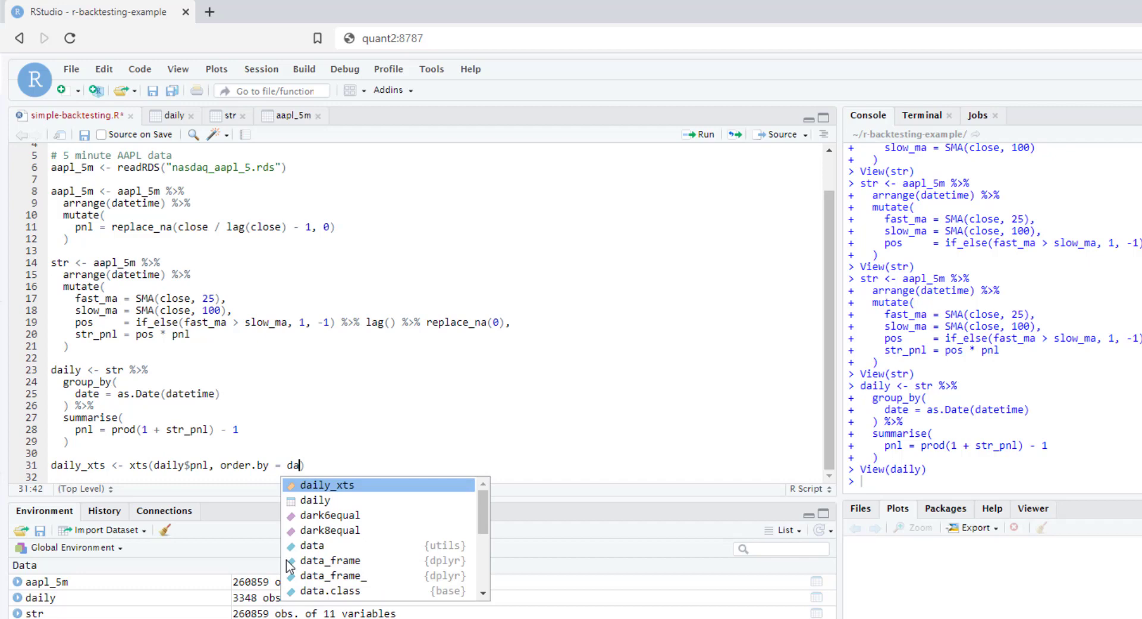
type("ily$date")
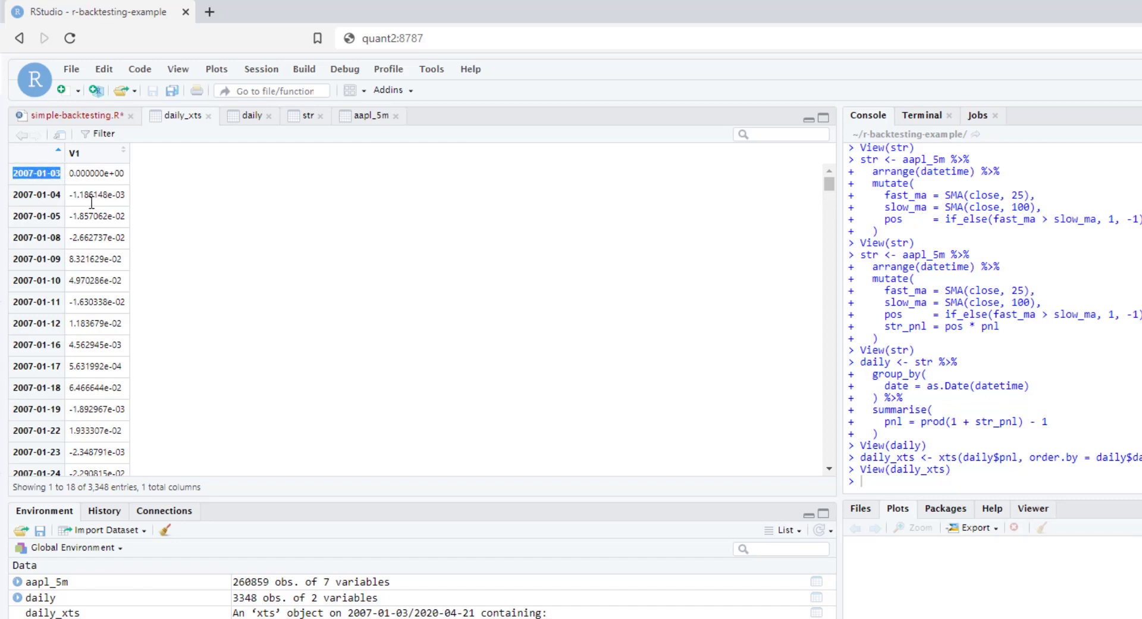
After checking the daily_xts series, switch back to the simple-backtesting.R script.
left_click(102, 115)
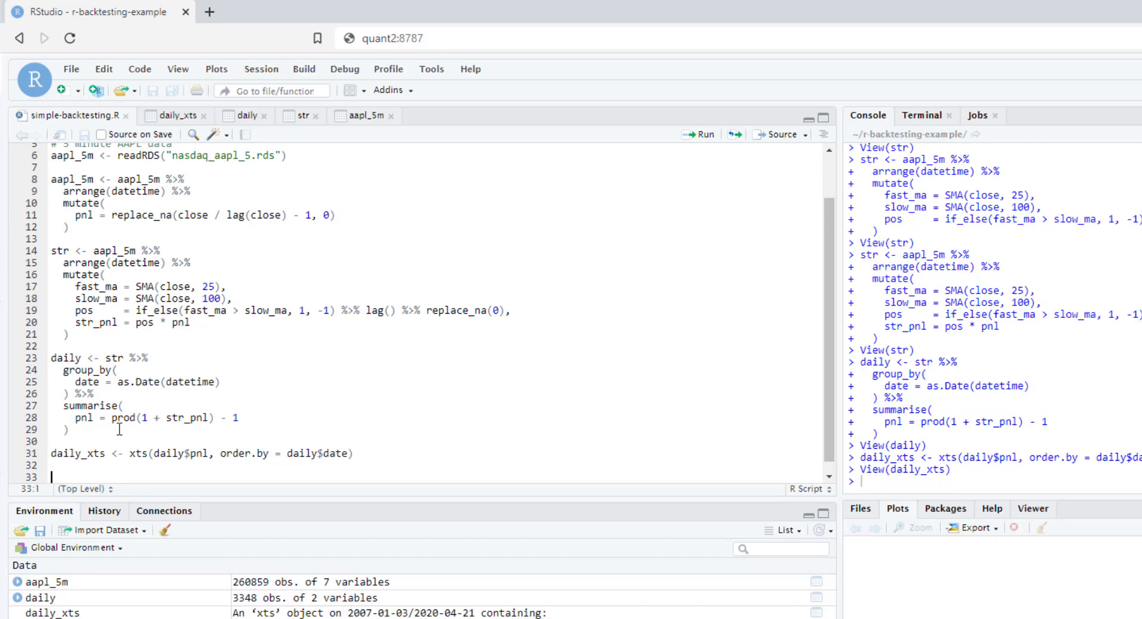
mouse_move(77, 310)
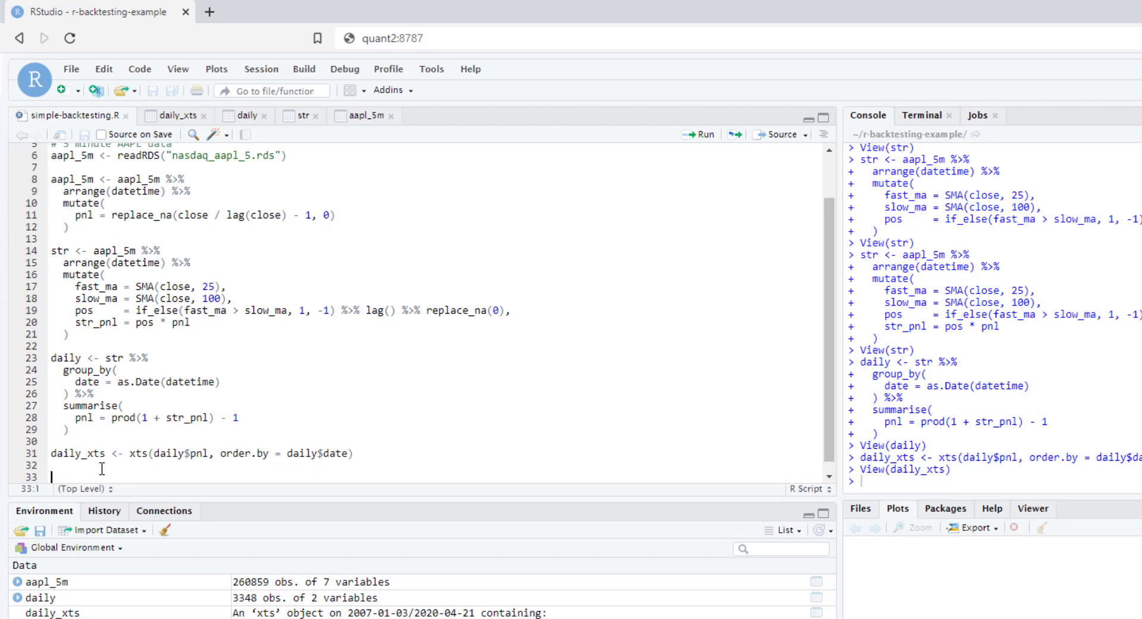
mouse_move(86, 472)
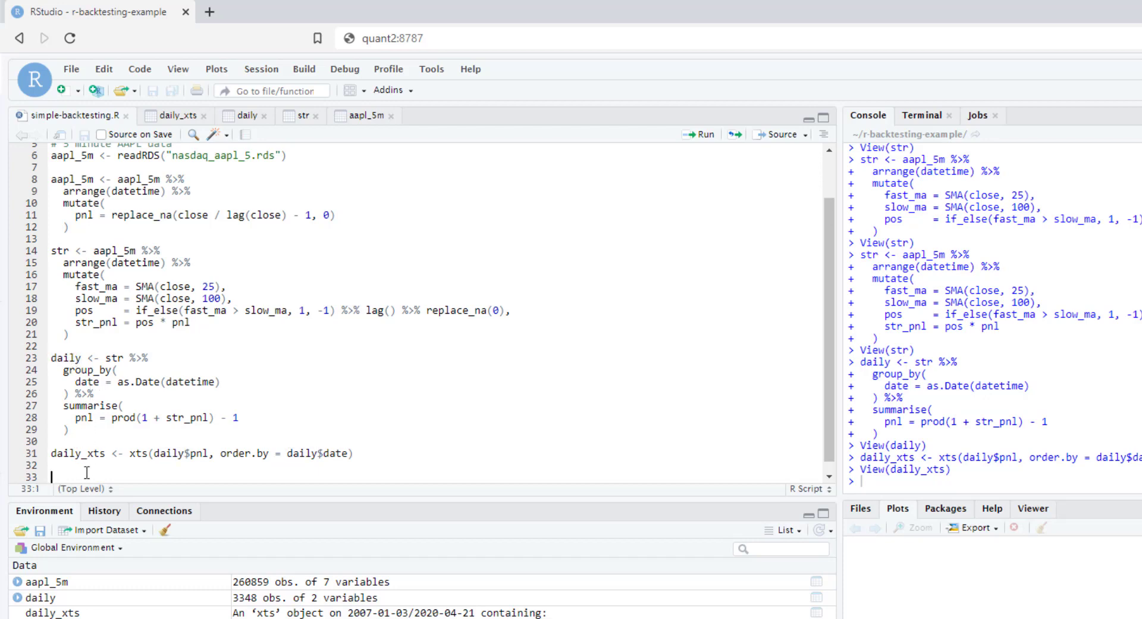
Add (prod(daily$pnl + 1) - 1) * 100 and run it, giving 3594.667% total return.
type("daily$")
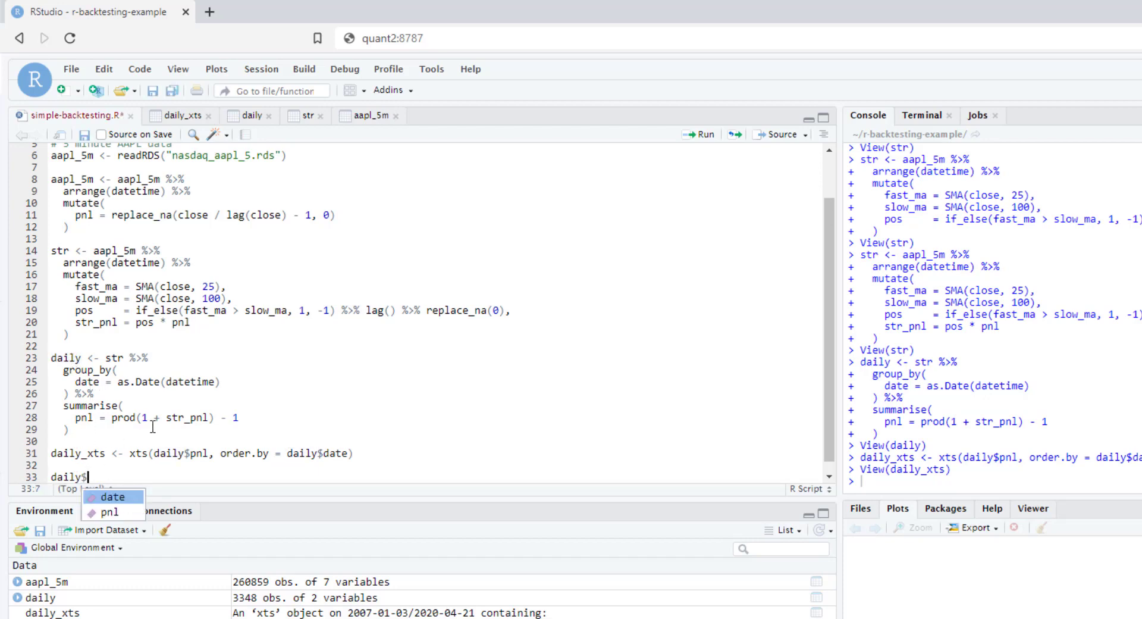
type("pml")
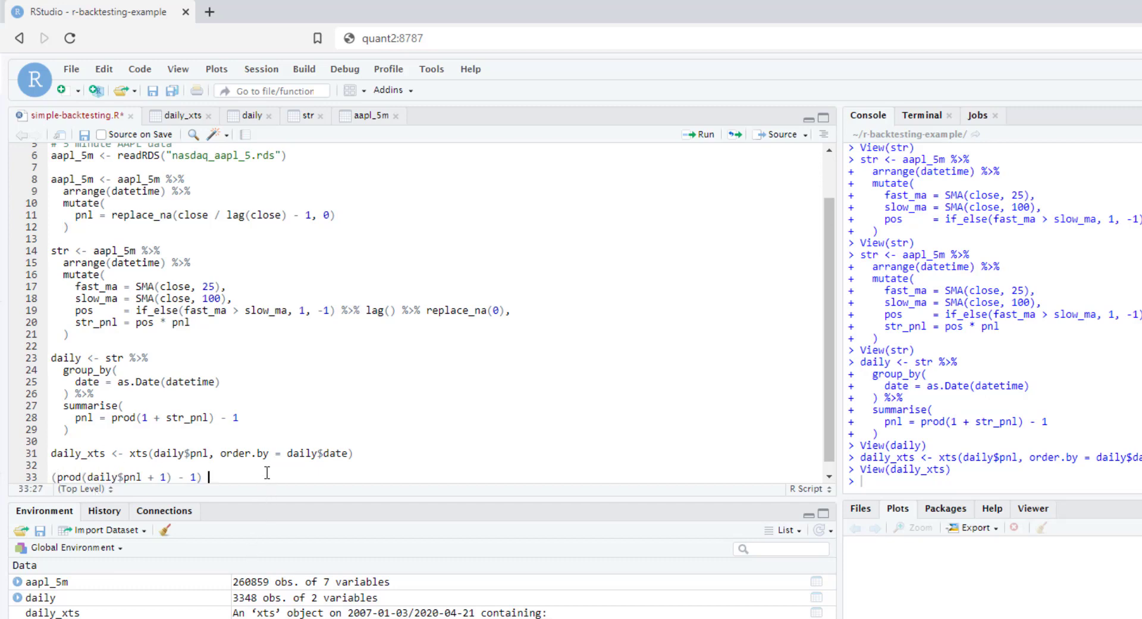
type("* 100")
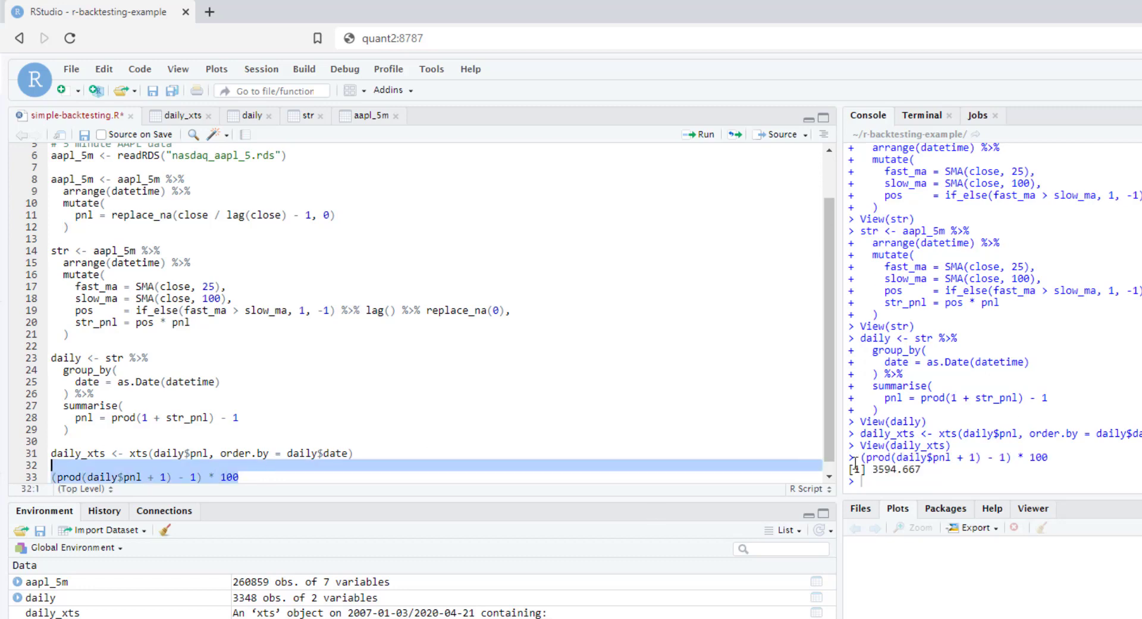
double_click(889, 468)
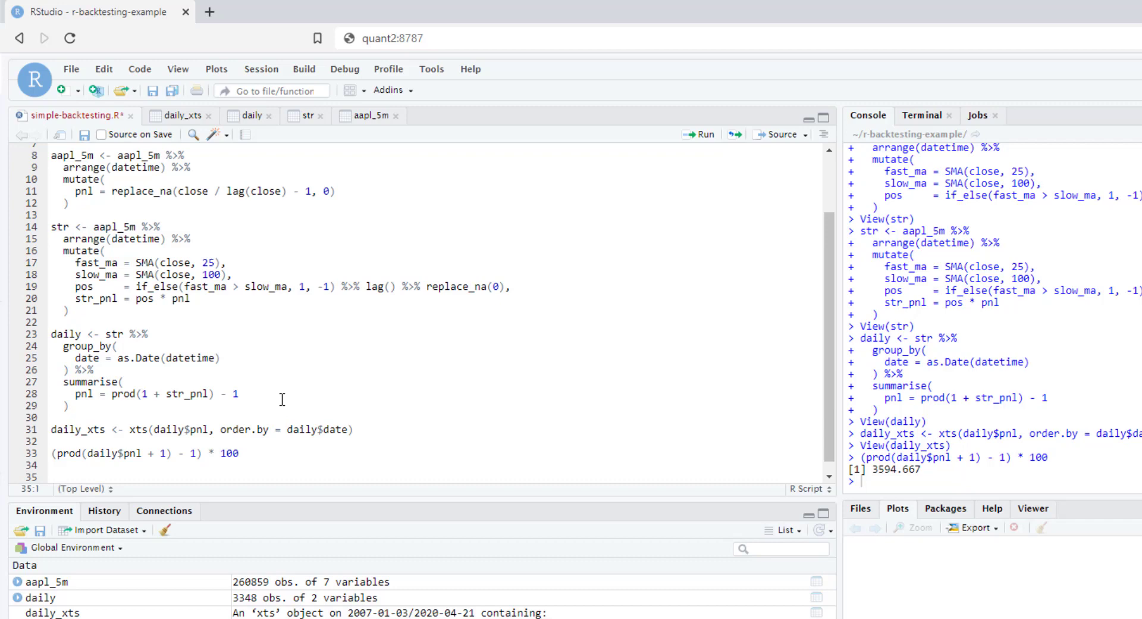
Write maxDrawdown(daily_xts) on a new line using autocomplete.
type("maxDa")
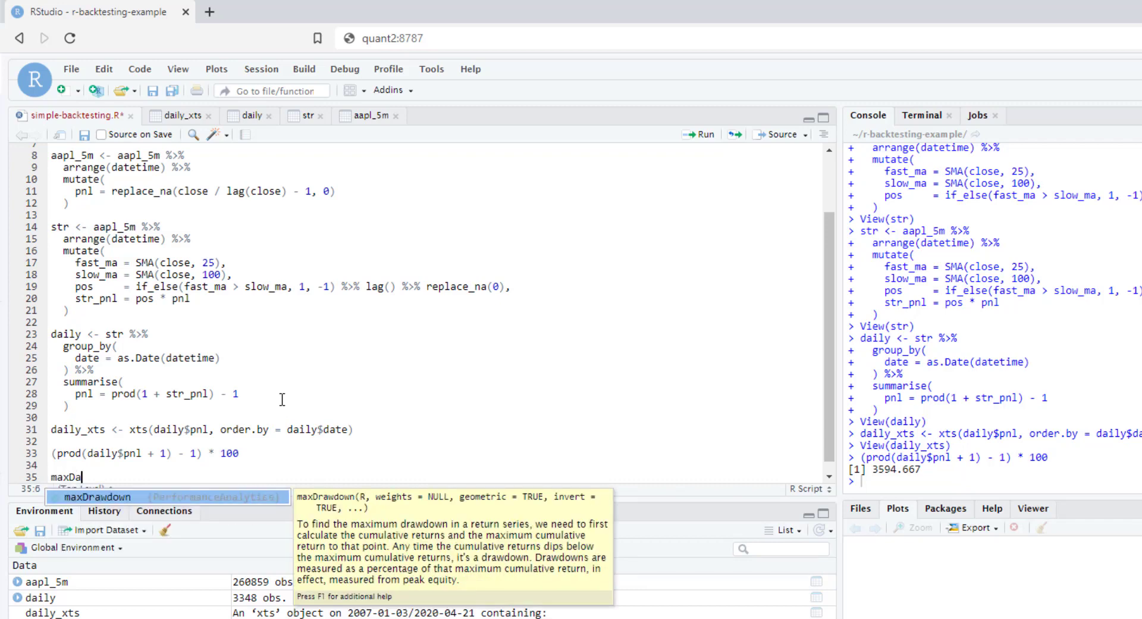
key("Tab")
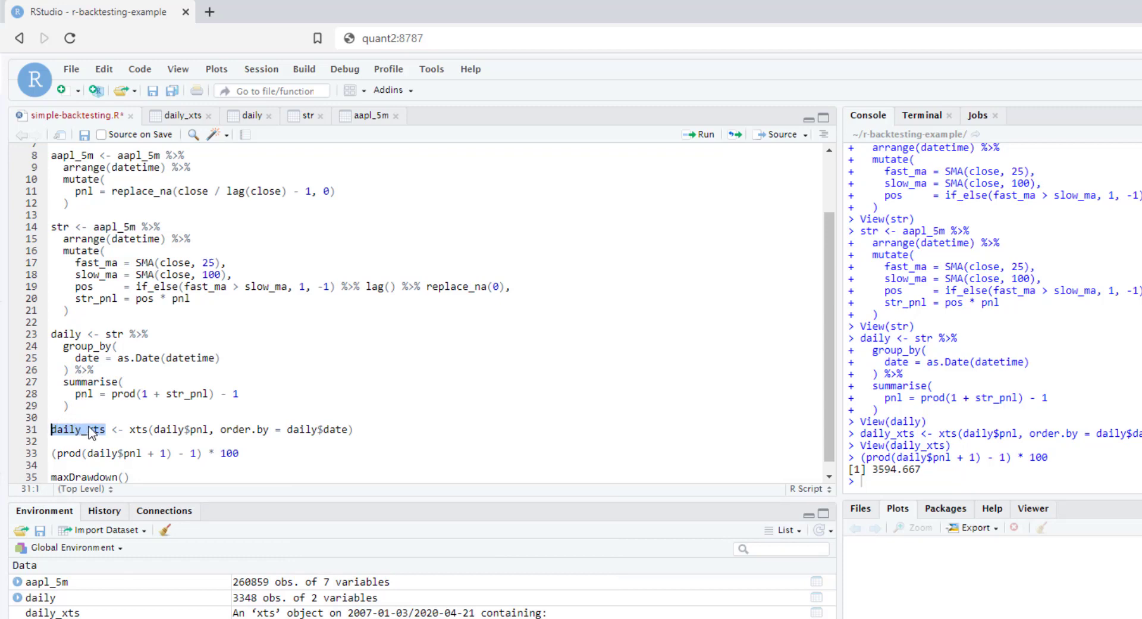
left_click(113, 477)
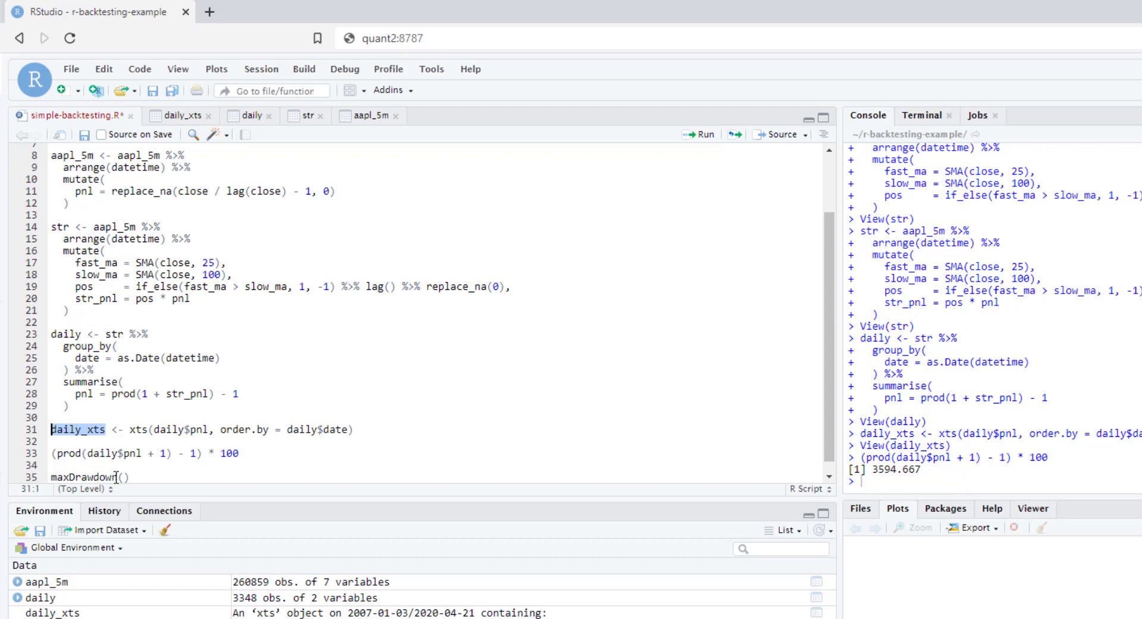
type("daily_xts")
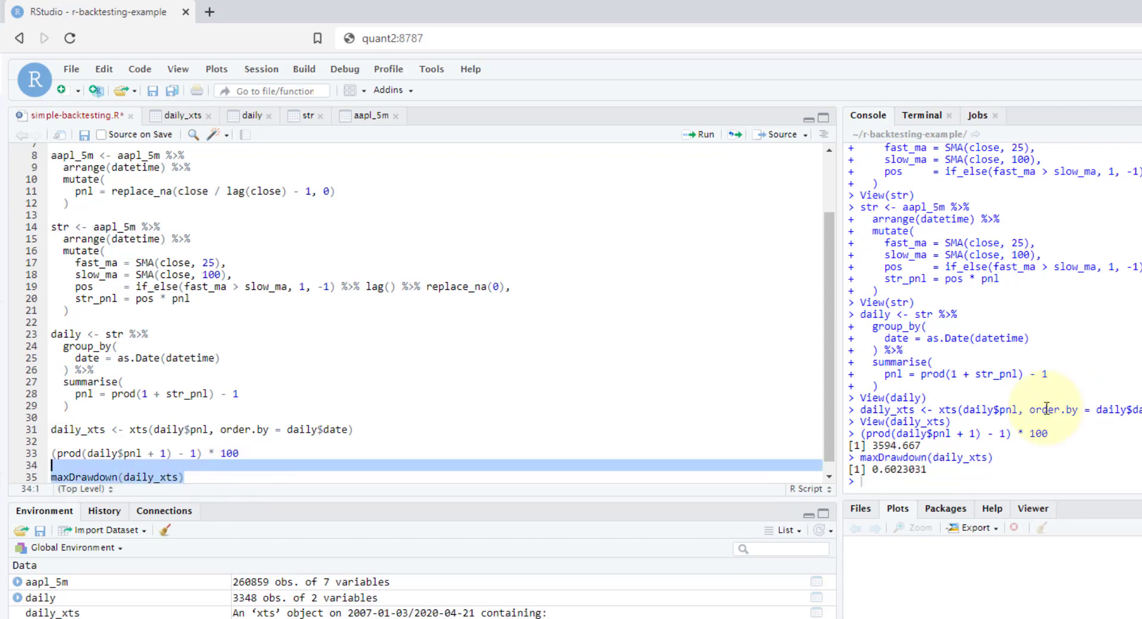
Run maxDrawdown(daily_xts), showing a maximum drawdown of 0.6023031.
double_click(896, 468)
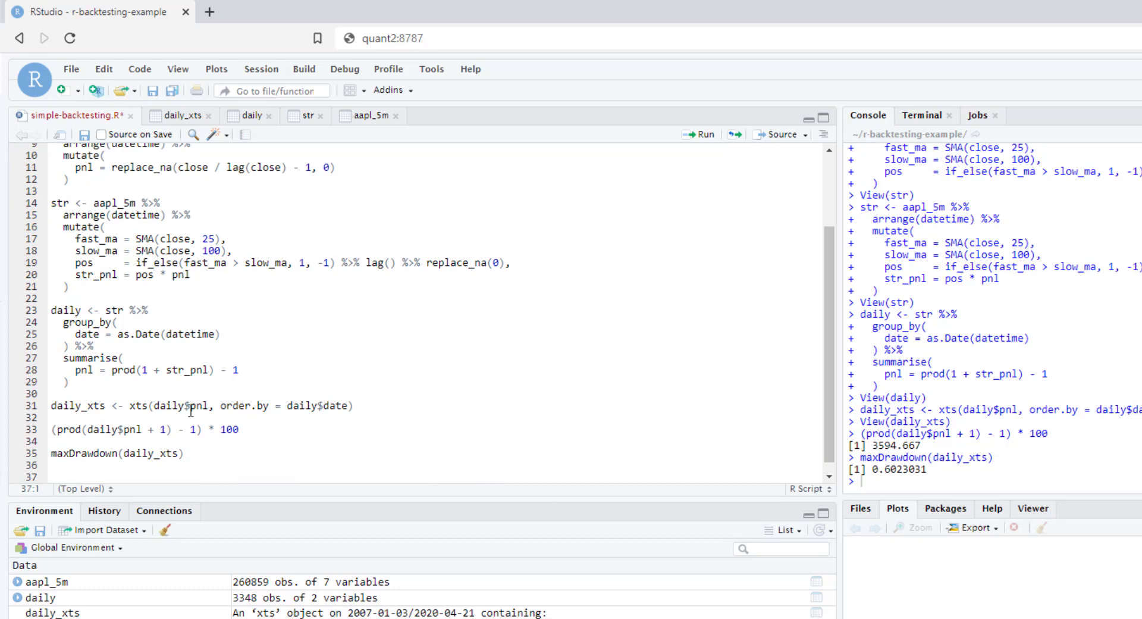
mouse_move(191, 467)
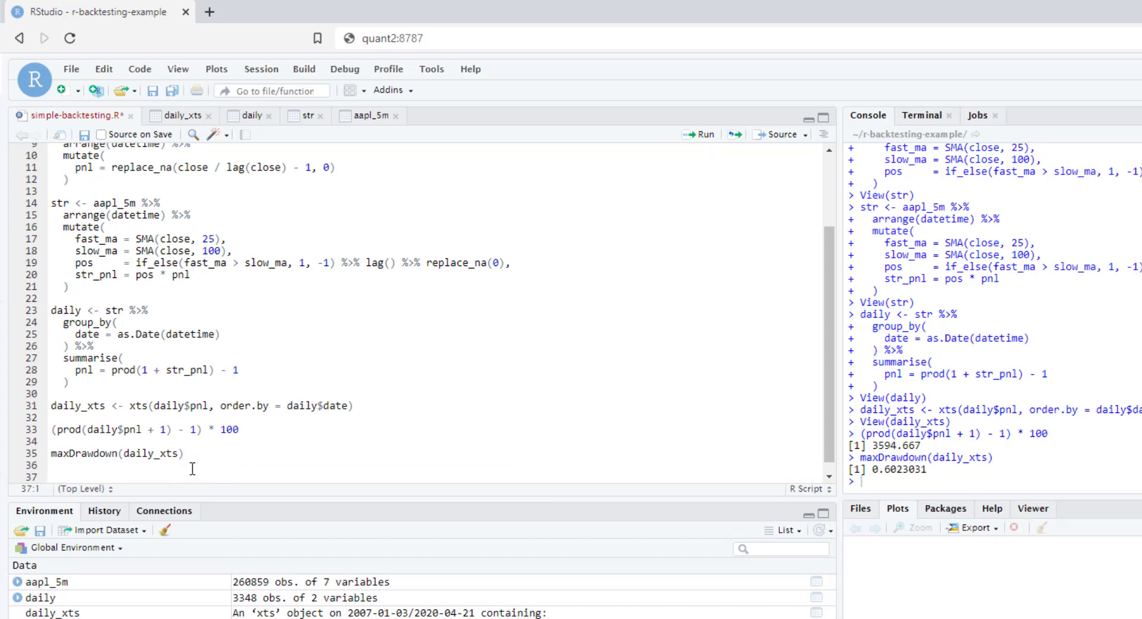
Add table.AnnualizedReturns(daily_xts): return 0.3122, std dev 0.3809, Sharpe 0.8196.
type("table")
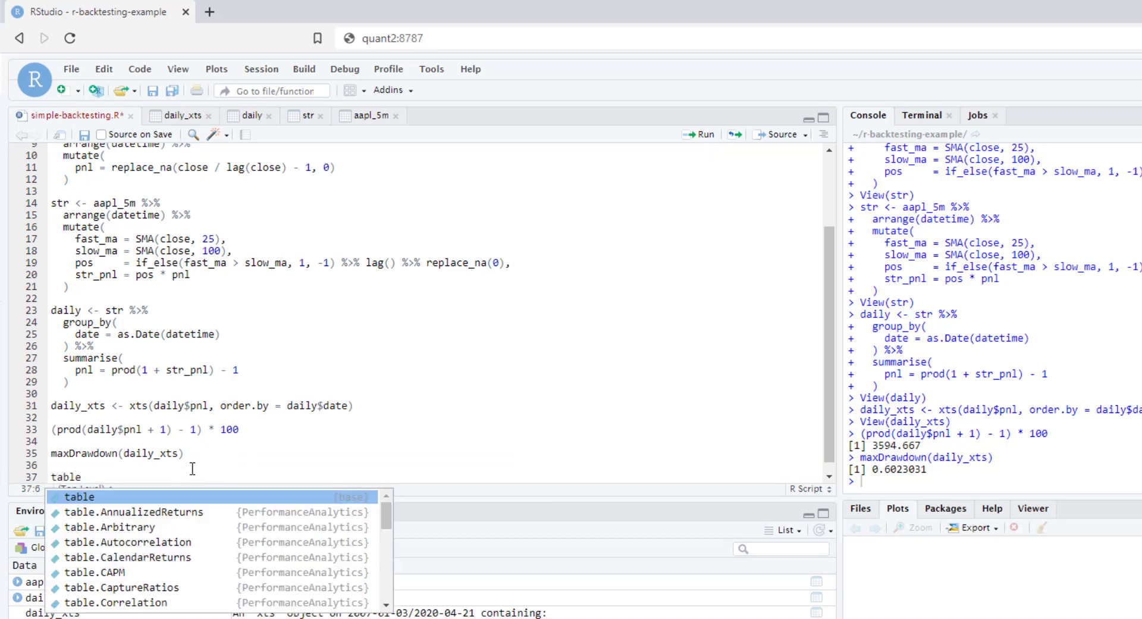
type(".")
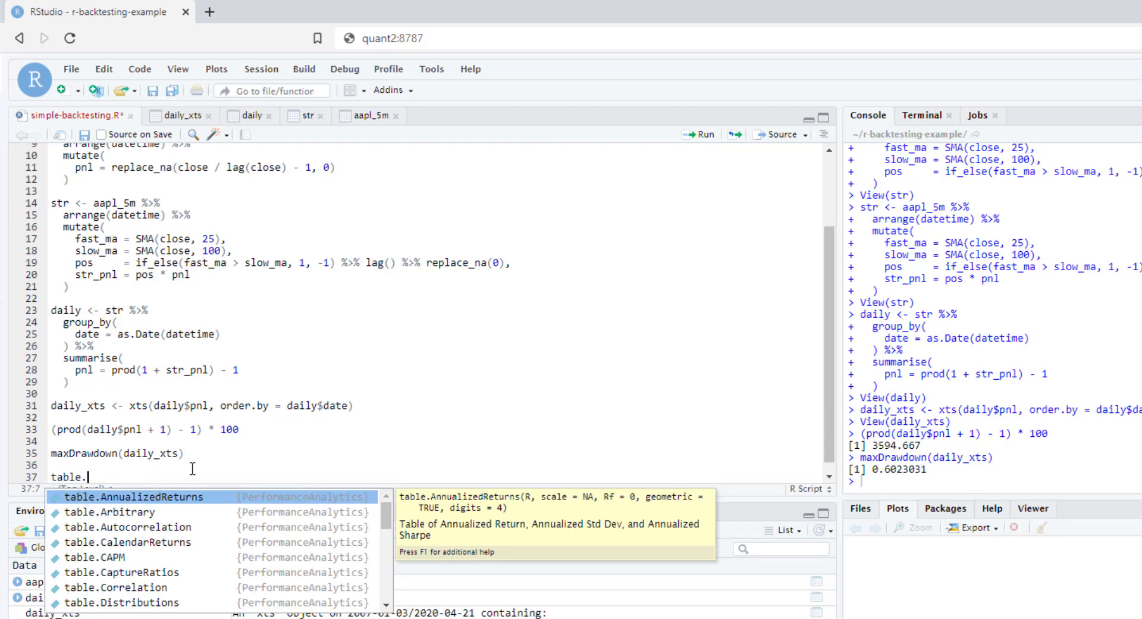
type("AnnualizedReturns(")
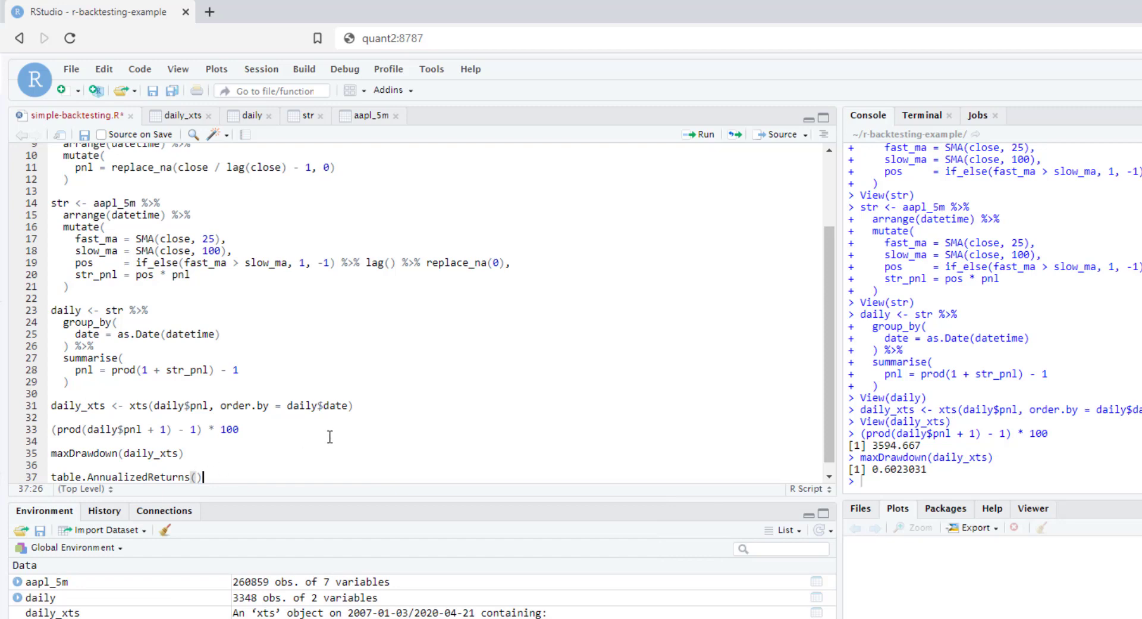
type("daily_xts")
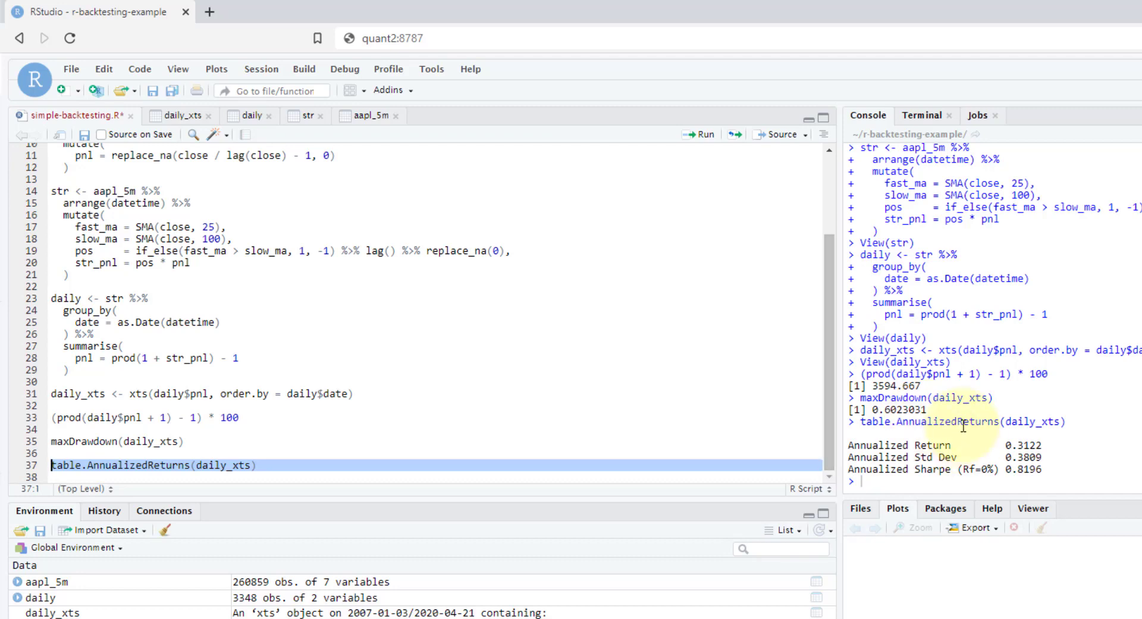
mouse_move(980, 476)
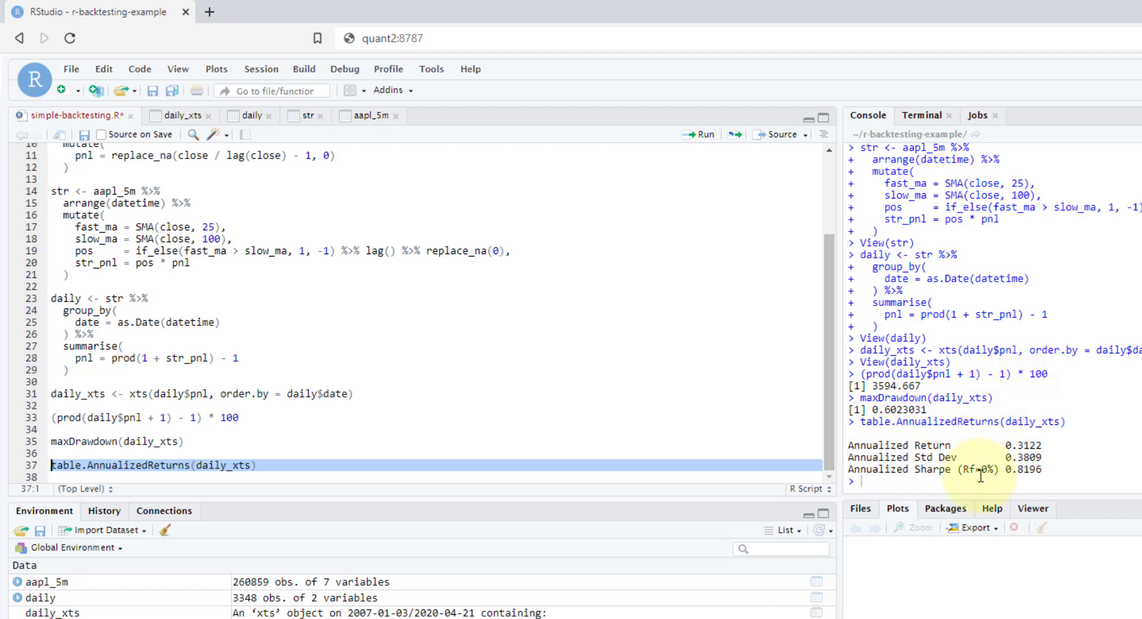
mouse_move(1041, 442)
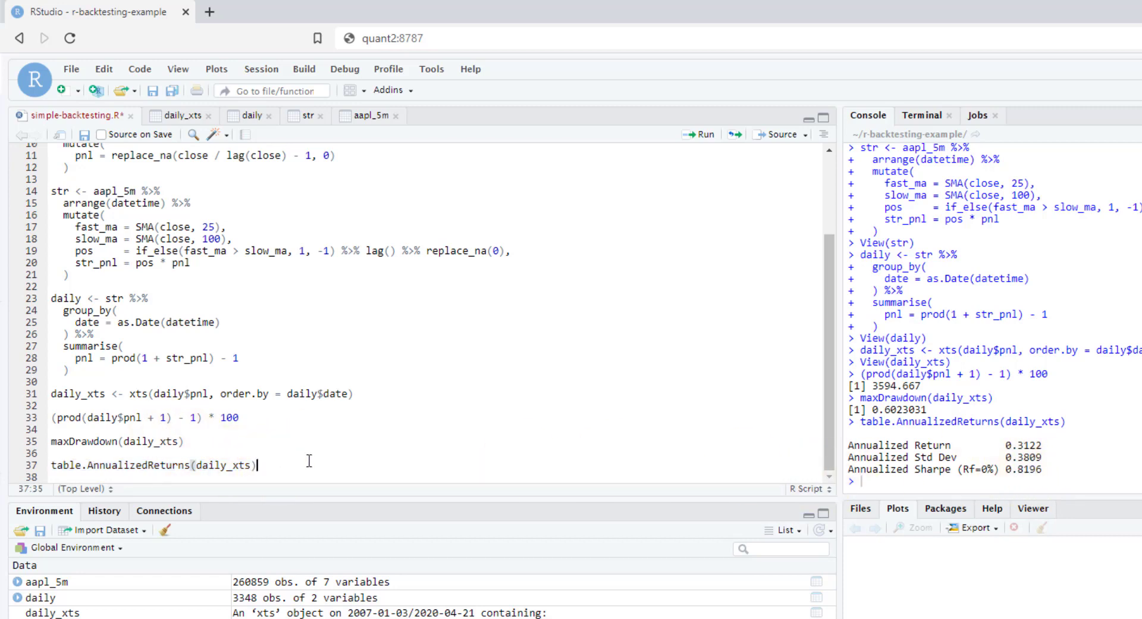
Replace a stray 'table.' with charts.PerformanceSummary chosen from autocomplete.
type("table.")
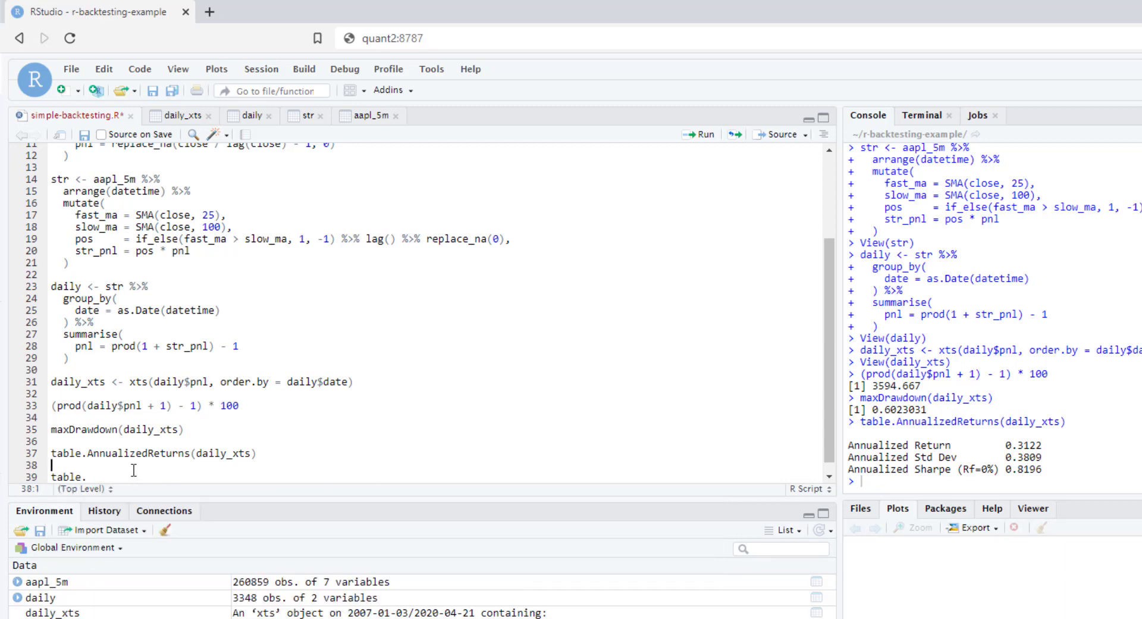
key("BackSpace")
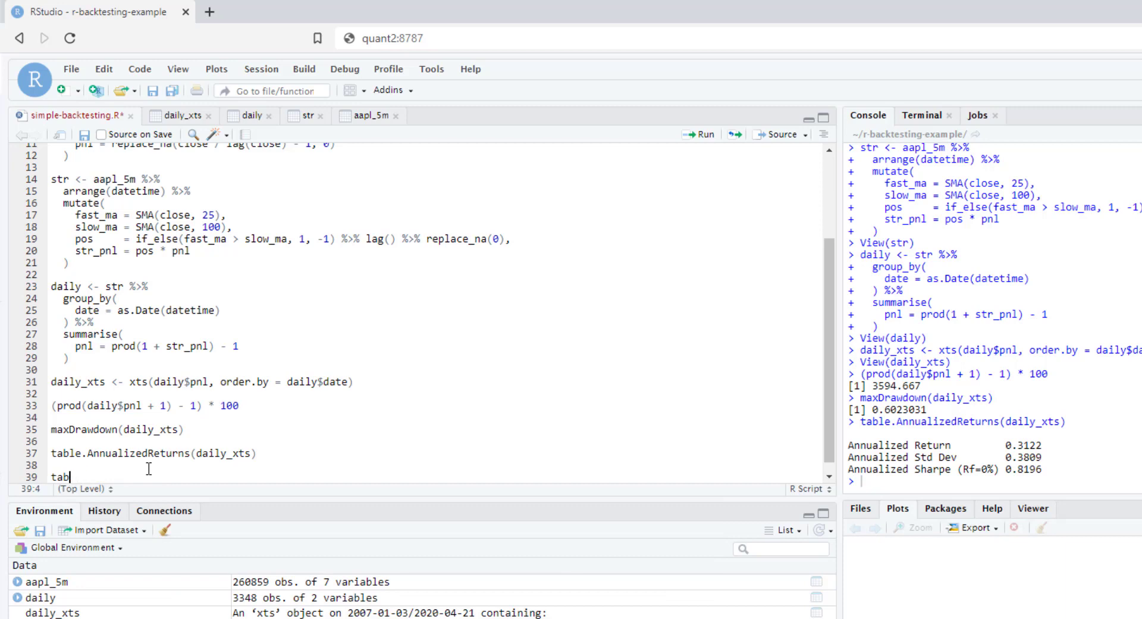
key("BackSpace")
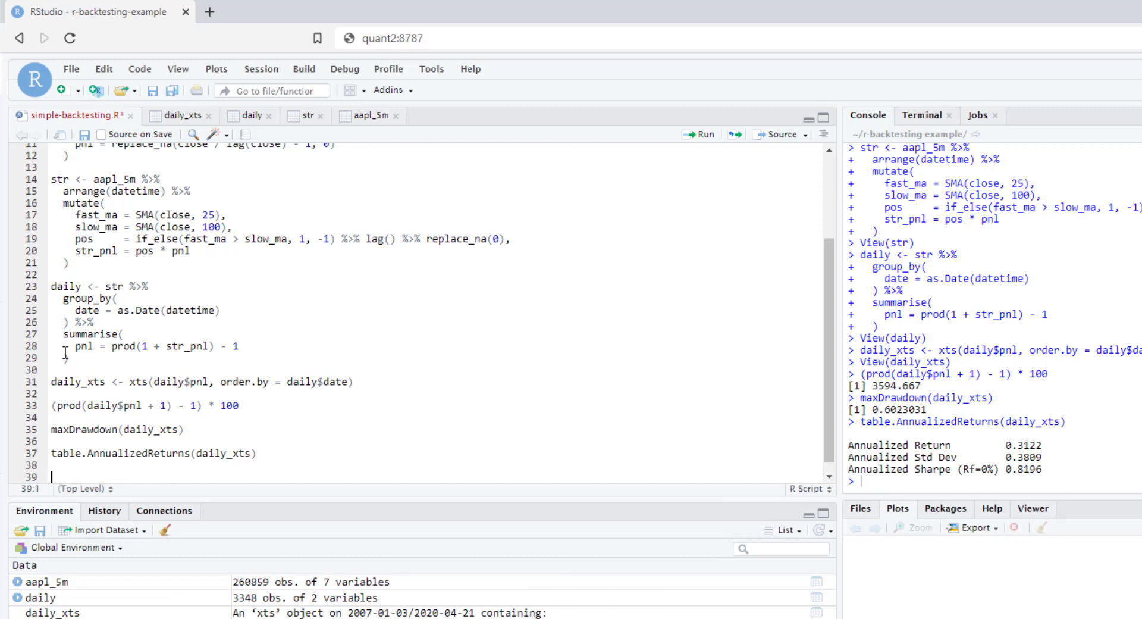
type("charts.")
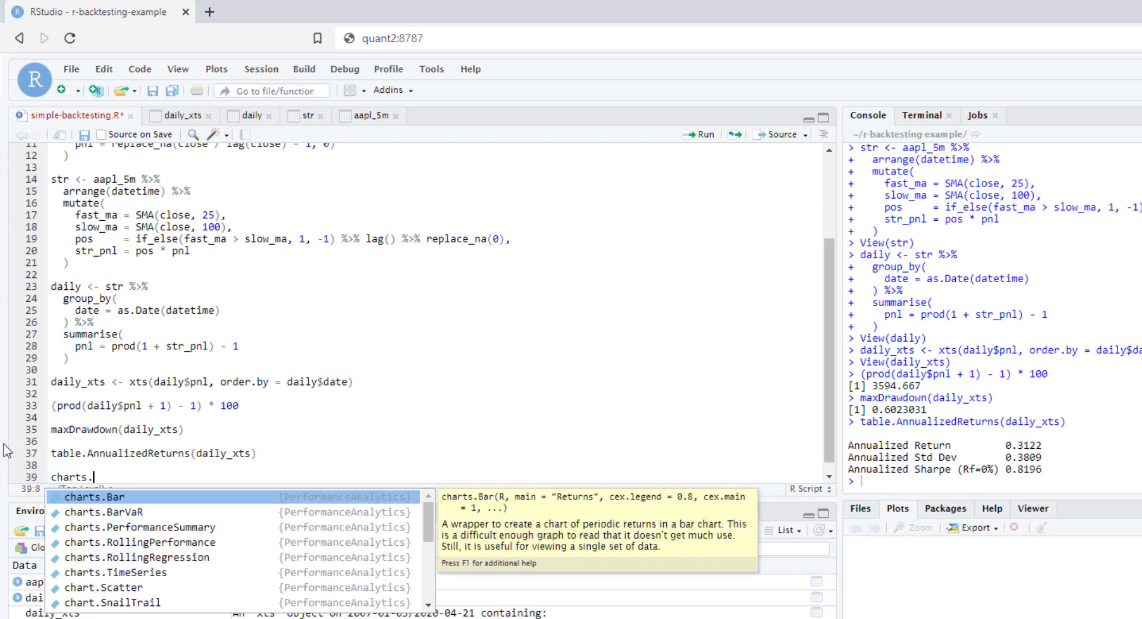
mouse_move(146, 506)
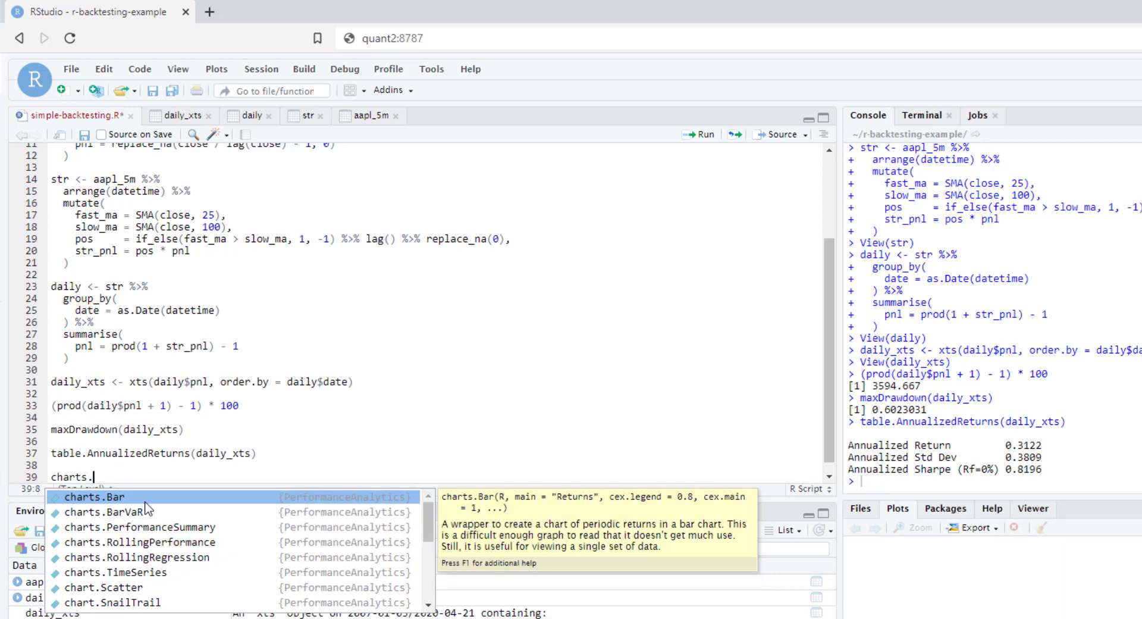
type("Per")
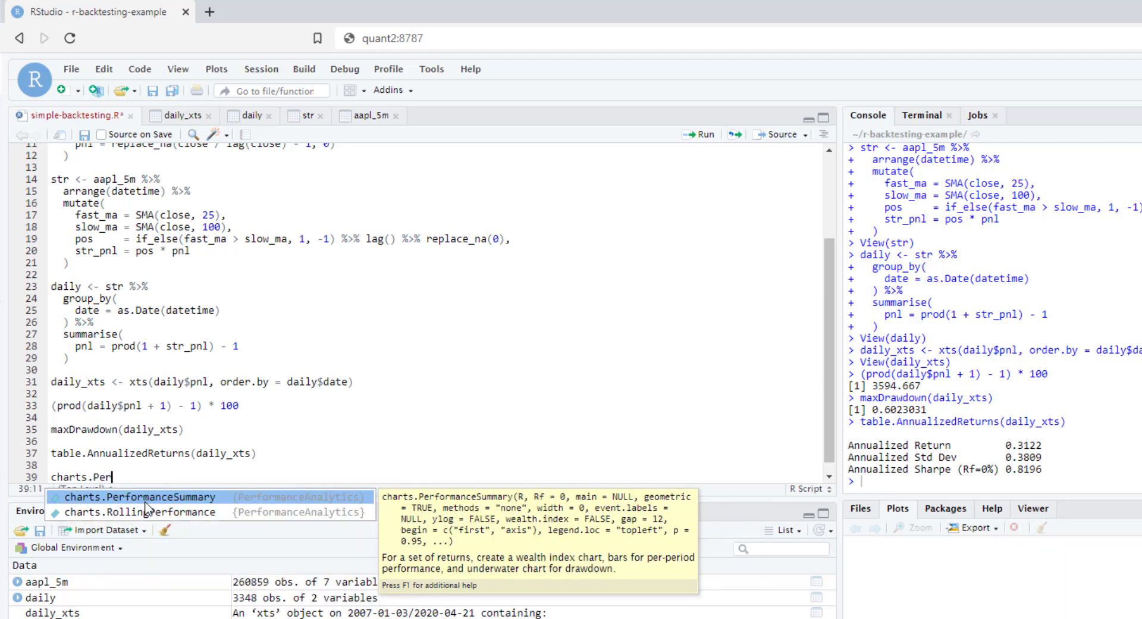
left_click(143, 496)
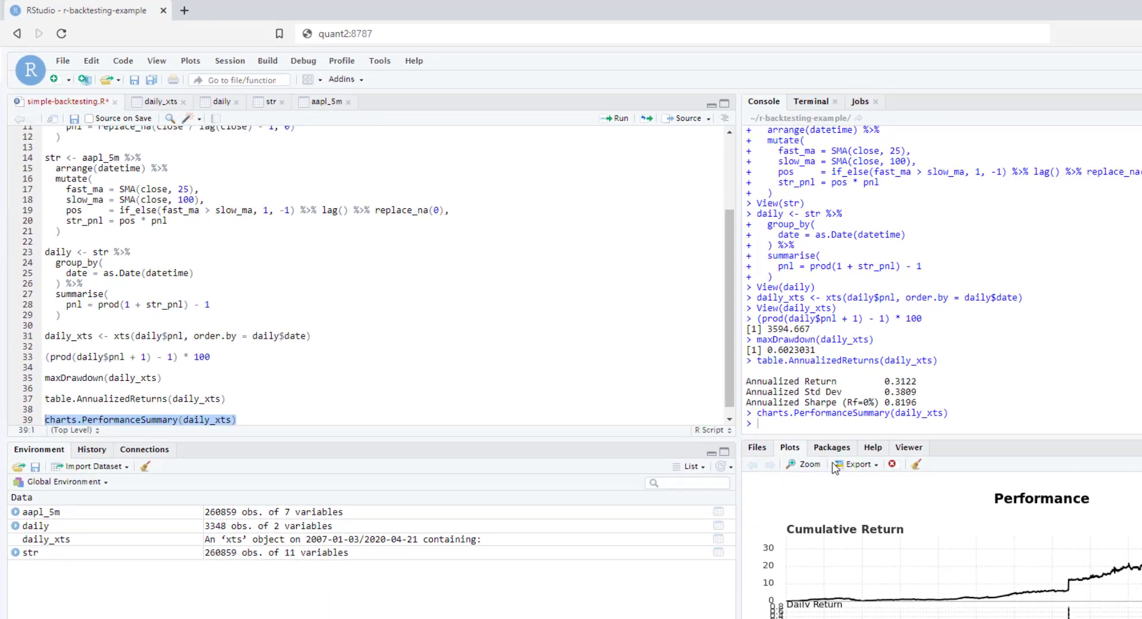
left_click(805, 464)
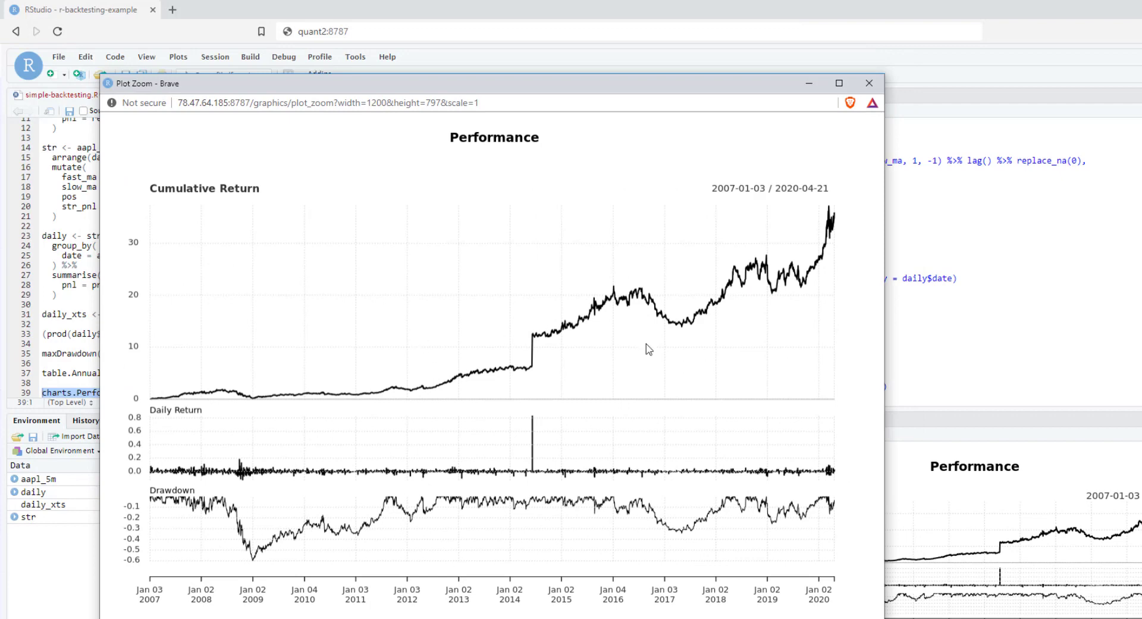
mouse_move(243, 344)
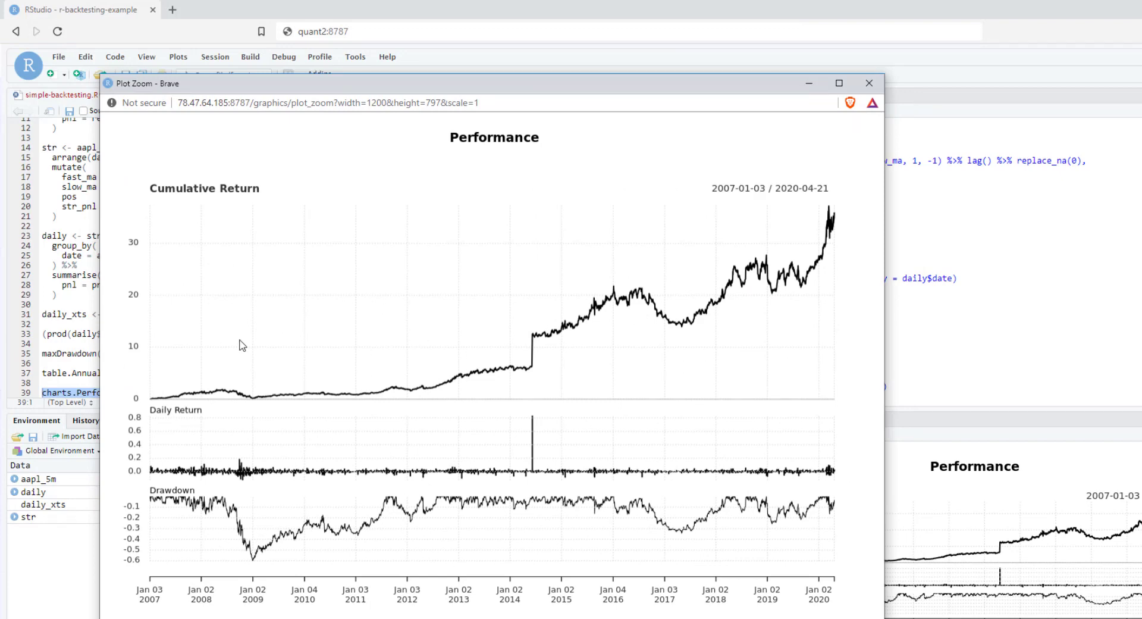
mouse_move(142, 375)
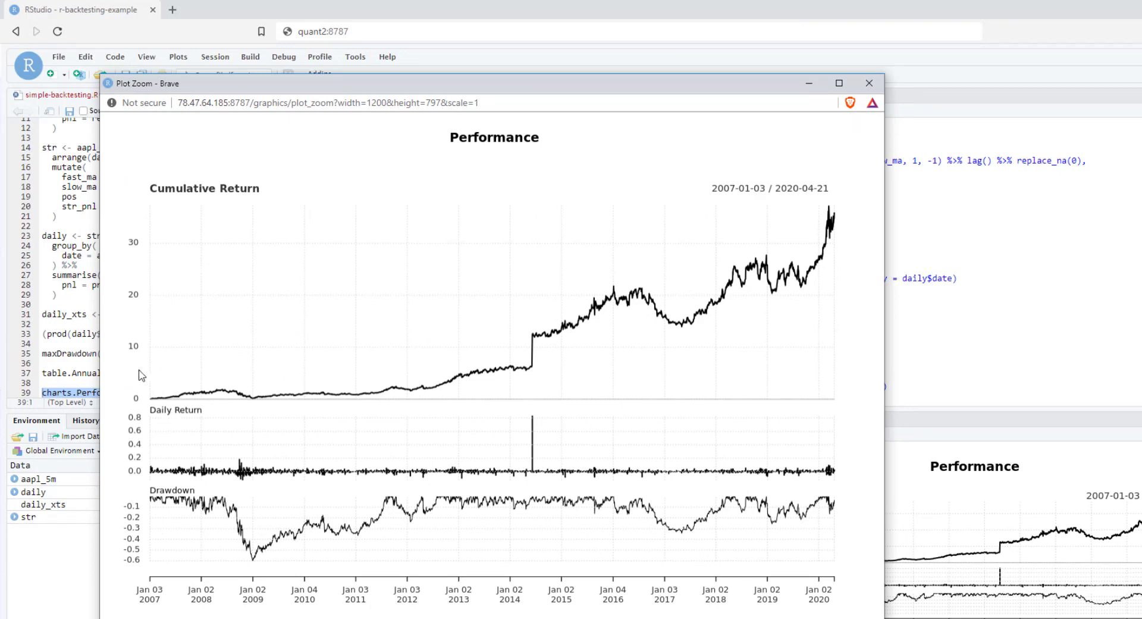
mouse_move(156, 419)
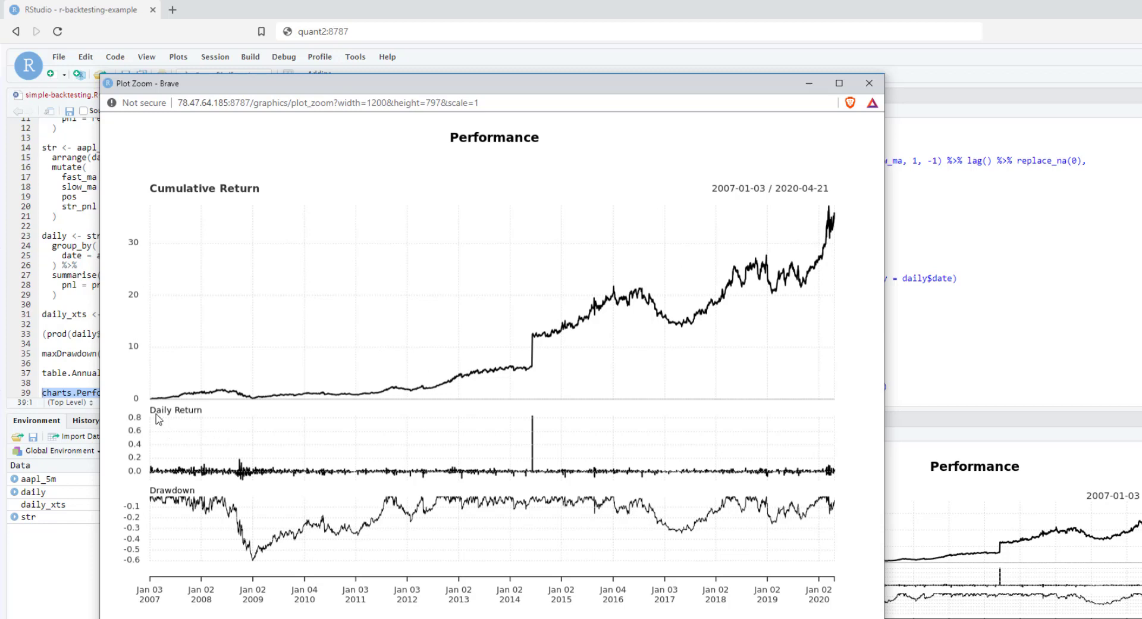
mouse_move(167, 447)
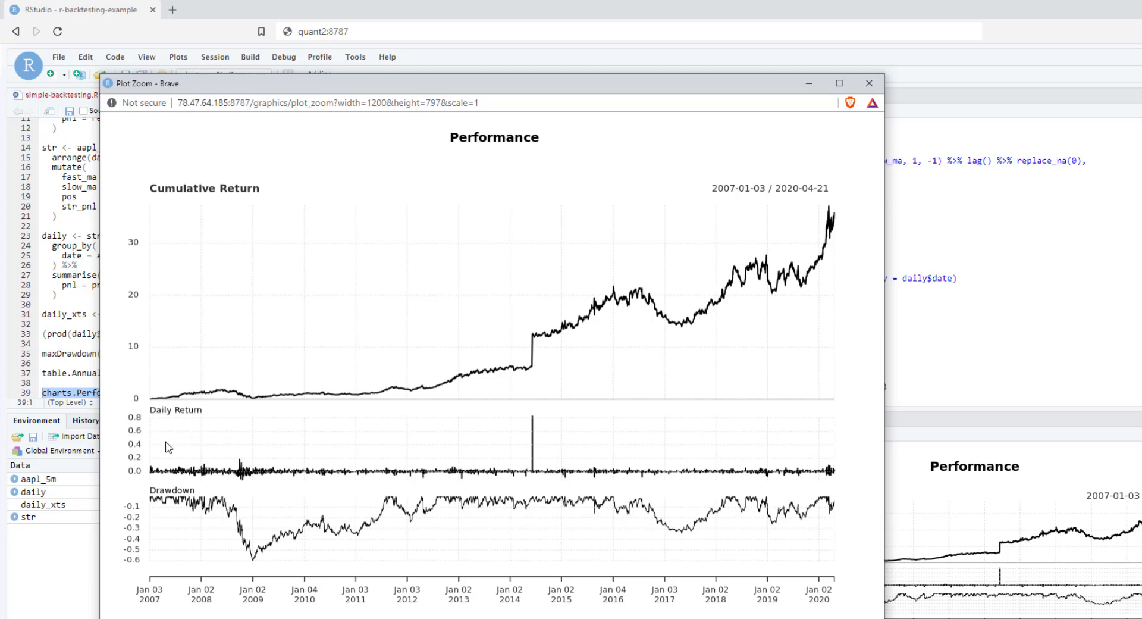
mouse_move(333, 418)
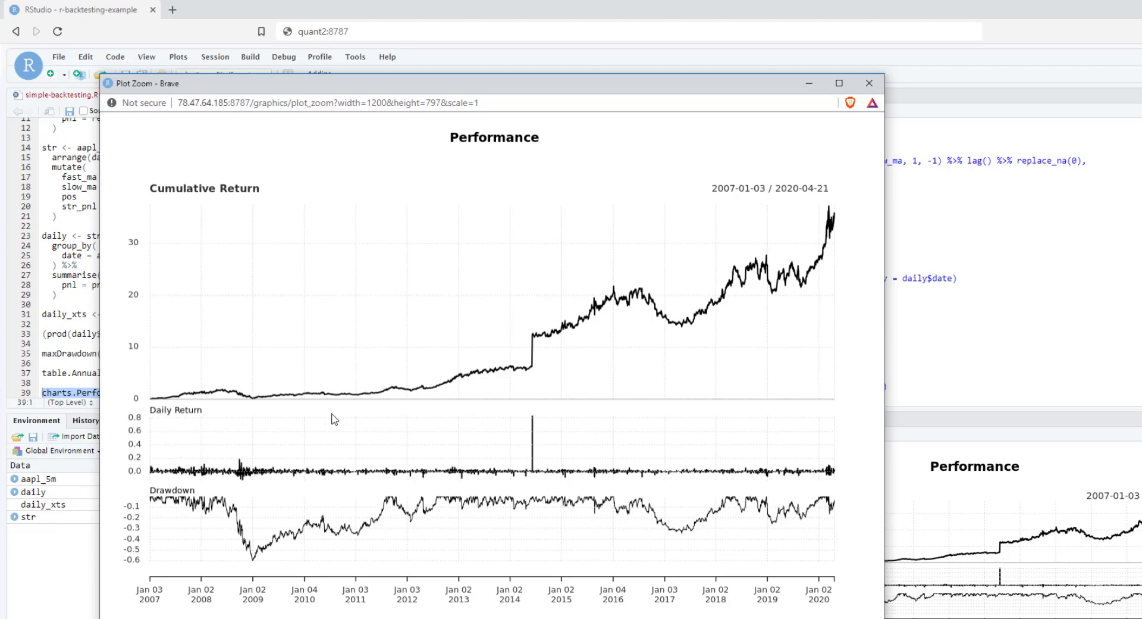
mouse_move(182, 486)
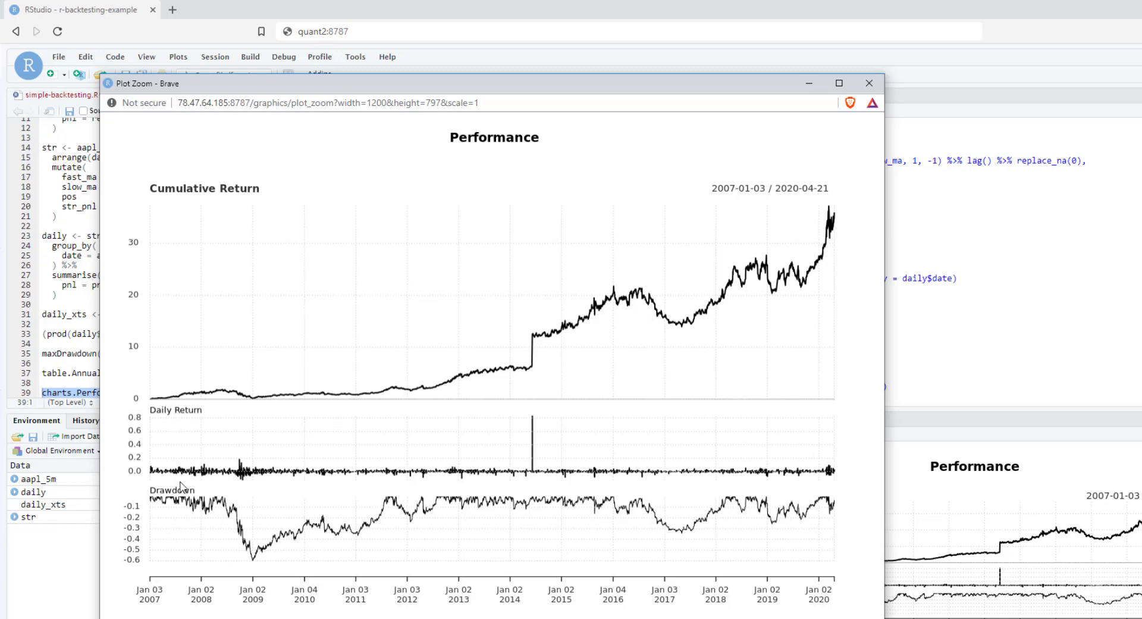
mouse_move(253, 563)
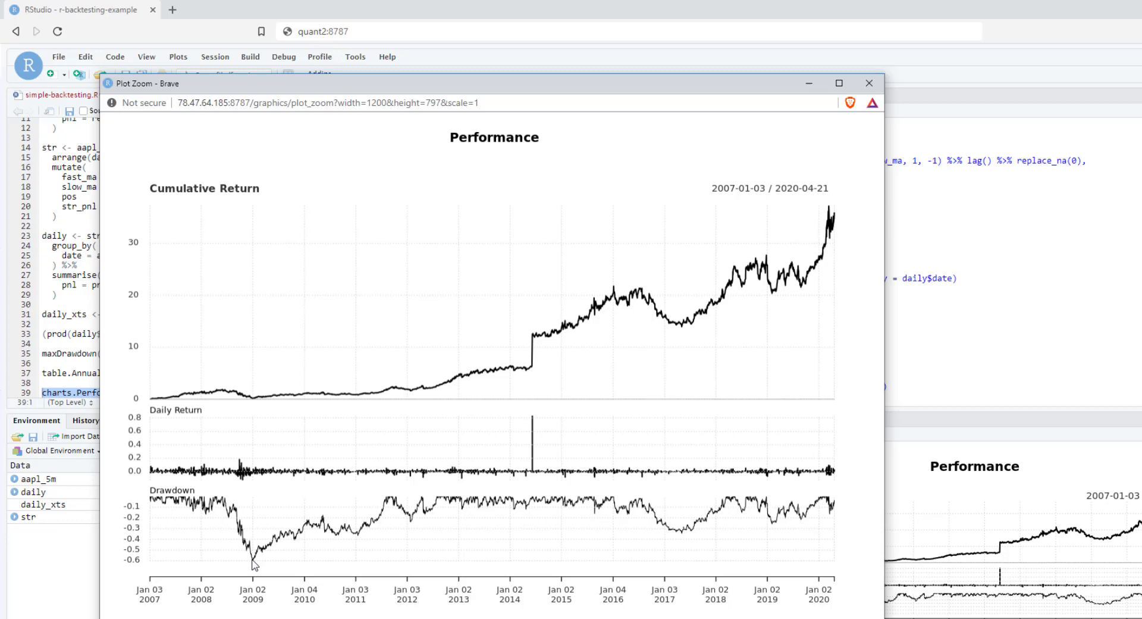
mouse_move(202, 489)
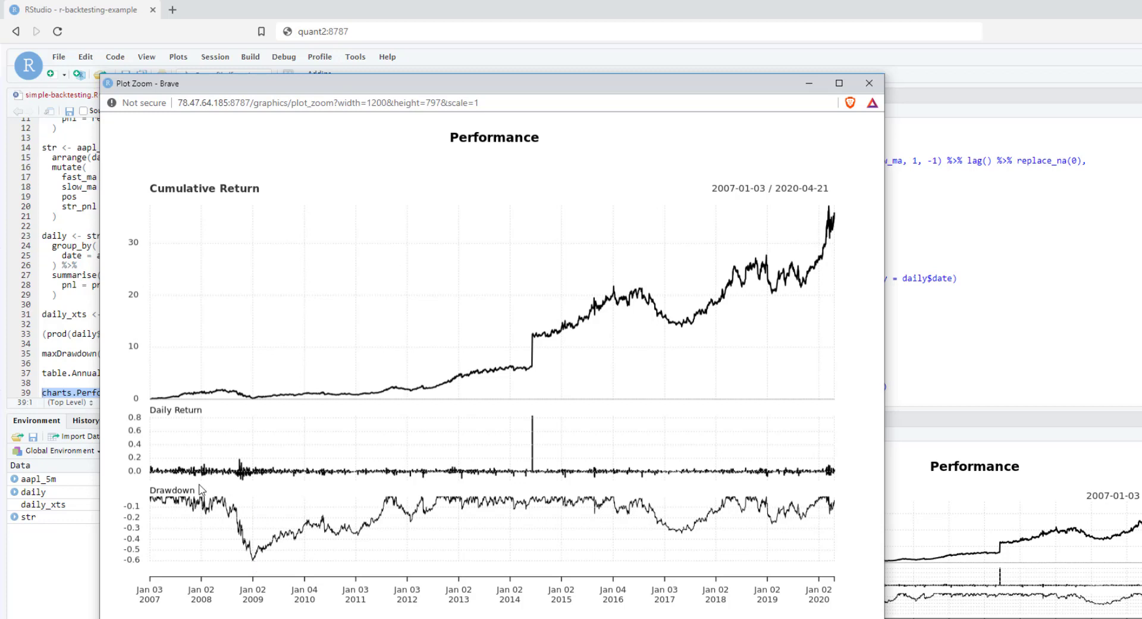
mouse_move(259, 548)
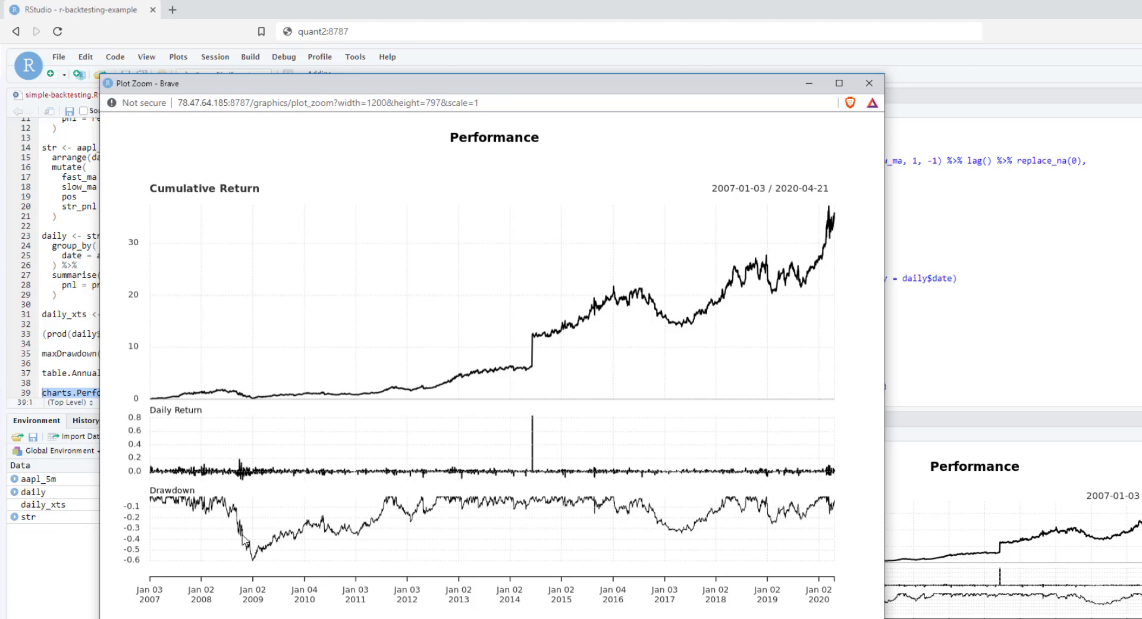
mouse_move(251, 567)
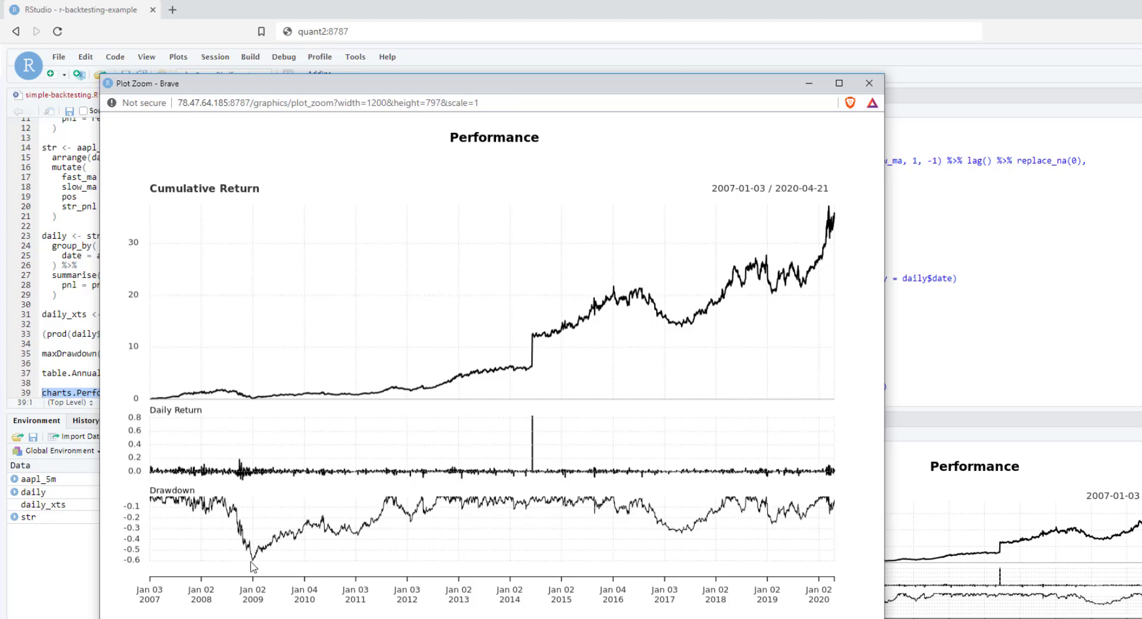
mouse_move(194, 522)
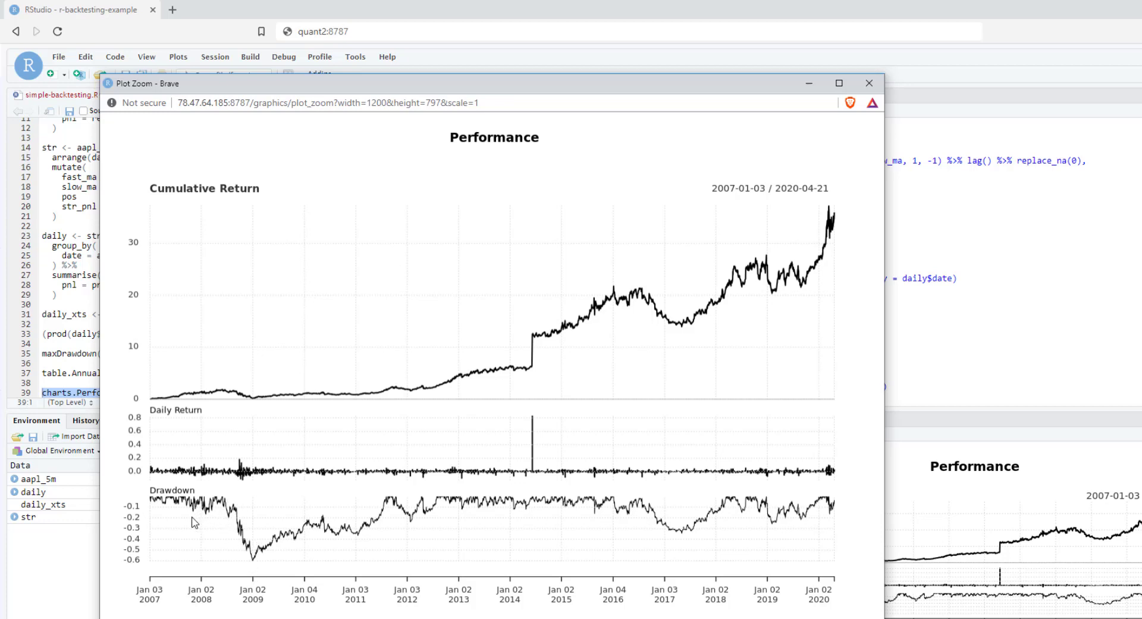
left_click(869, 84)
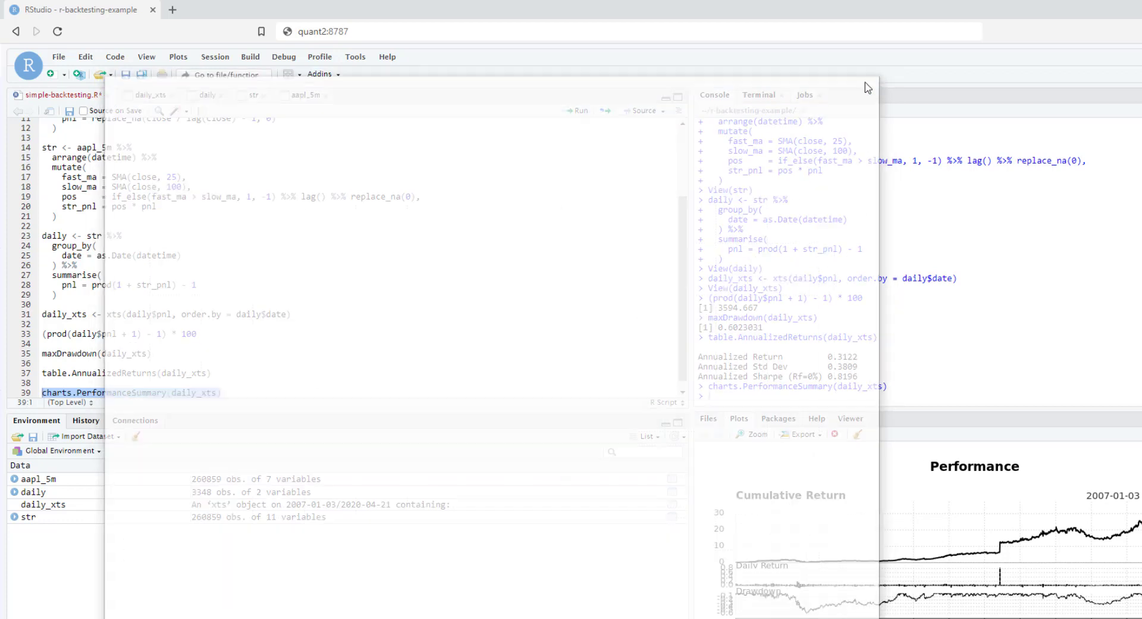
left_click(329, 321)
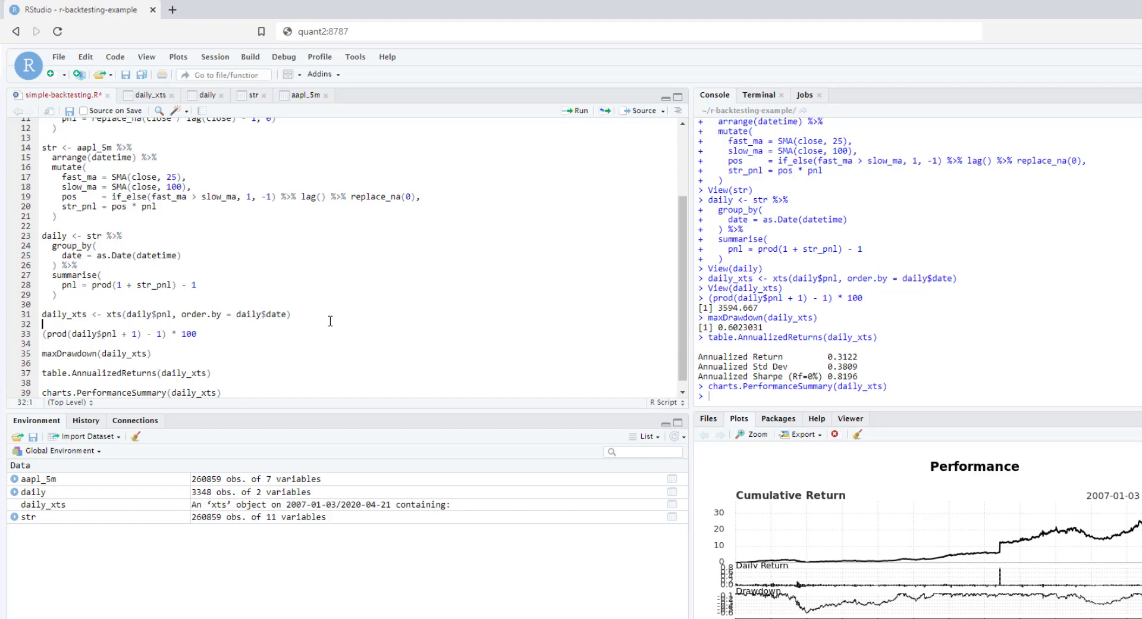
mouse_move(203, 270)
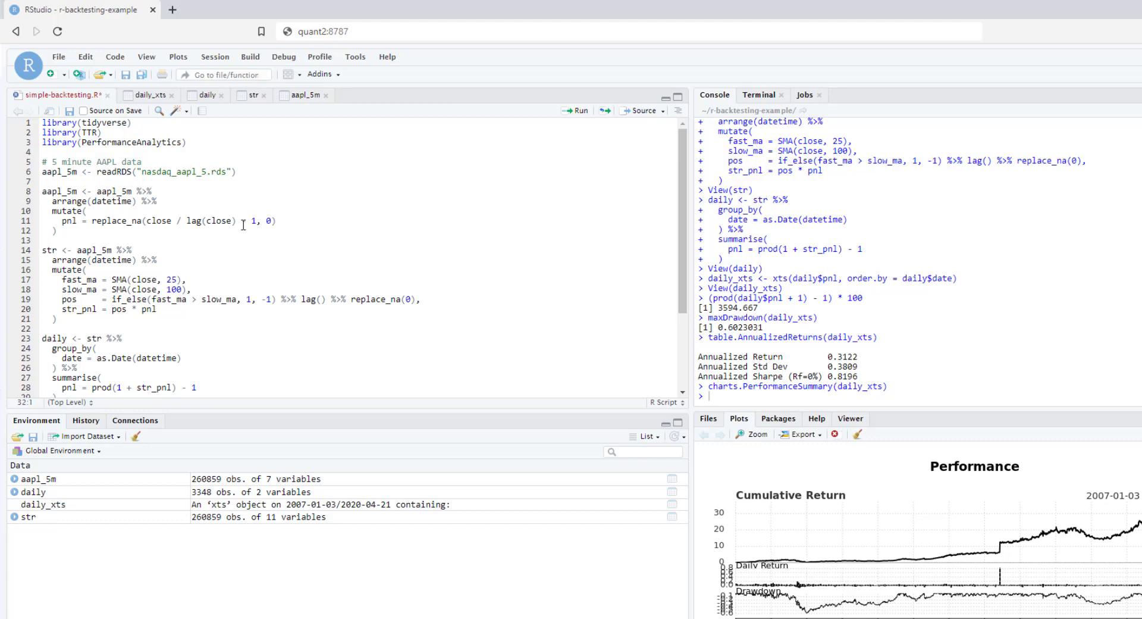
mouse_move(228, 221)
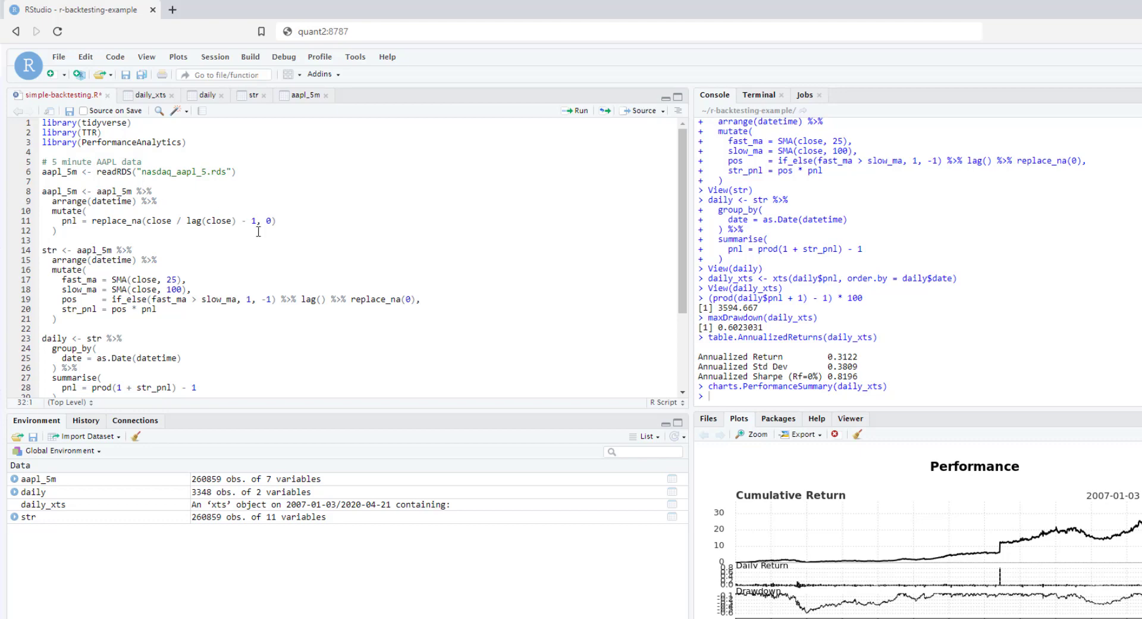
mouse_move(250, 242)
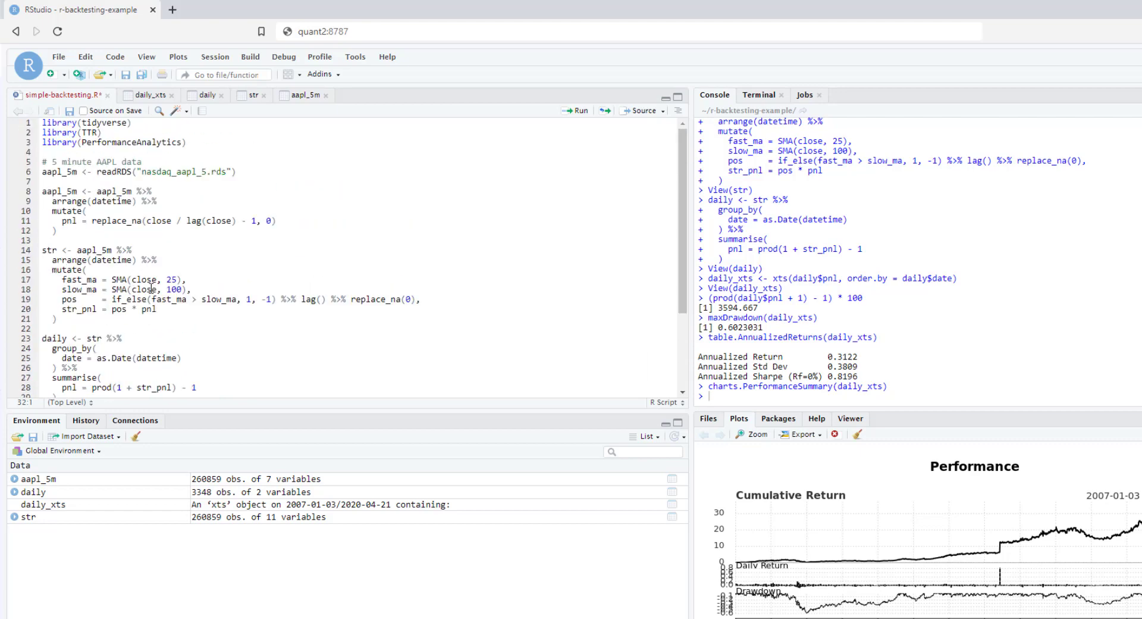
scroll("down", 3)
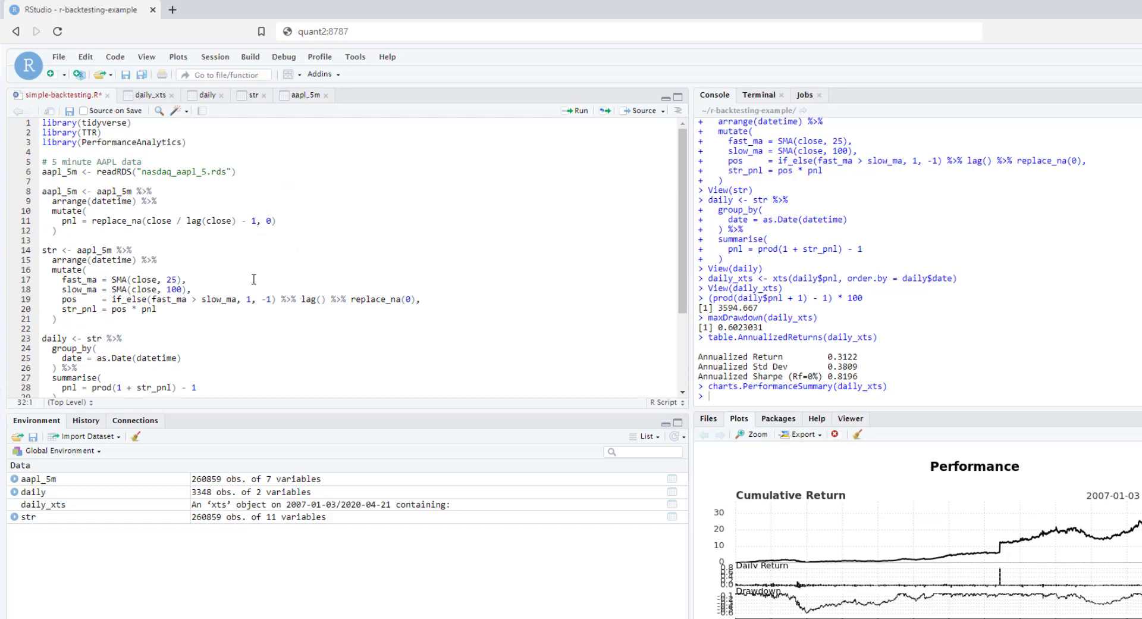
left_click(262, 233)
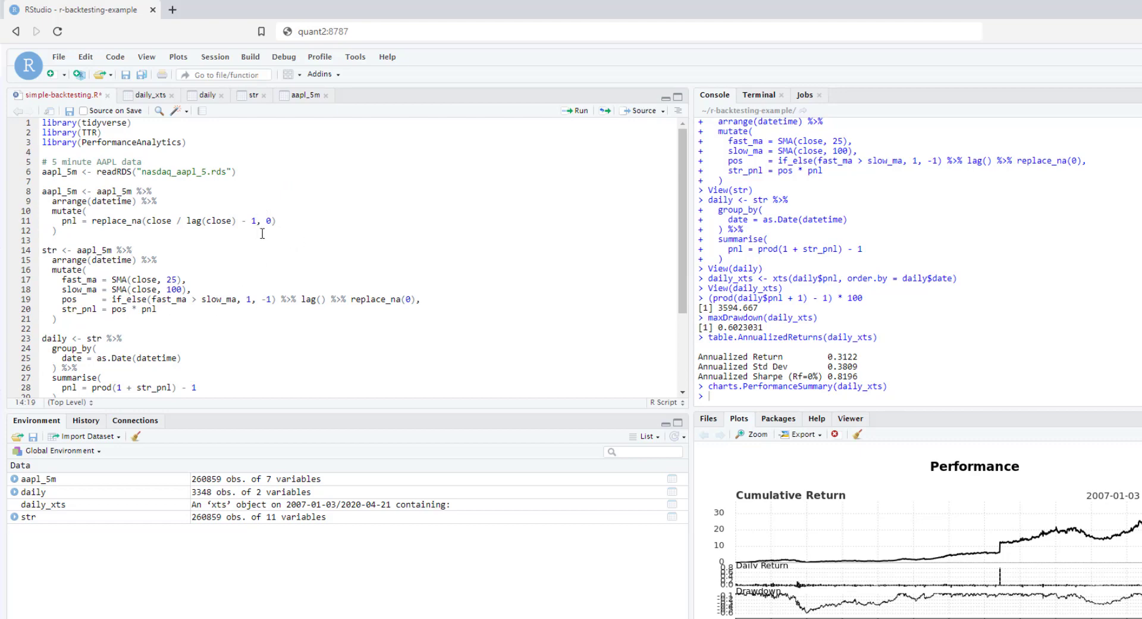
left_click(85, 211)
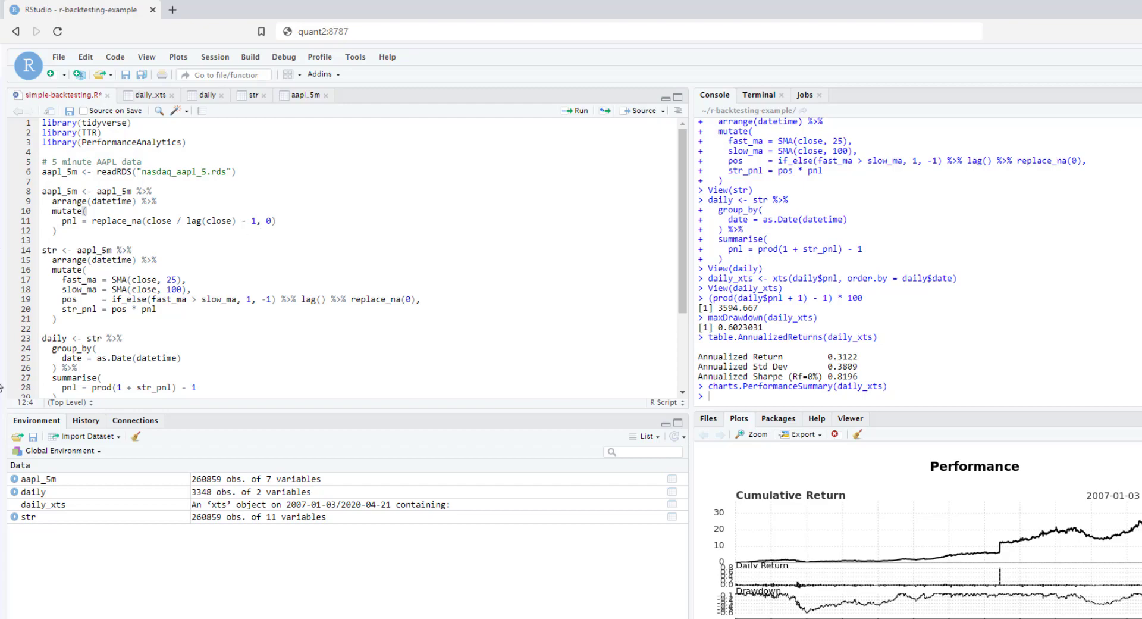